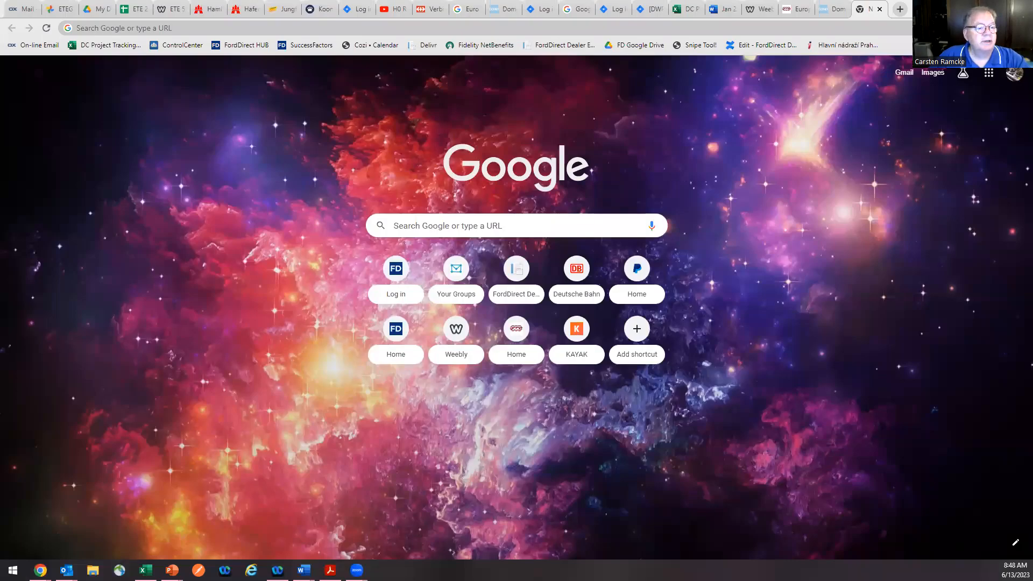
mouse_move(777, 218)
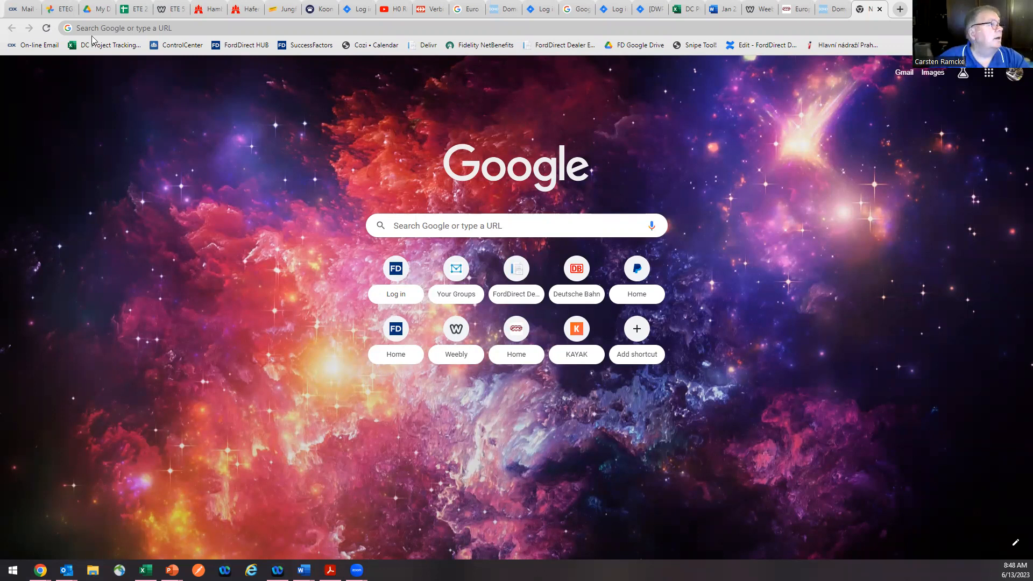
mouse_move(378, 183)
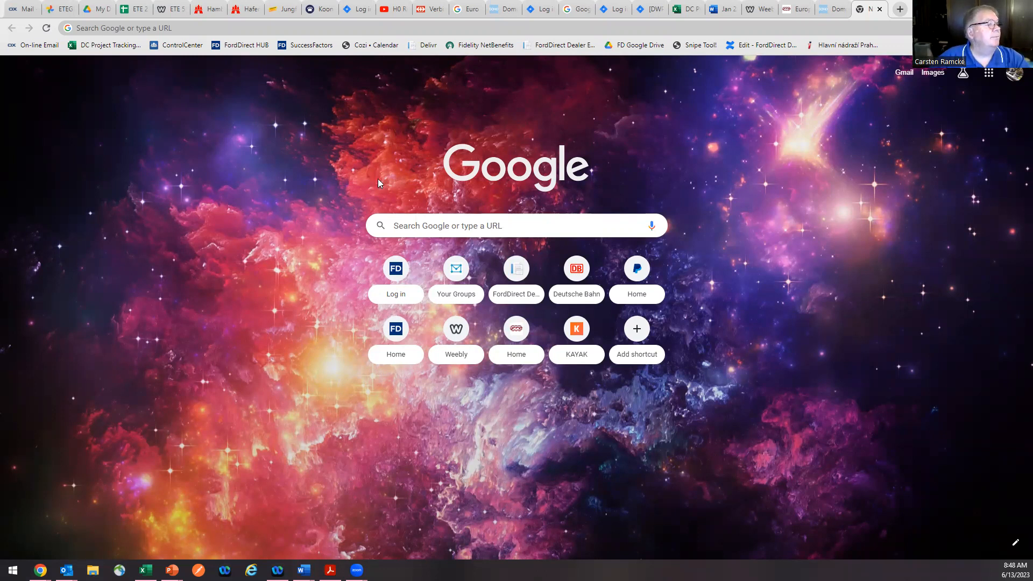
mouse_move(576, 268)
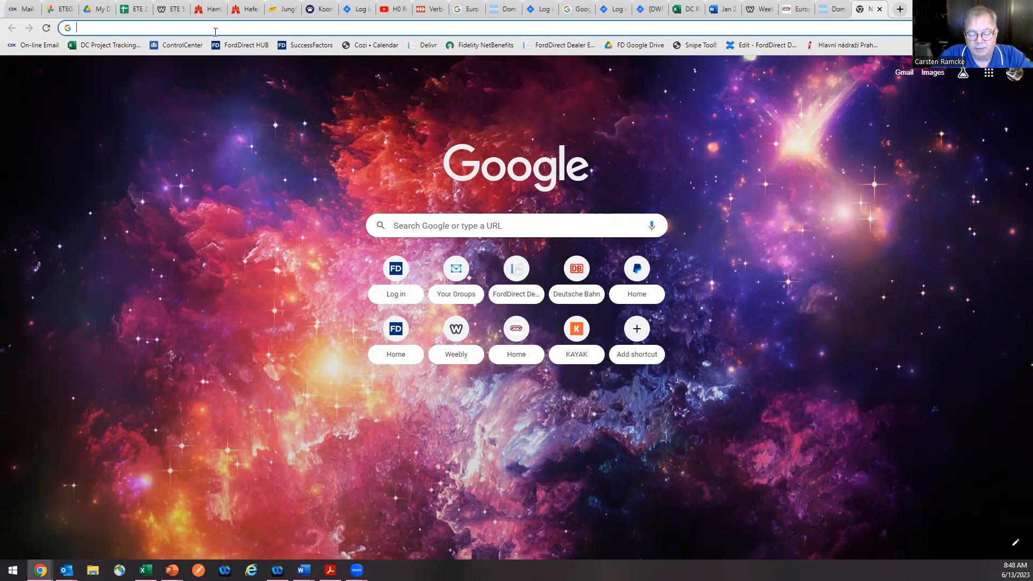
text(www.bahn.de)
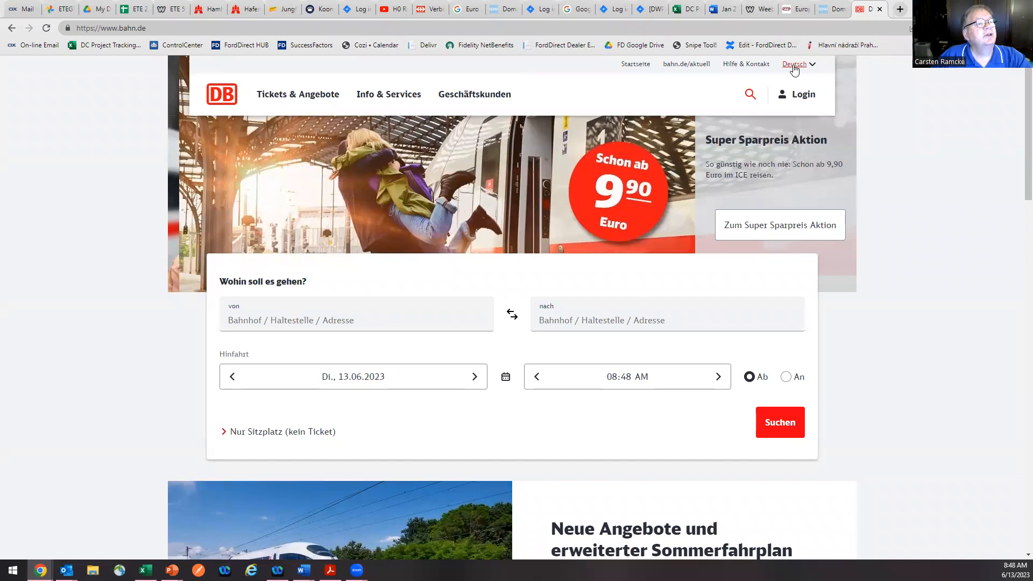
click(795, 64)
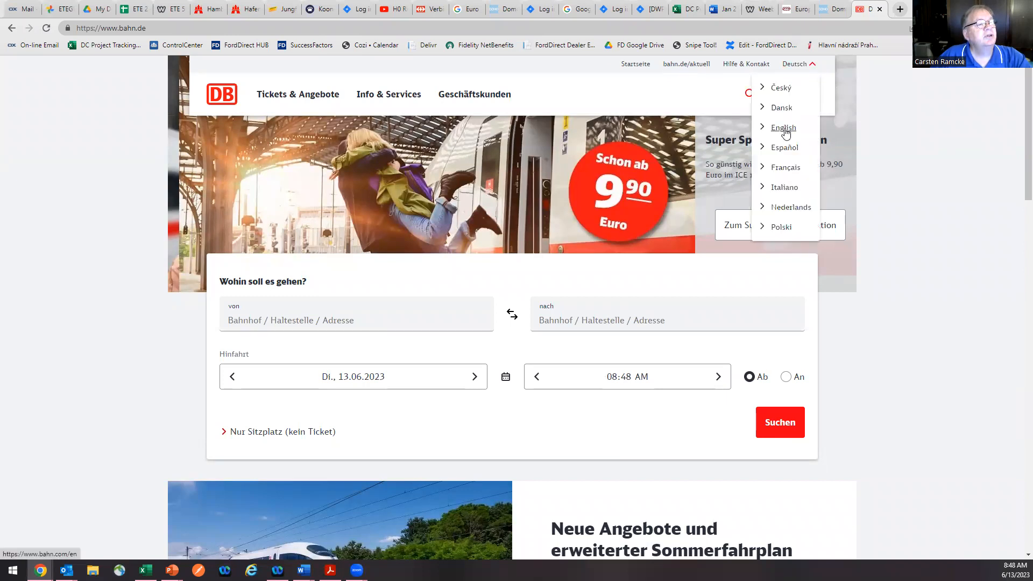
click(783, 127)
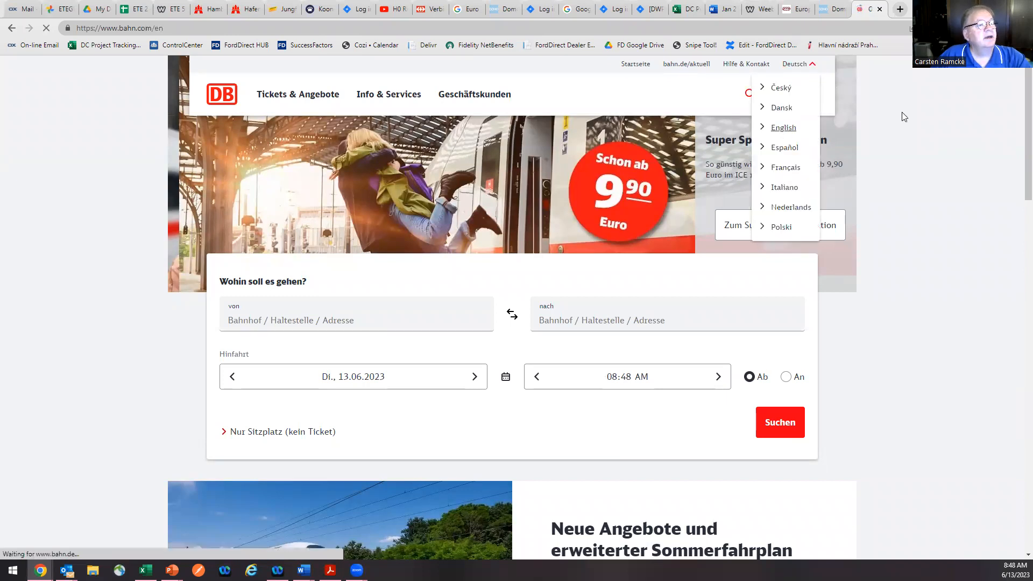
click(783, 127)
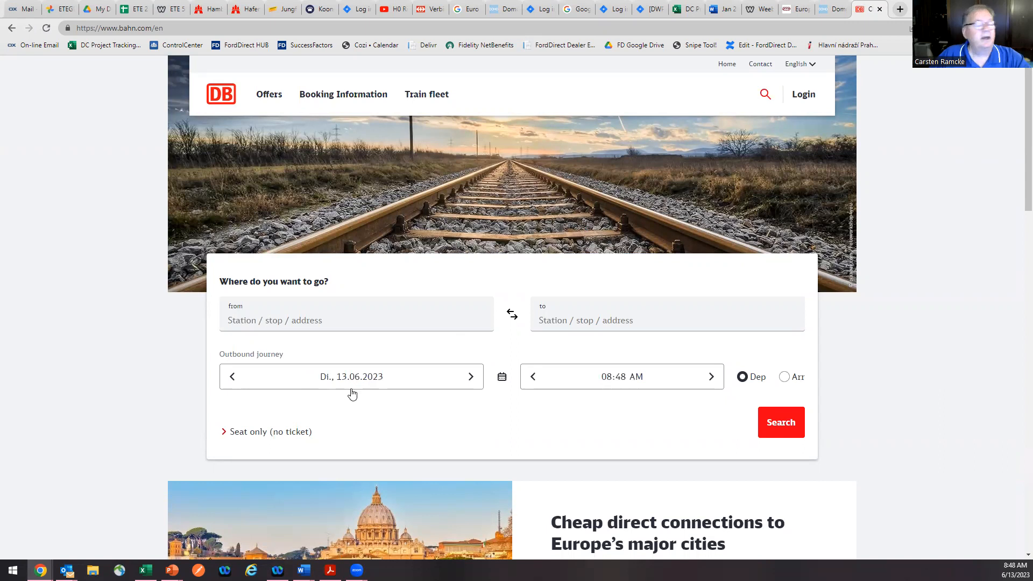
mouse_move(22, 325)
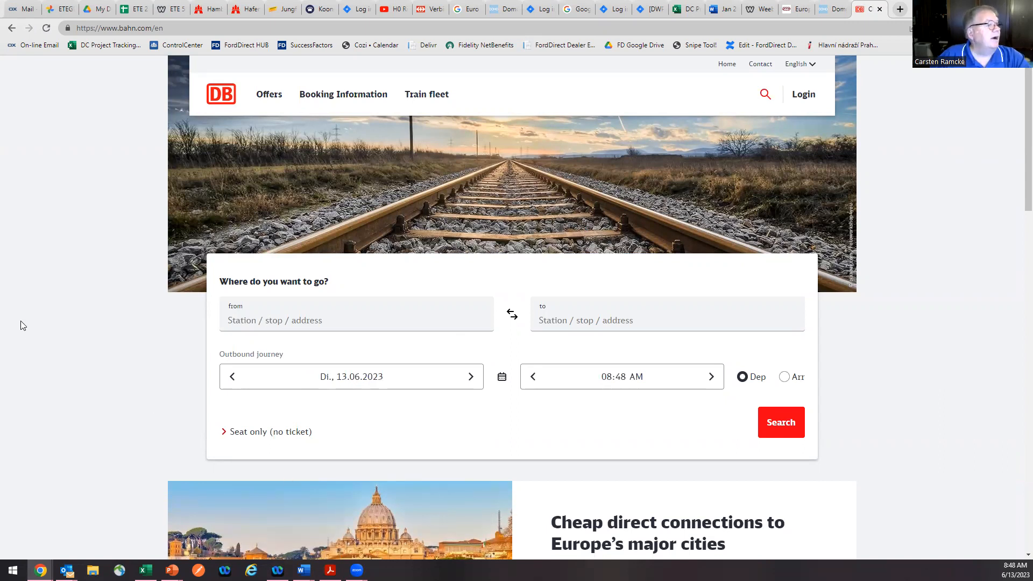
mouse_move(366, 234)
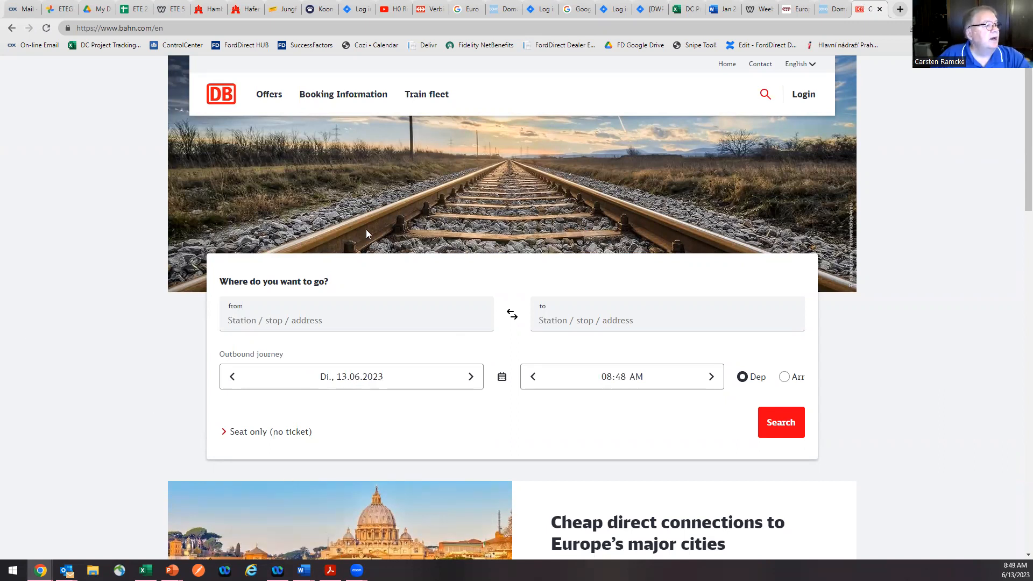
mouse_move(272, 434)
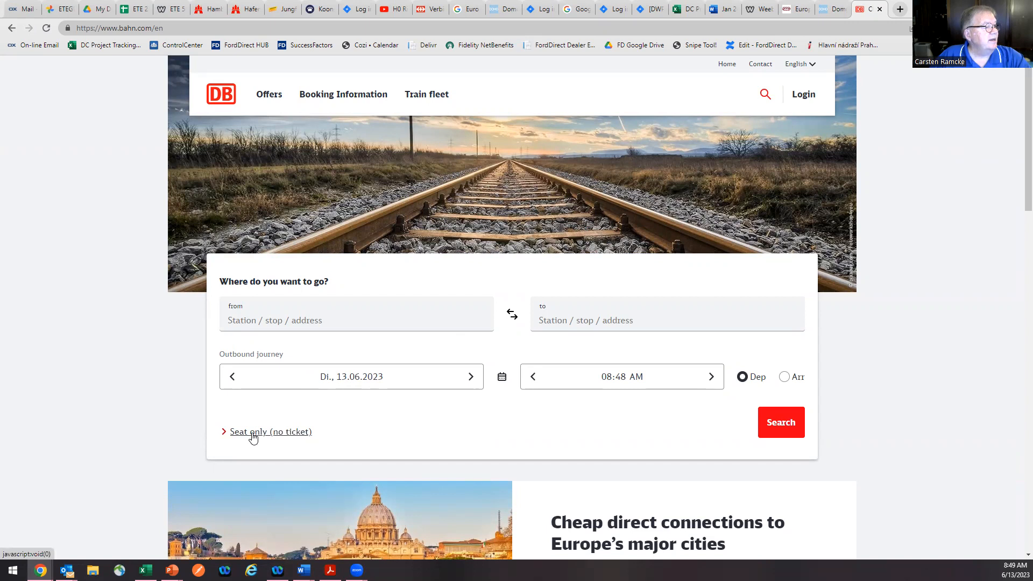
mouse_move(262, 461)
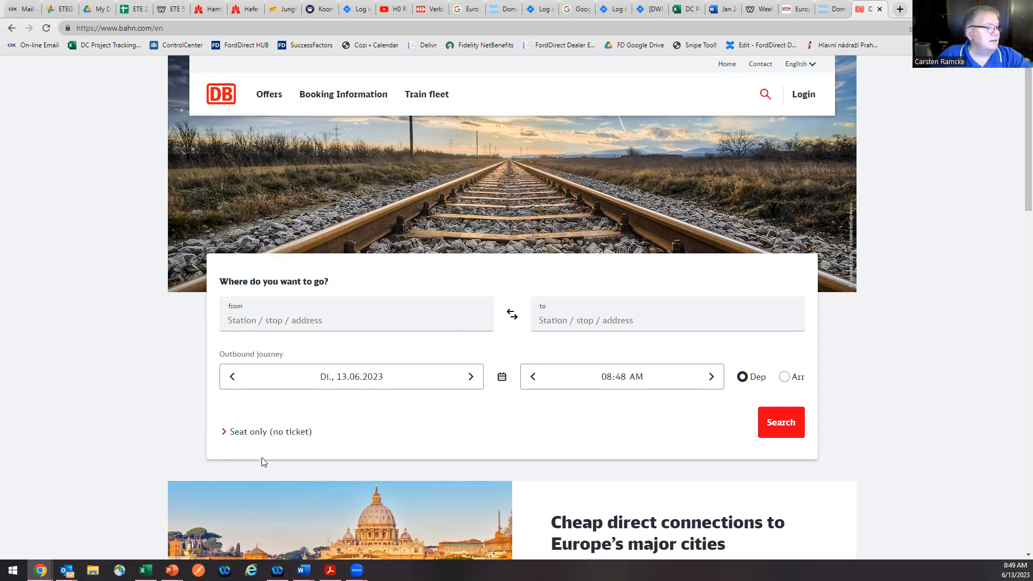
mouse_move(260, 435)
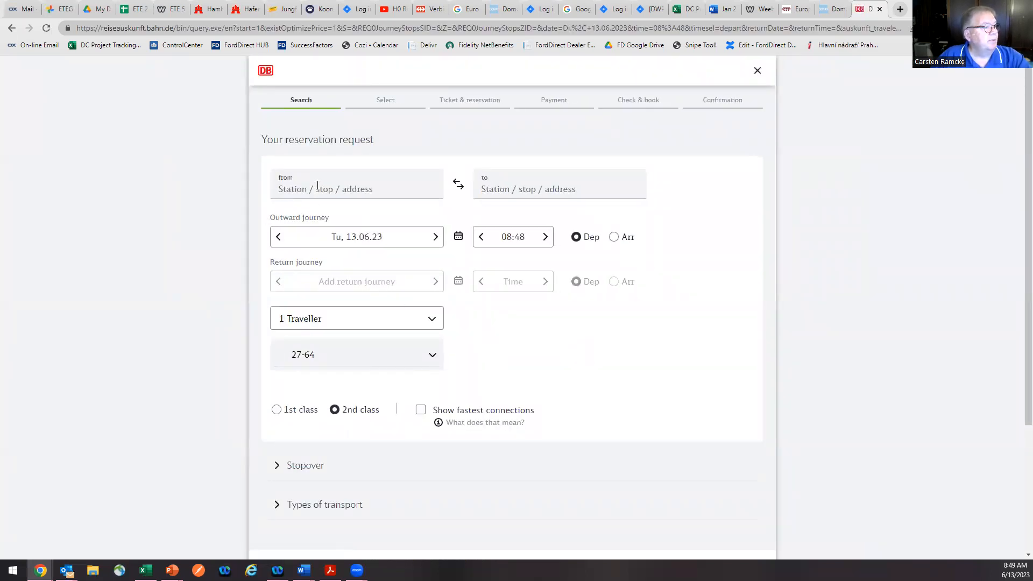
- Set departure to FRA Frankfurt Airport and destination to Eisenach
click(316, 189)
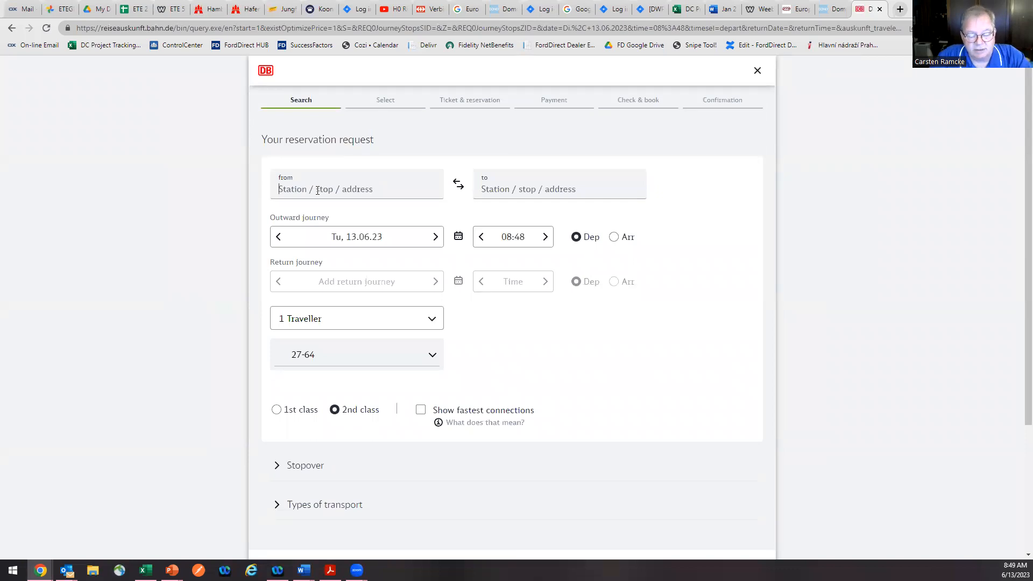
text(FRA)
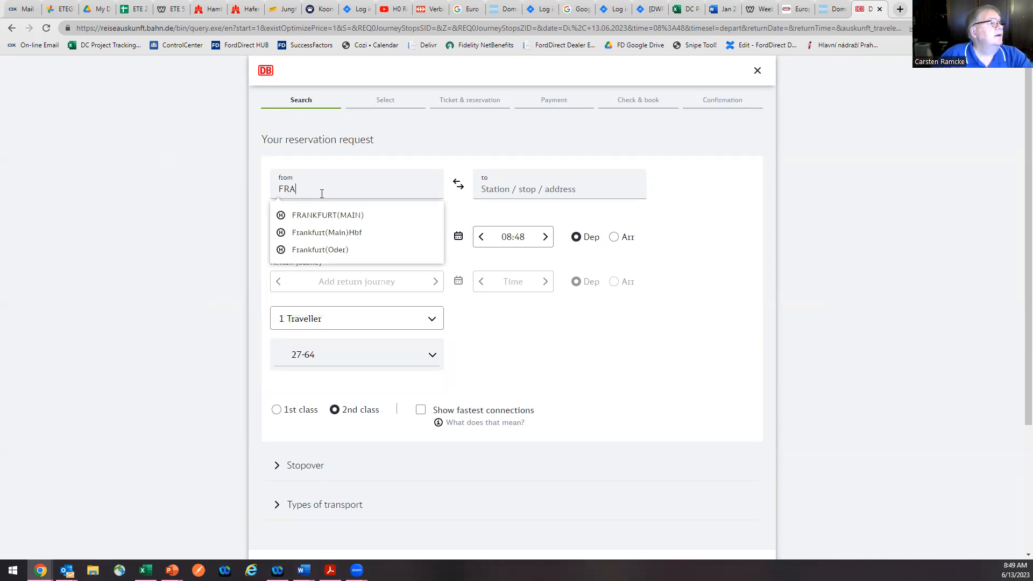
key(BackSpace)
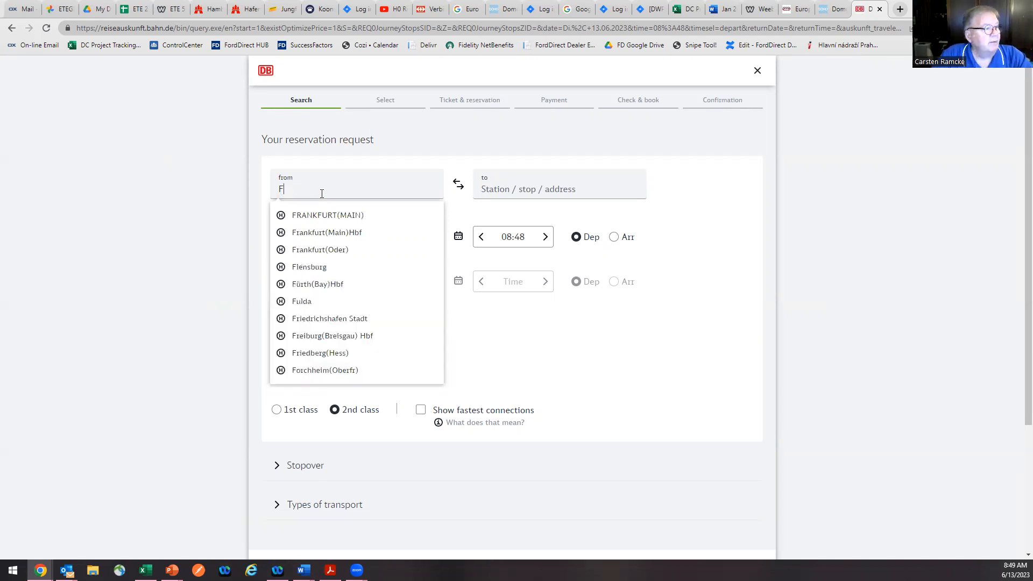
text(rankfurt air)
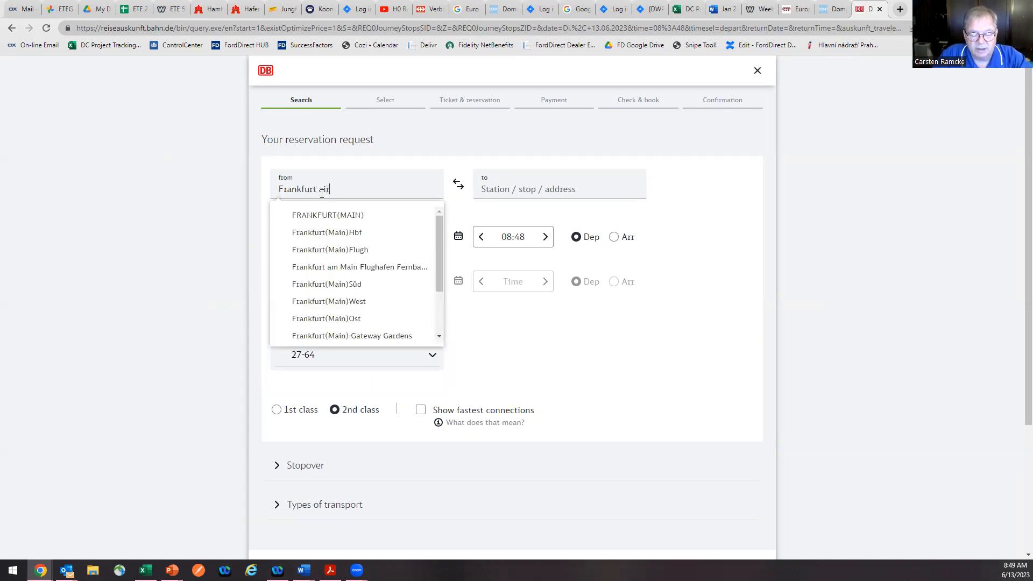
text(port)
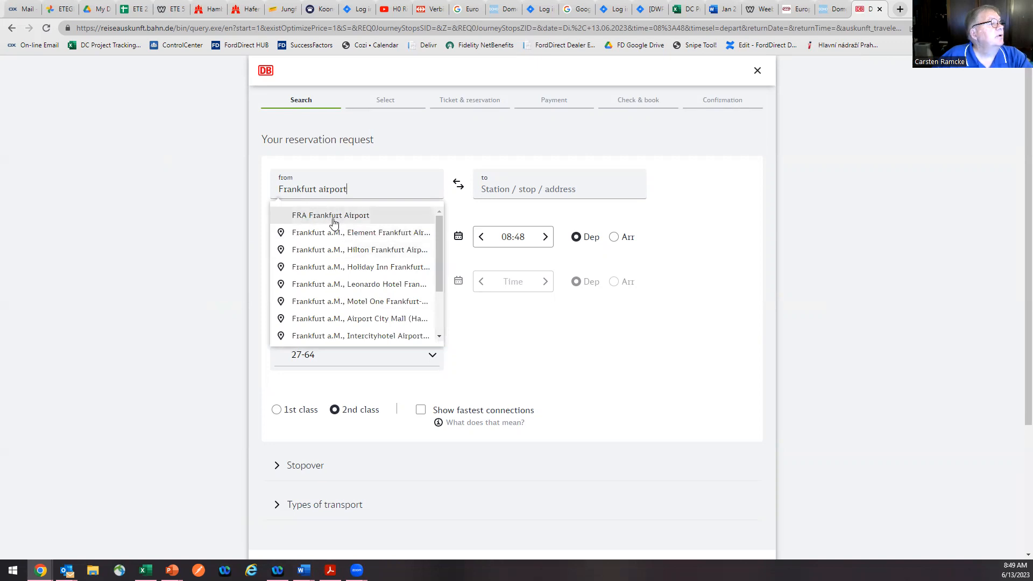
click(329, 215)
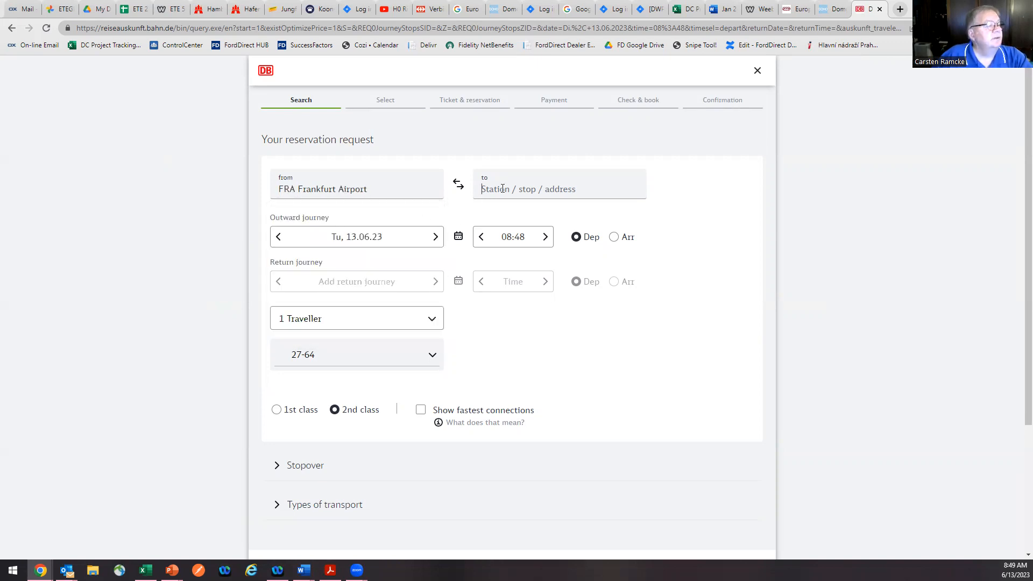
text(Eisenach)
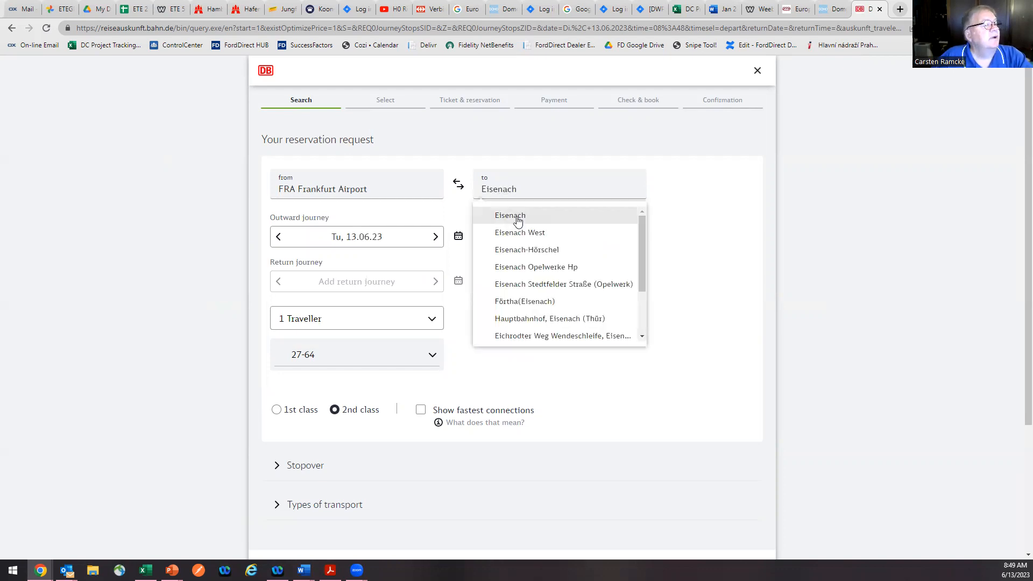
click(510, 215)
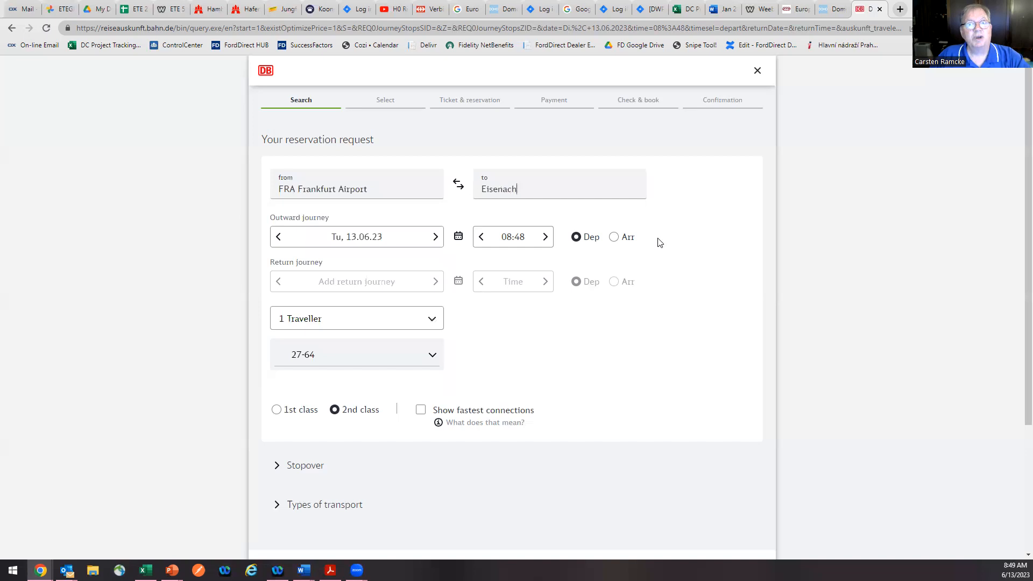
mouse_move(393, 294)
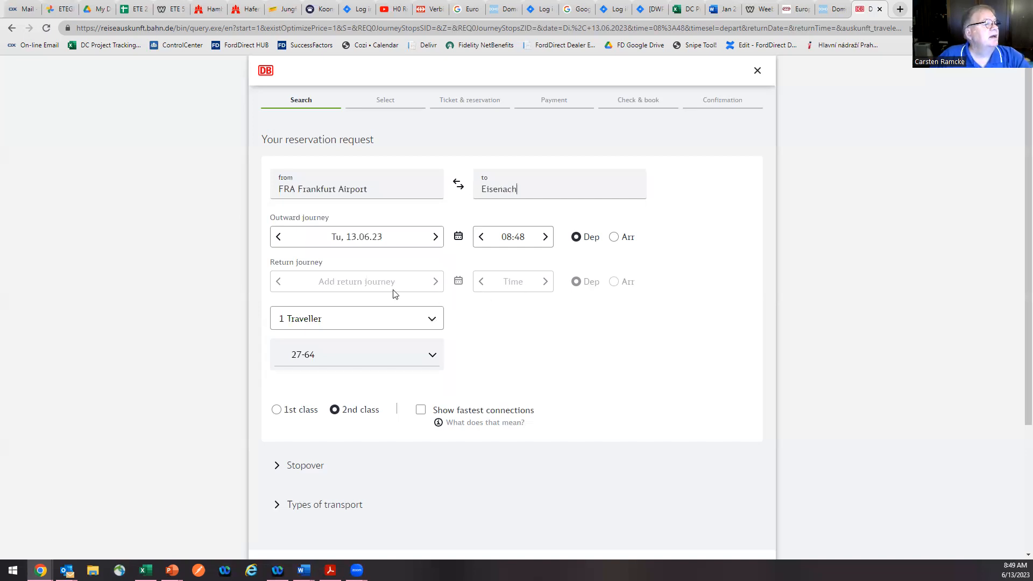
- Set the outward journey to Friday 01.09.23, departing at 09:00
click(402, 237)
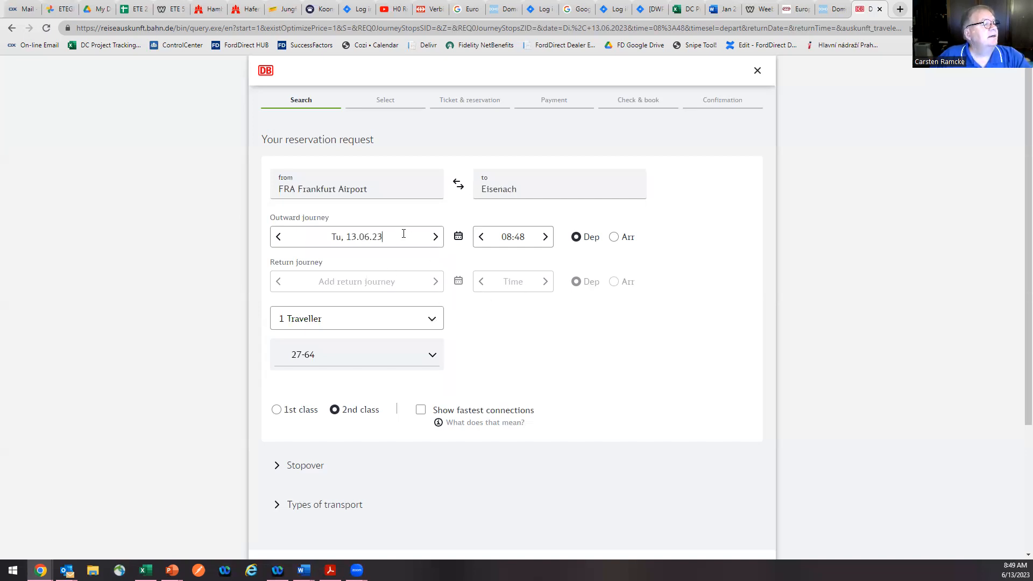
click(458, 237)
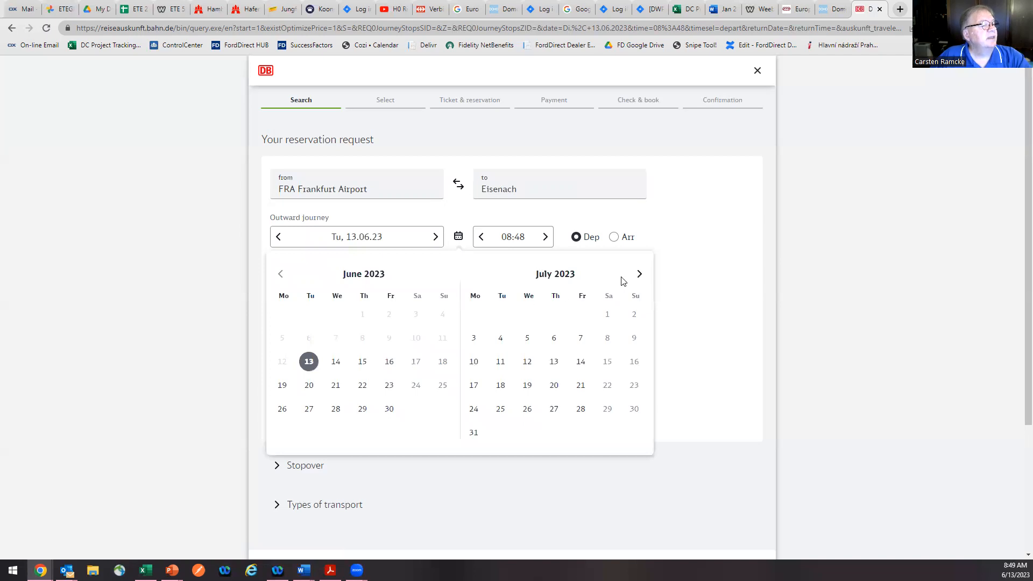
click(638, 274)
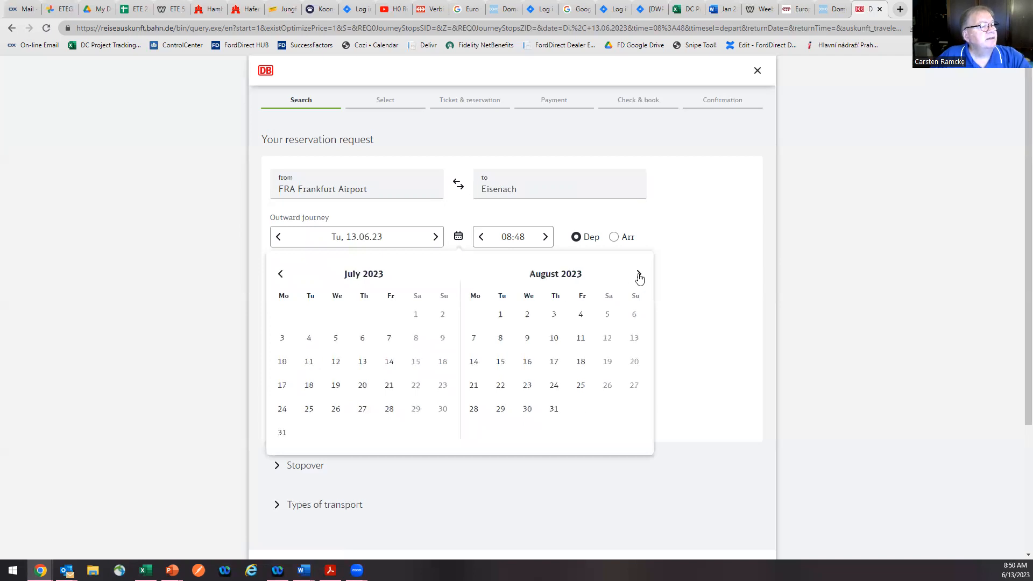
click(639, 273)
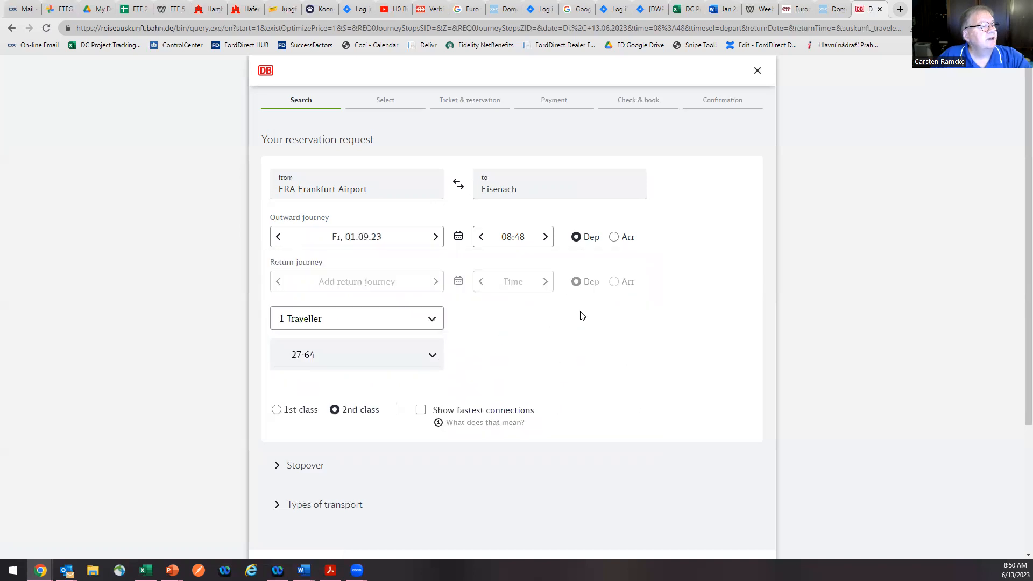
mouse_move(495, 234)
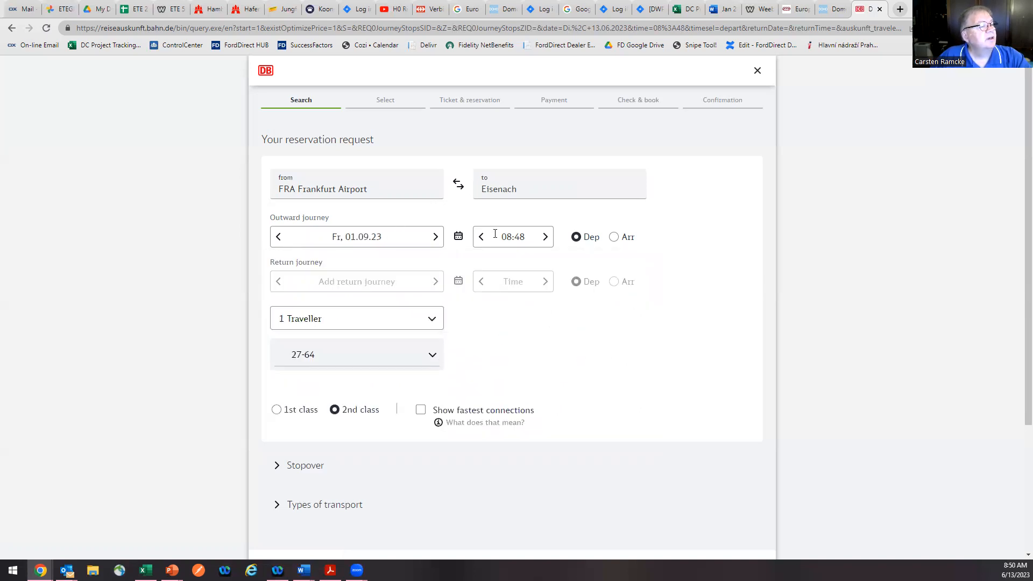
mouse_move(481, 236)
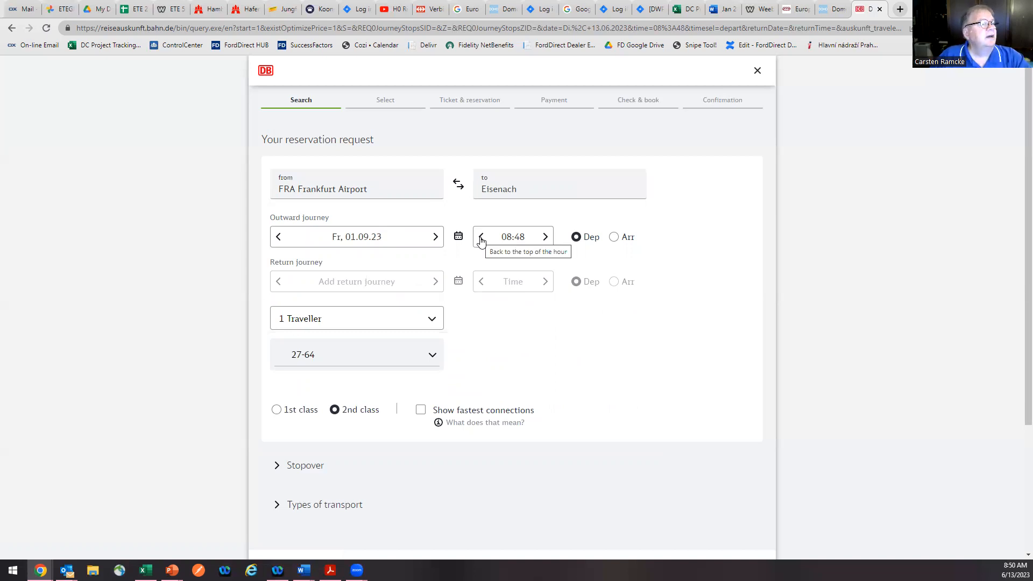
mouse_move(545, 237)
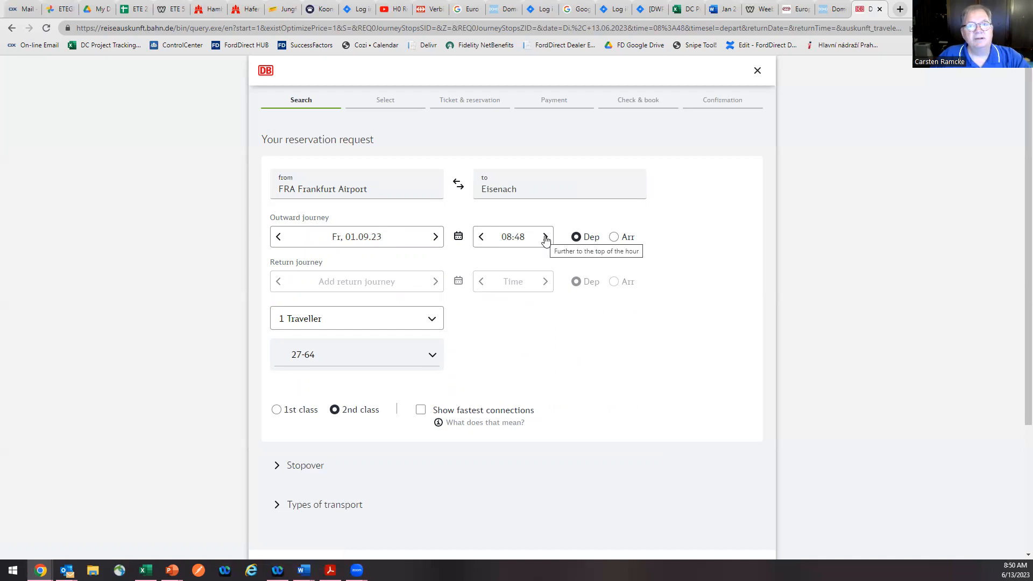
click(545, 237)
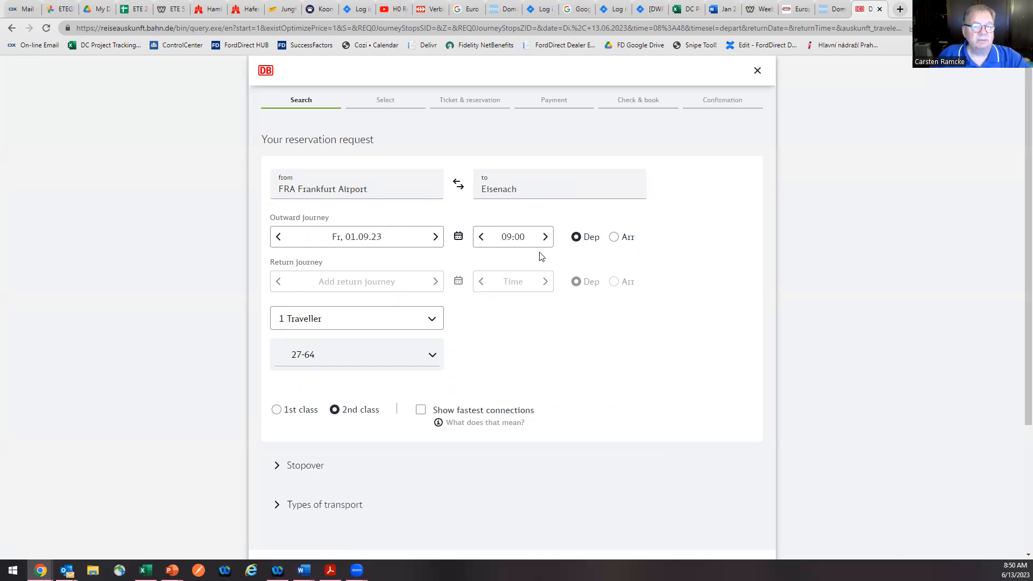
mouse_move(545, 261)
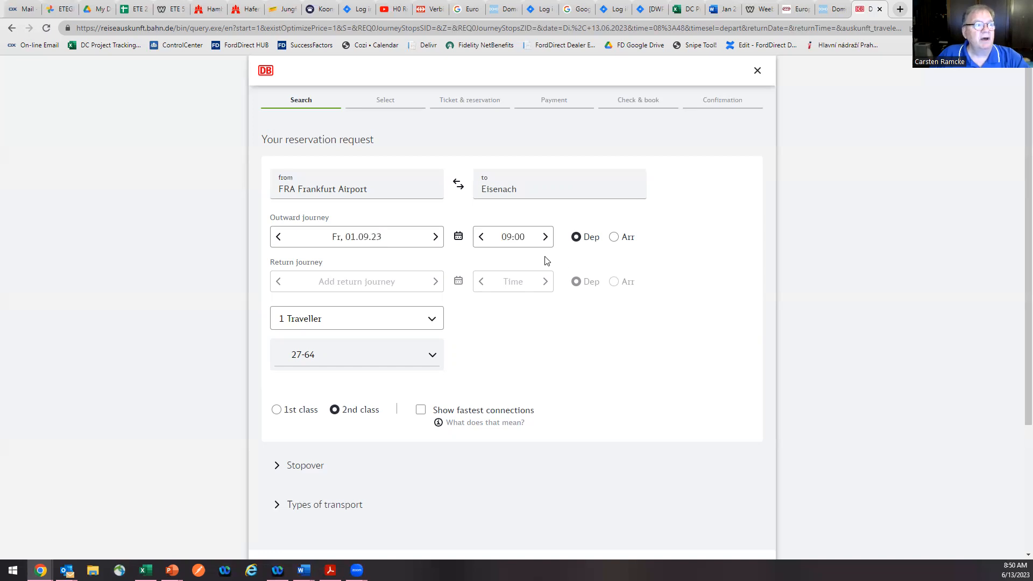
mouse_move(582, 266)
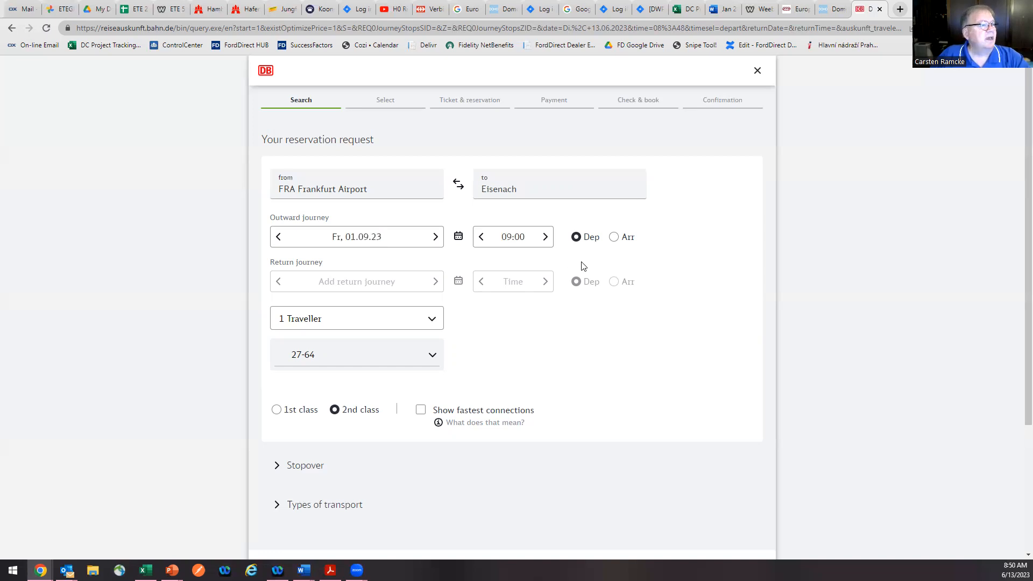
mouse_move(578, 268)
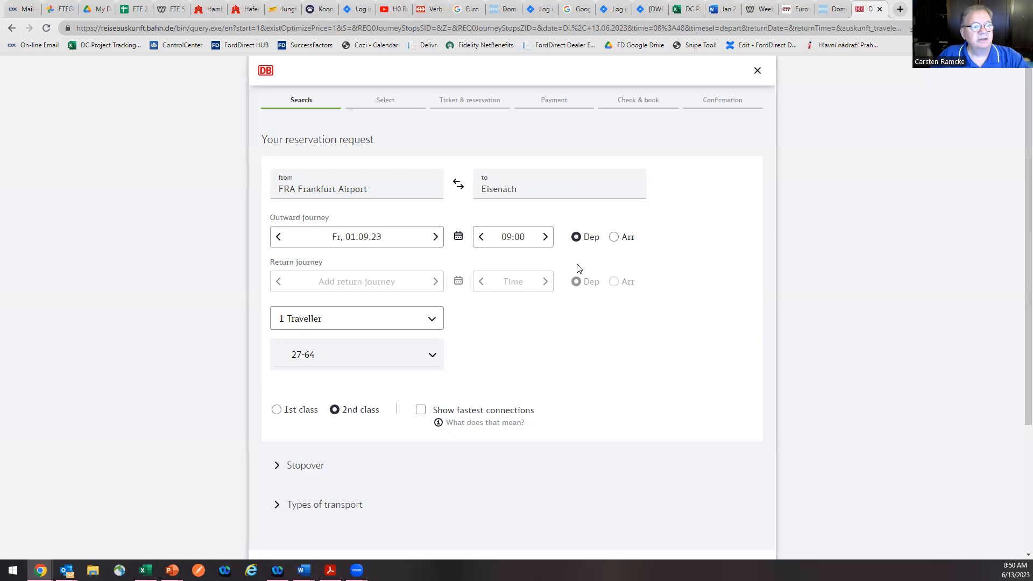
mouse_move(570, 258)
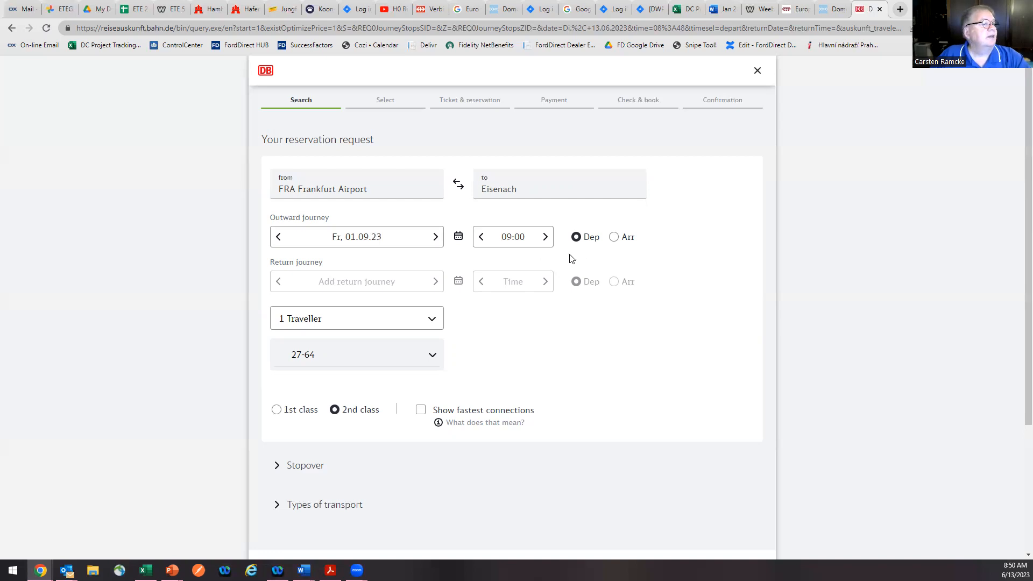
mouse_move(267, 245)
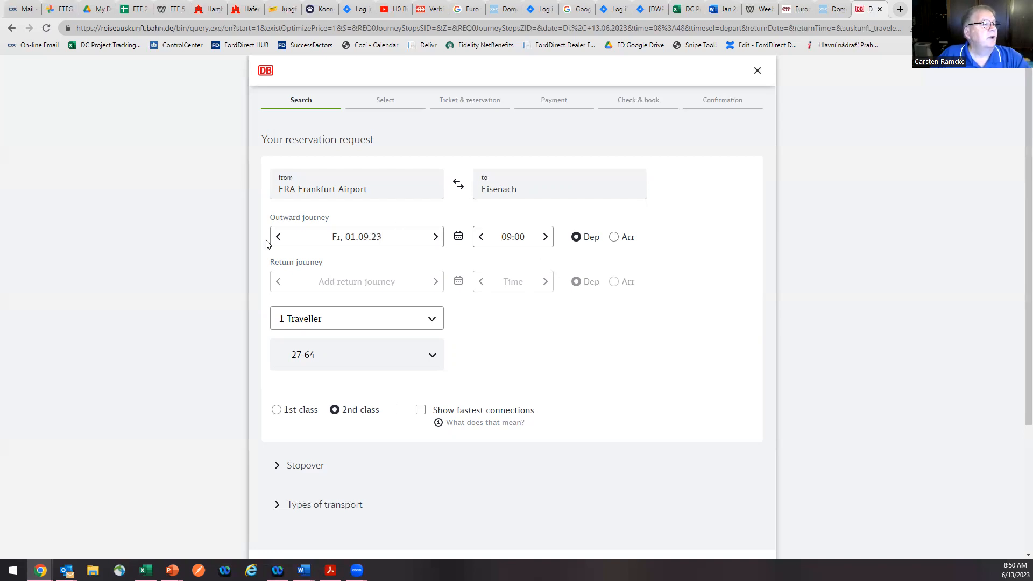
mouse_move(224, 299)
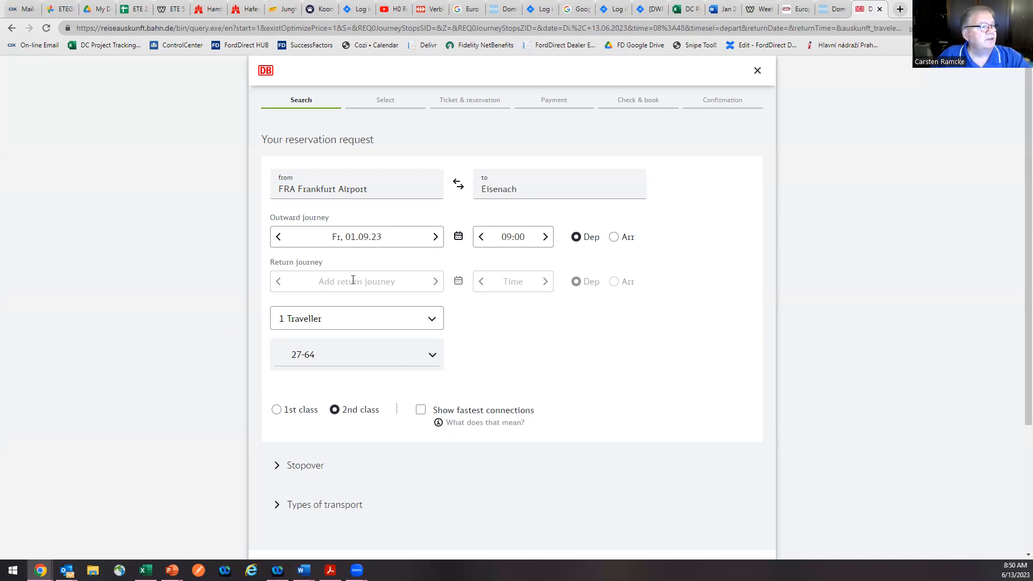
mouse_move(452, 349)
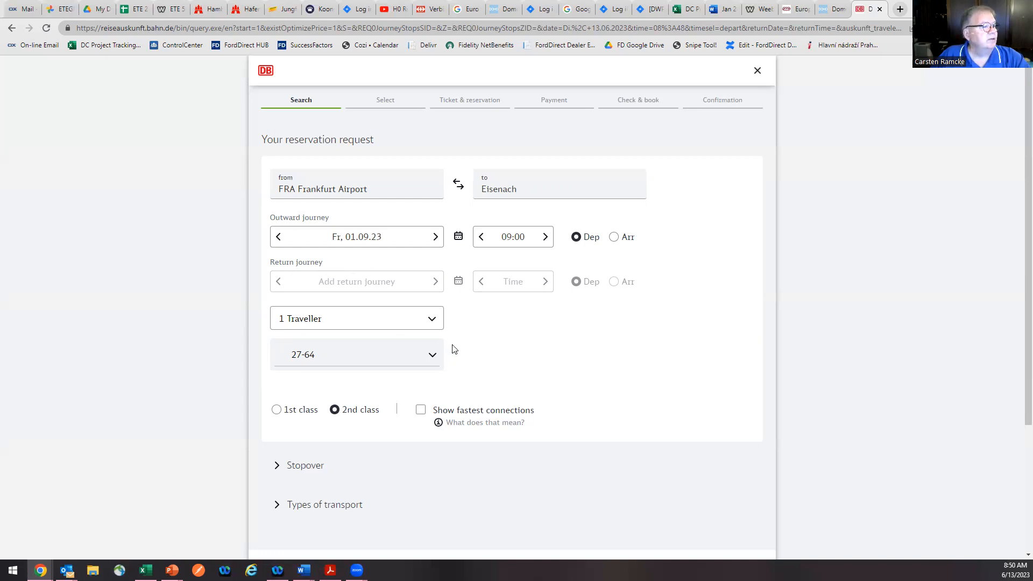
- Select 1st class and search Frankfurt Airport–Eisenach connections for 01.09.23
scroll(down, 3)
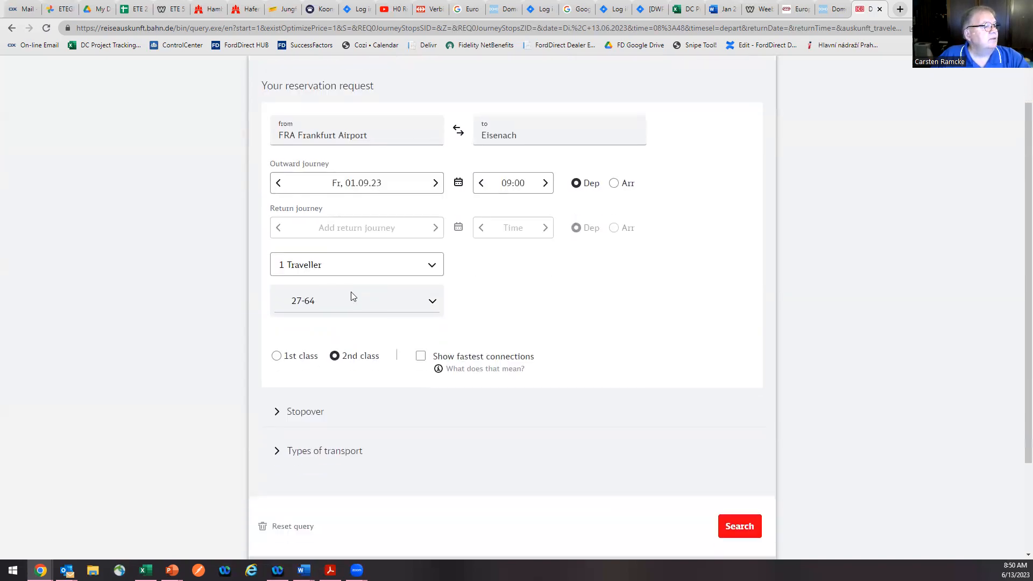
scroll(down, 3)
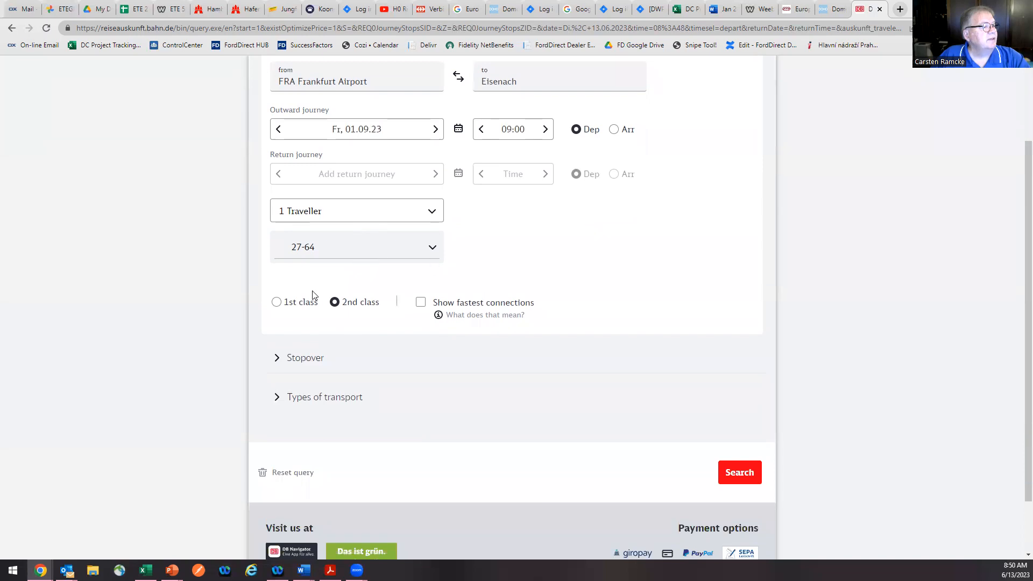
click(276, 302)
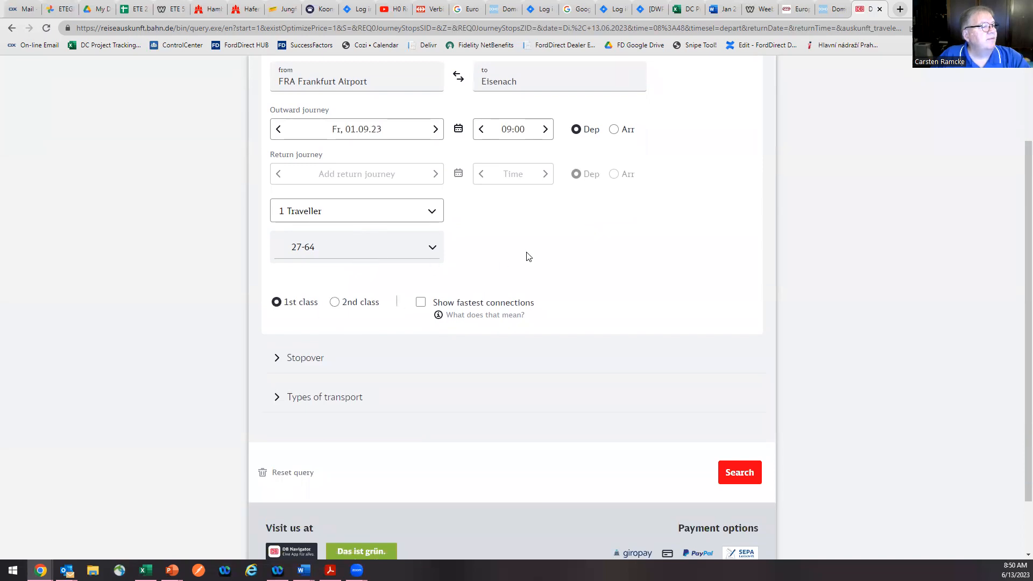
scroll(down, 3)
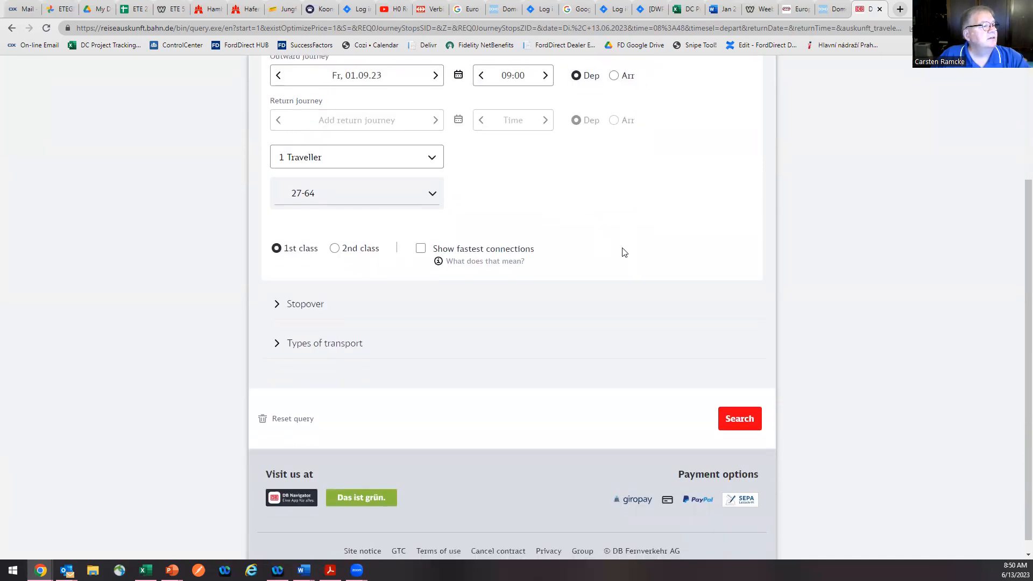
click(739, 419)
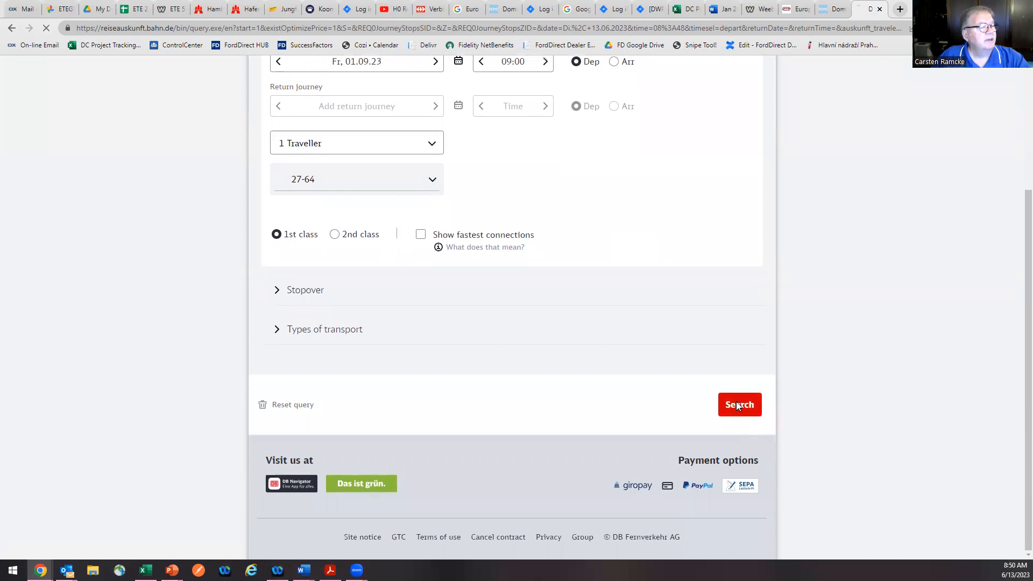
click(739, 405)
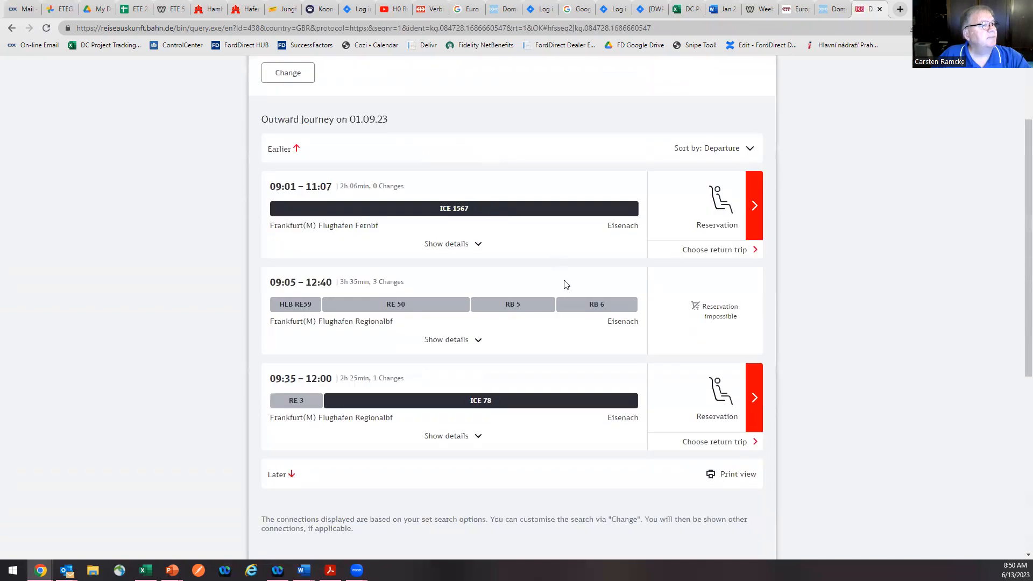
mouse_move(253, 212)
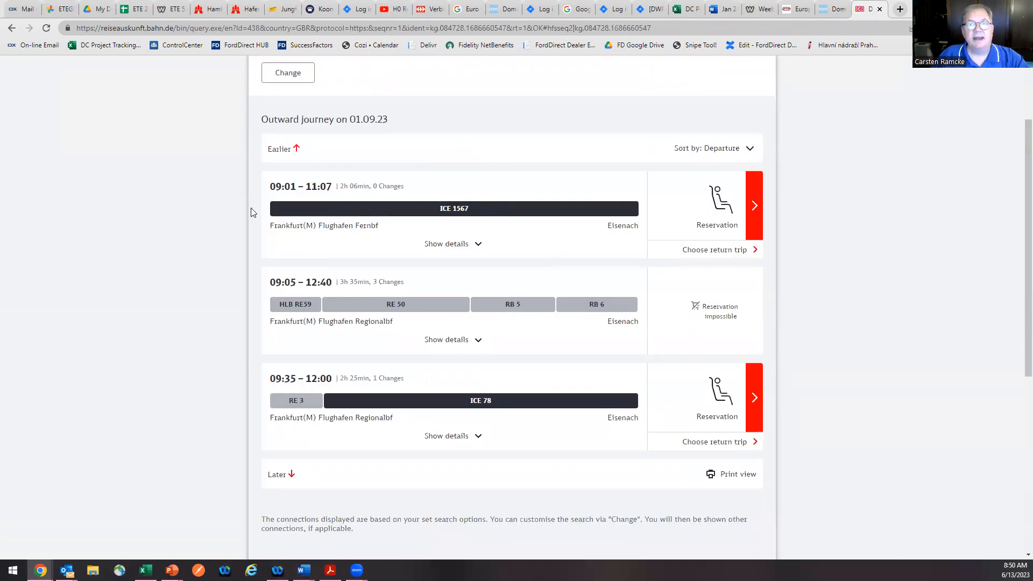
mouse_move(396, 194)
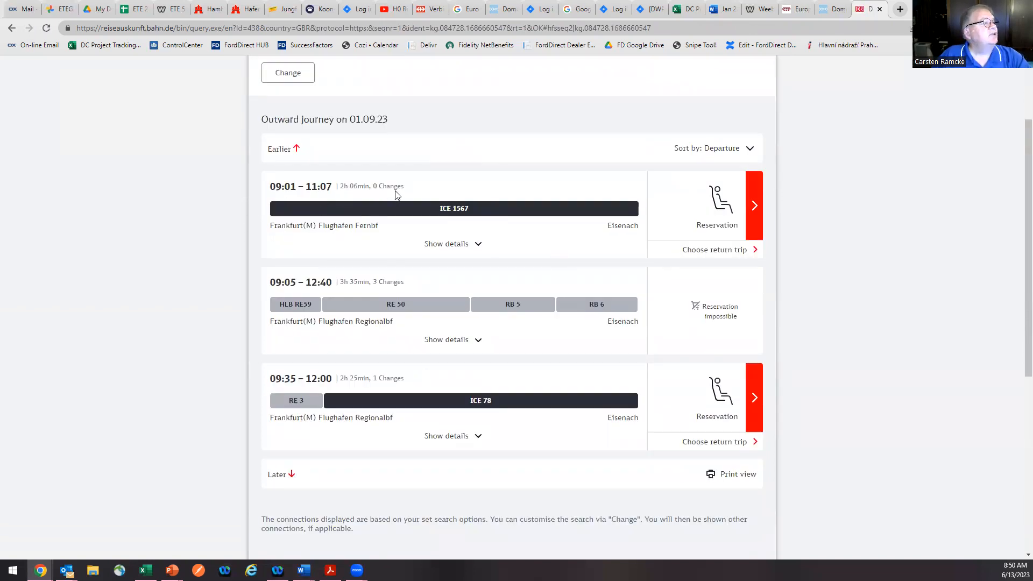
mouse_move(359, 196)
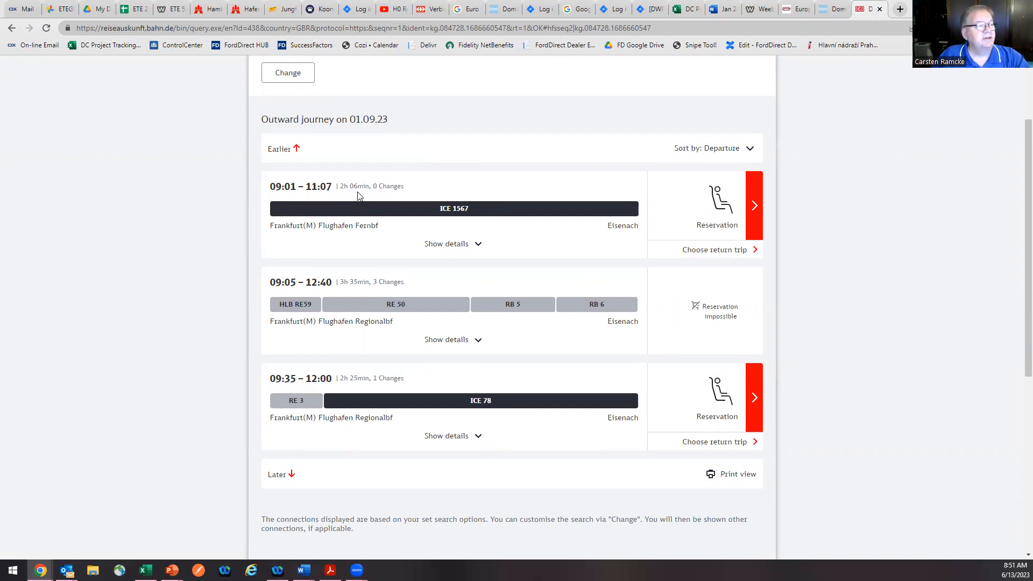
mouse_move(516, 273)
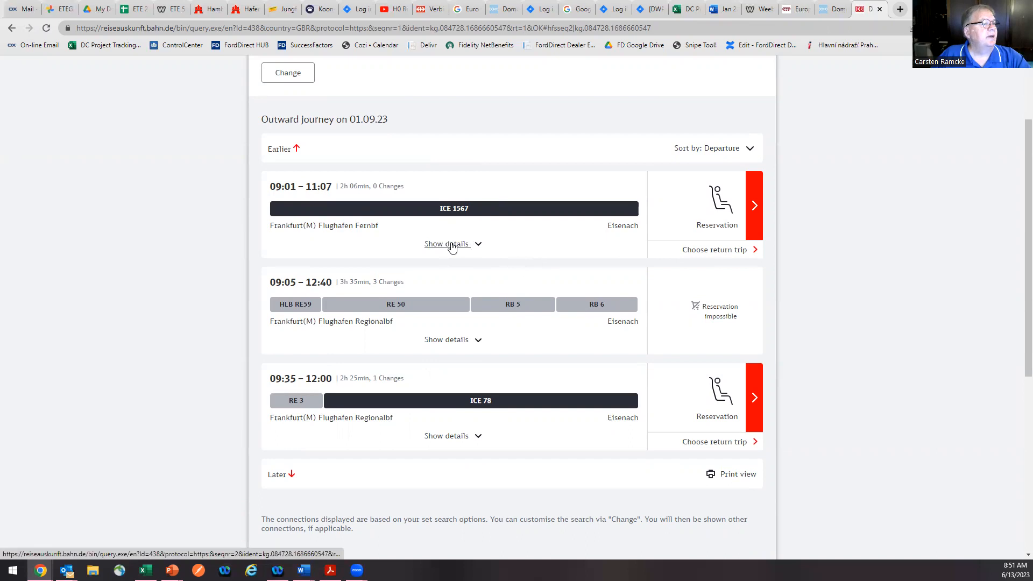
- Expand the 09:01 ICE 1567 connection and view its route from Wiesbaden to Leipzig
click(447, 243)
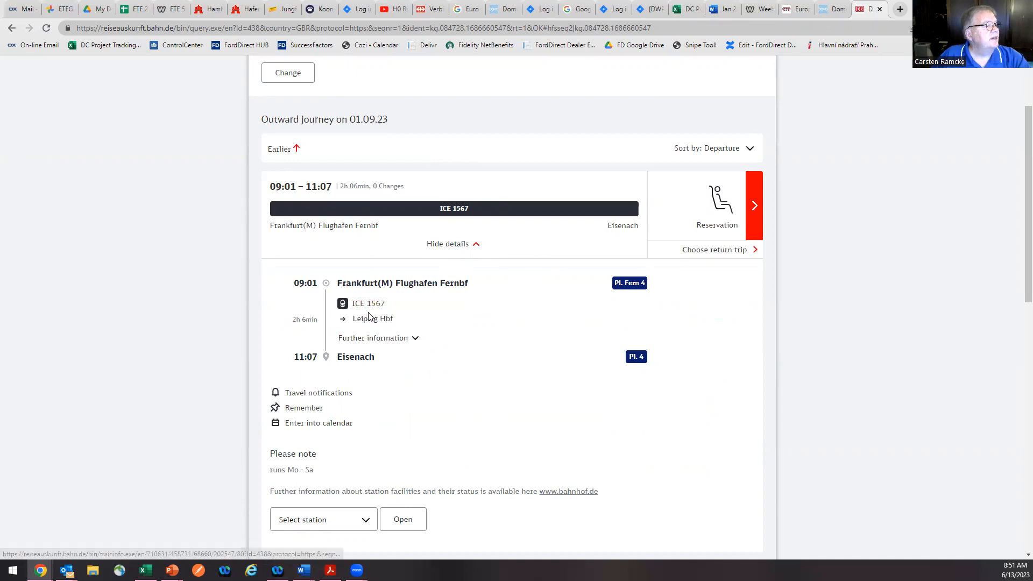
click(368, 303)
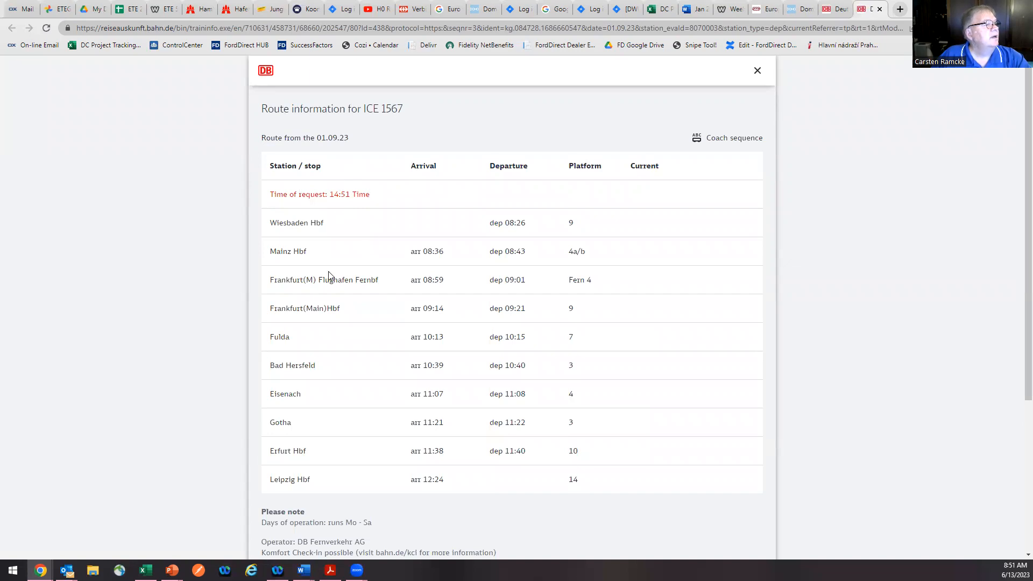
mouse_move(565, 287)
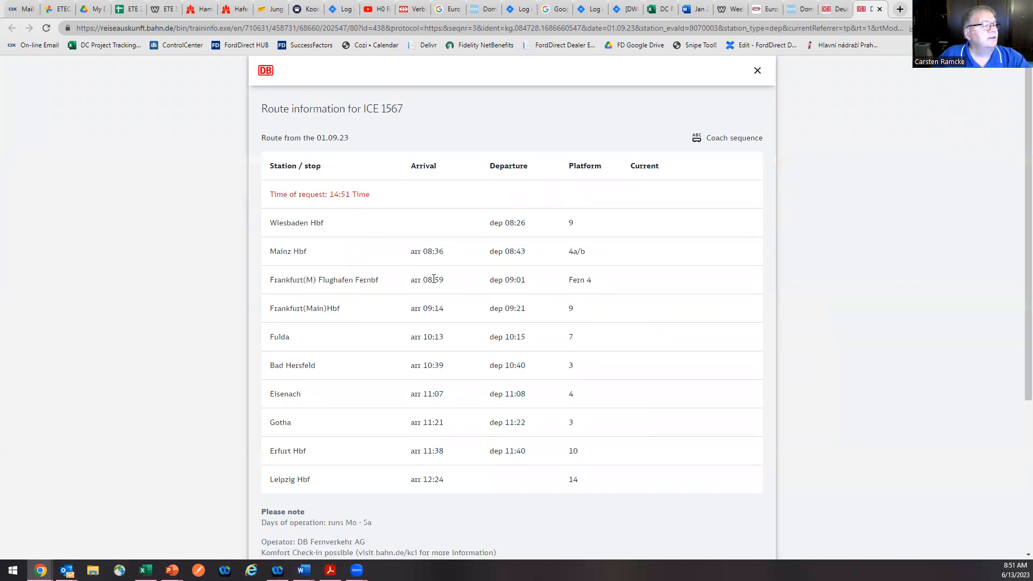
mouse_move(385, 283)
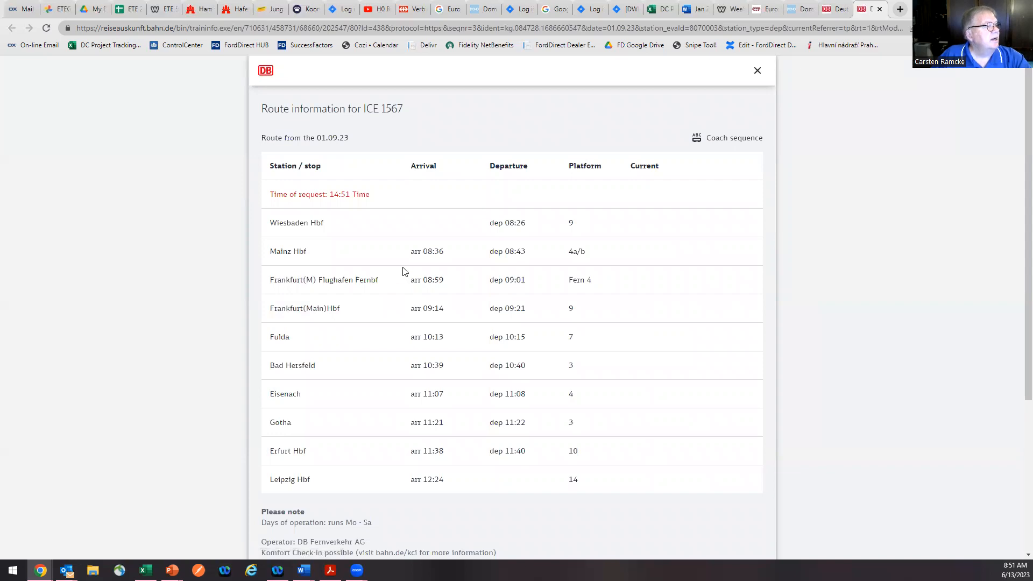
mouse_move(327, 318)
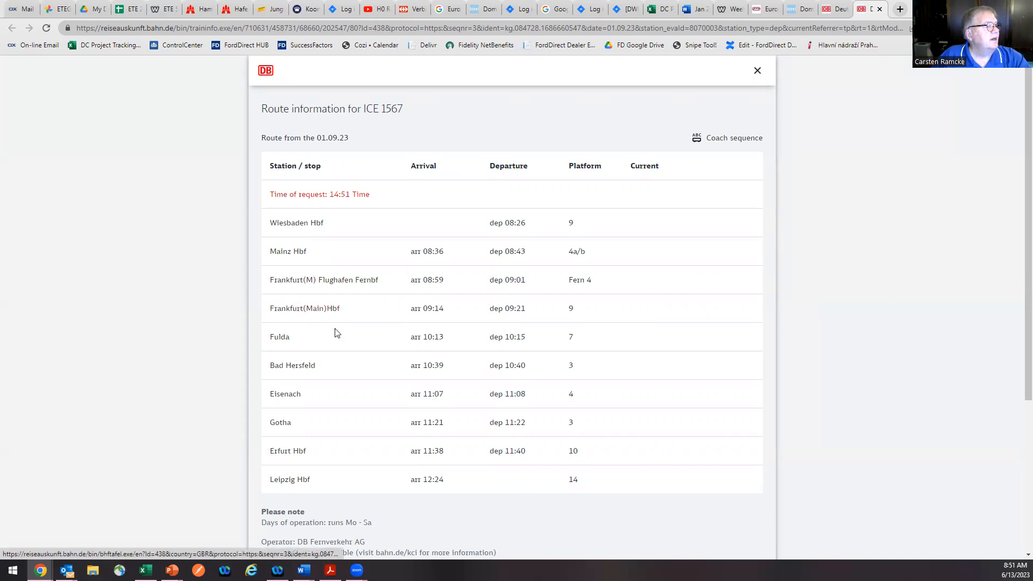
mouse_move(311, 401)
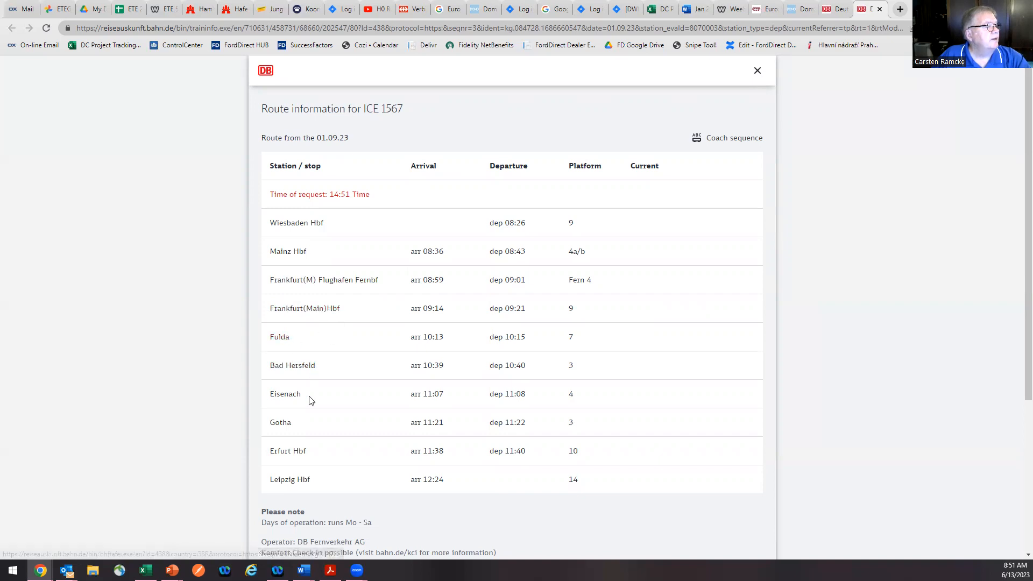
scroll(down, 3)
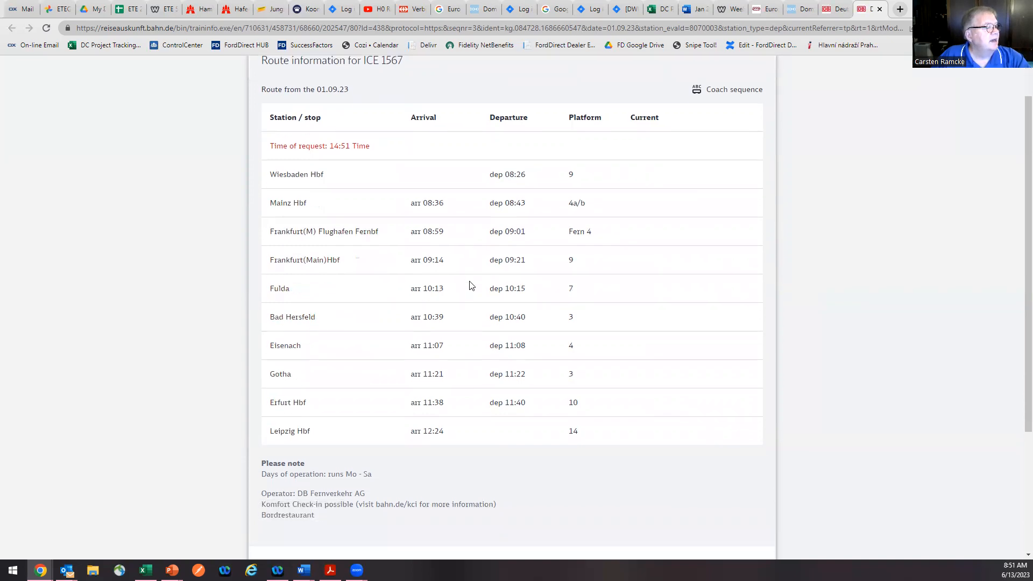
scroll(down, 3)
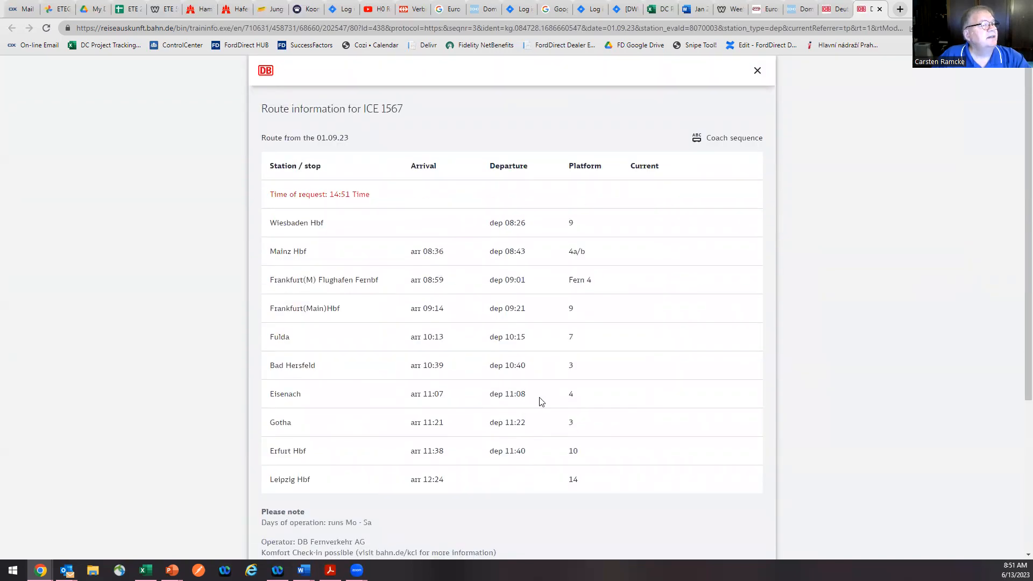
mouse_move(530, 282)
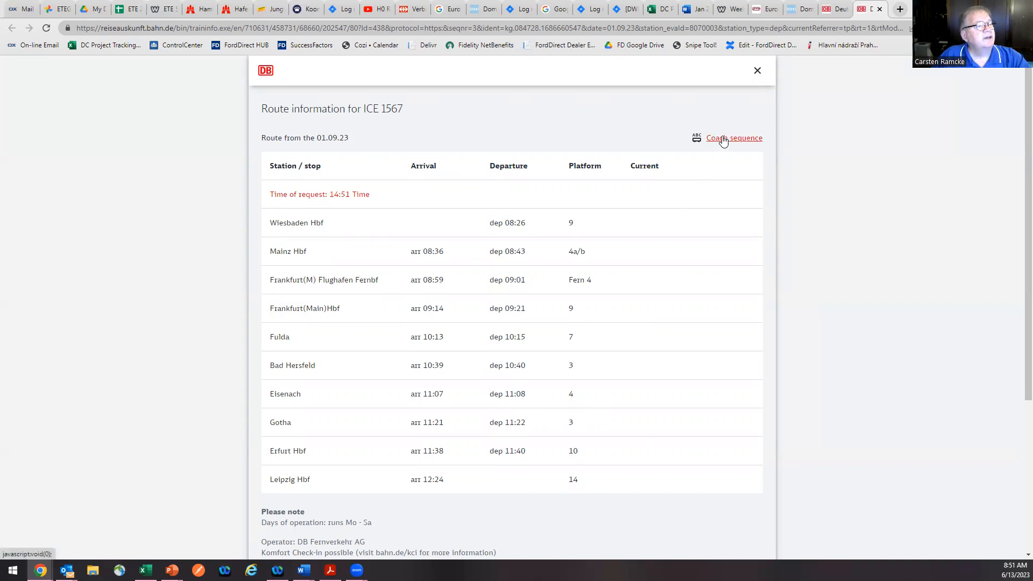
- Check the ICE 1567 coach sequence at Leipzig Hbf, then close the route information
click(733, 138)
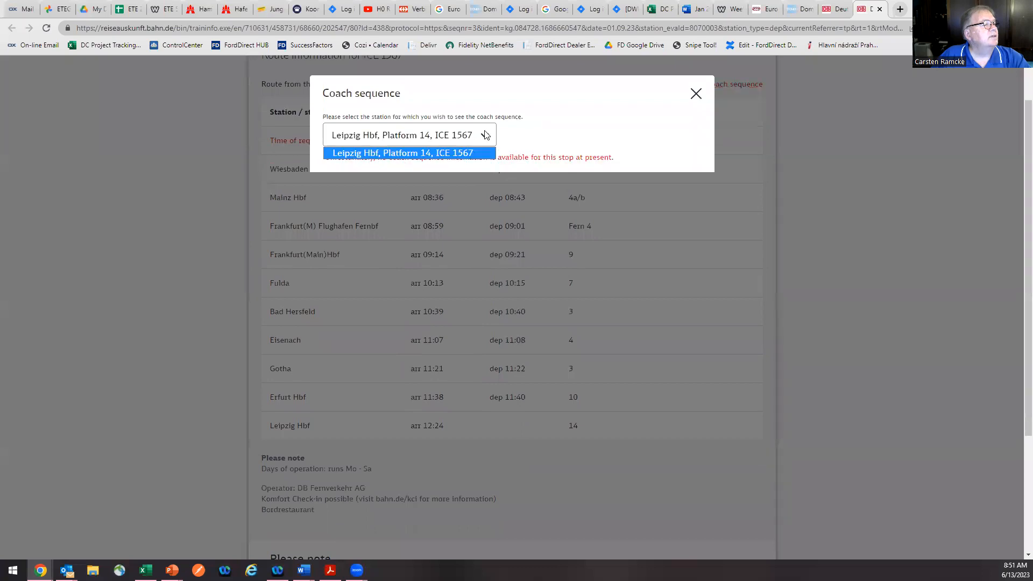
click(400, 153)
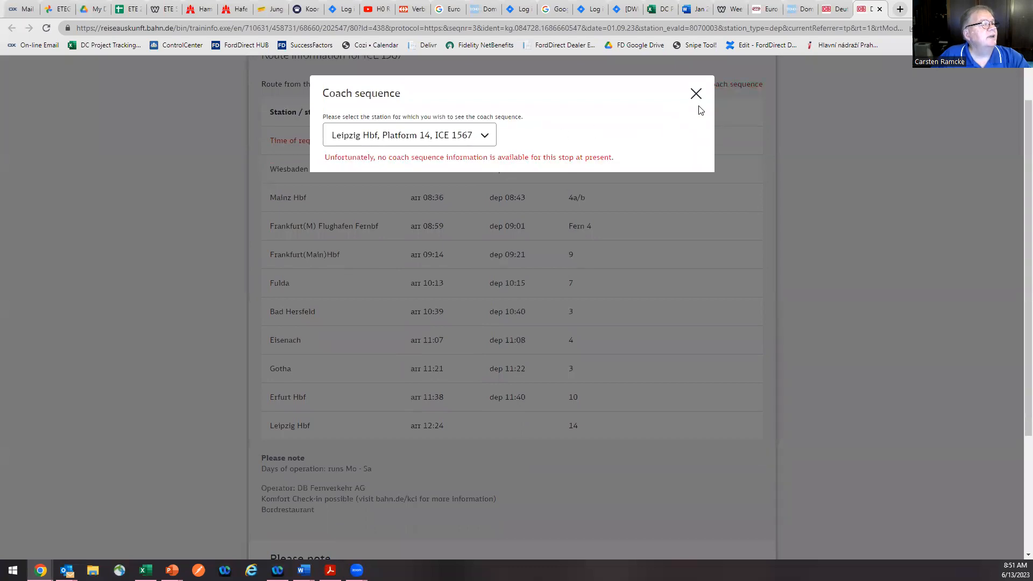
click(696, 94)
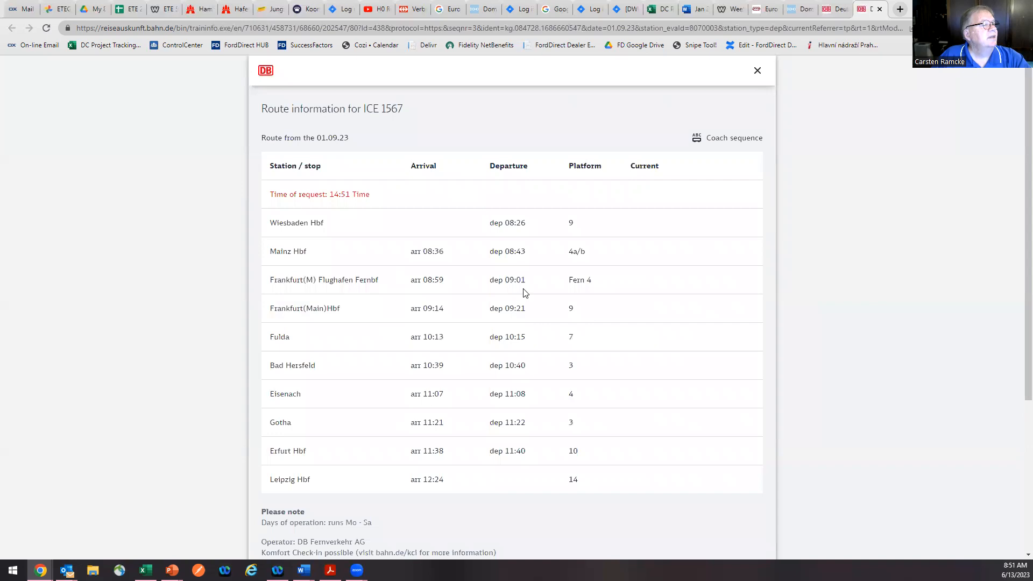
mouse_move(756, 72)
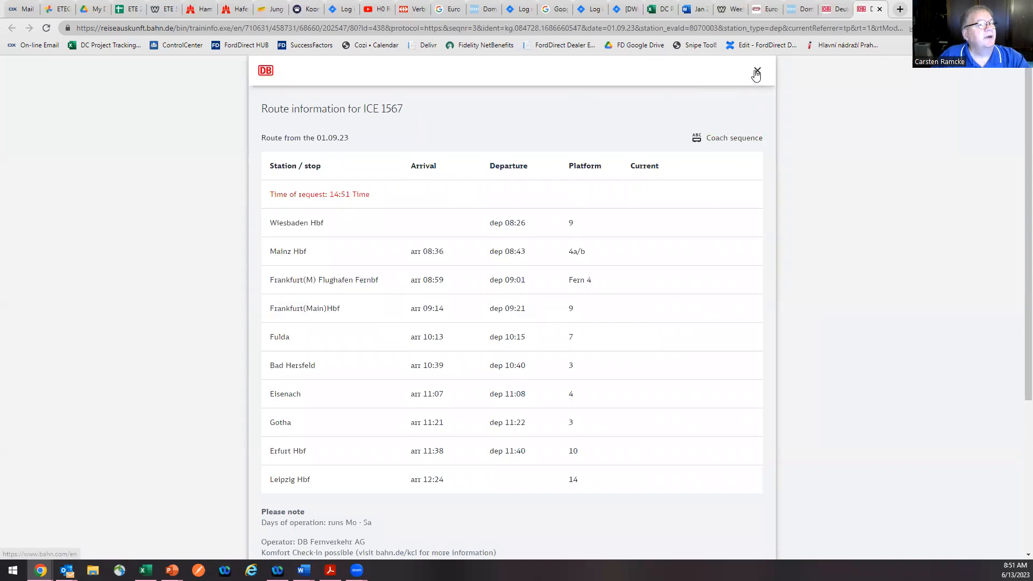
click(756, 70)
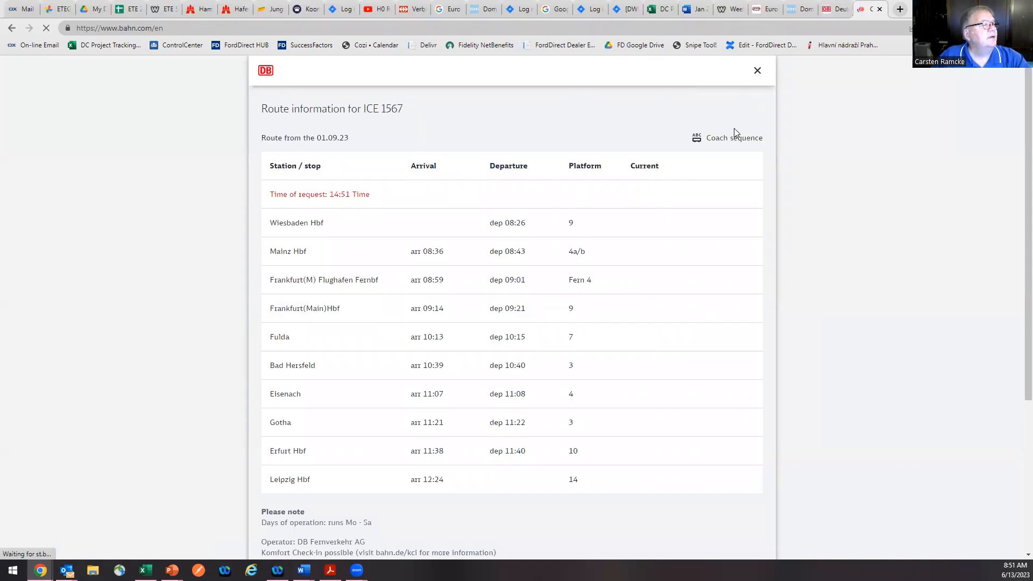
- Search seat-only from FRA Frankfurt Airport to Eisenach, 01.09.23 at 09:00, 1st class
click(757, 71)
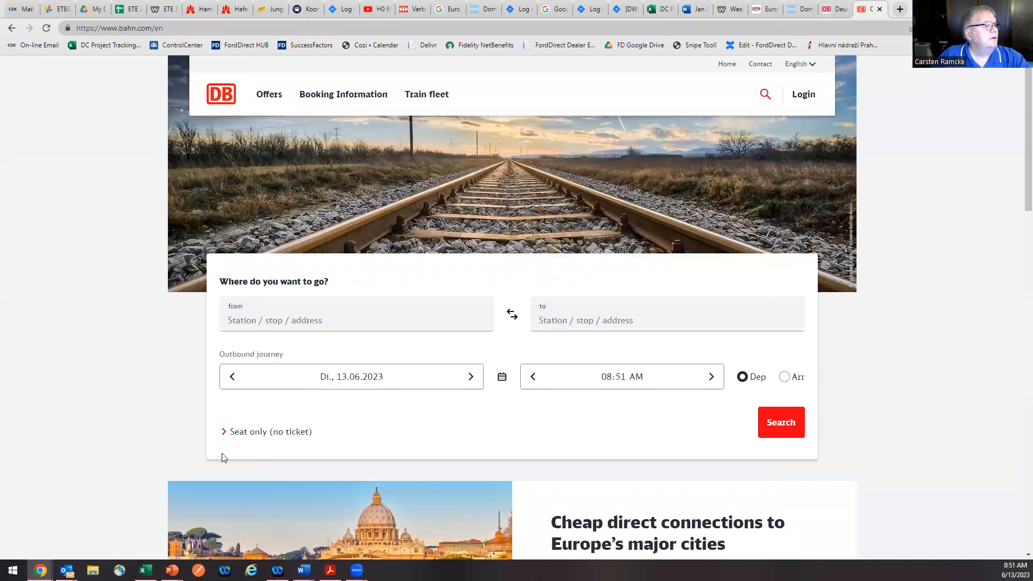
mouse_move(302, 433)
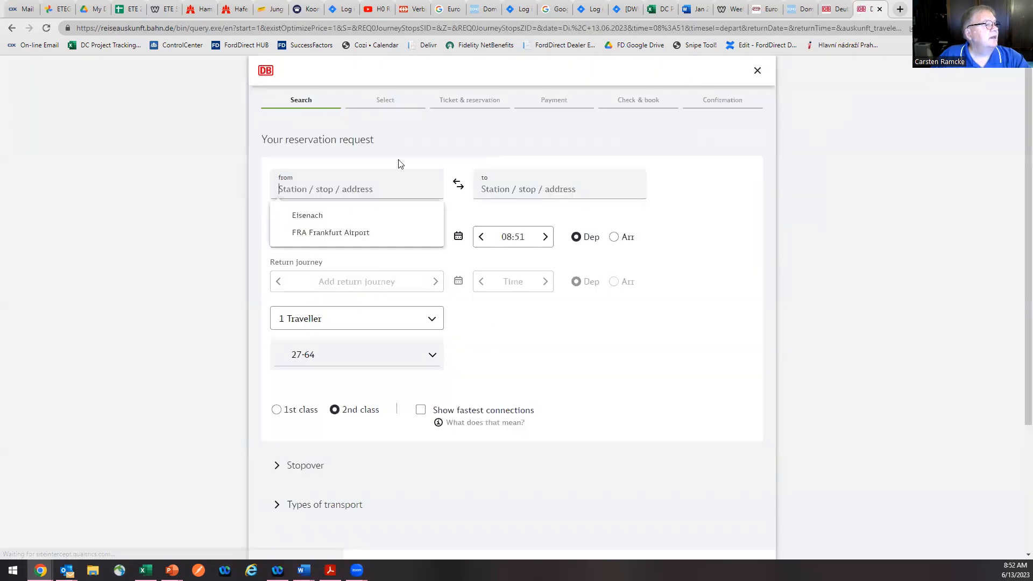
click(329, 231)
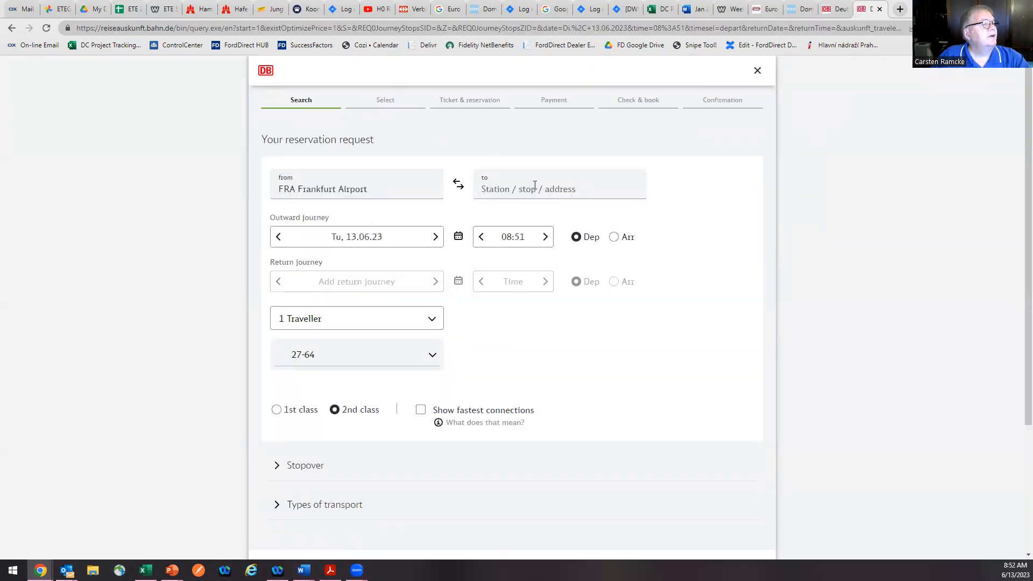
text(Eisenach)
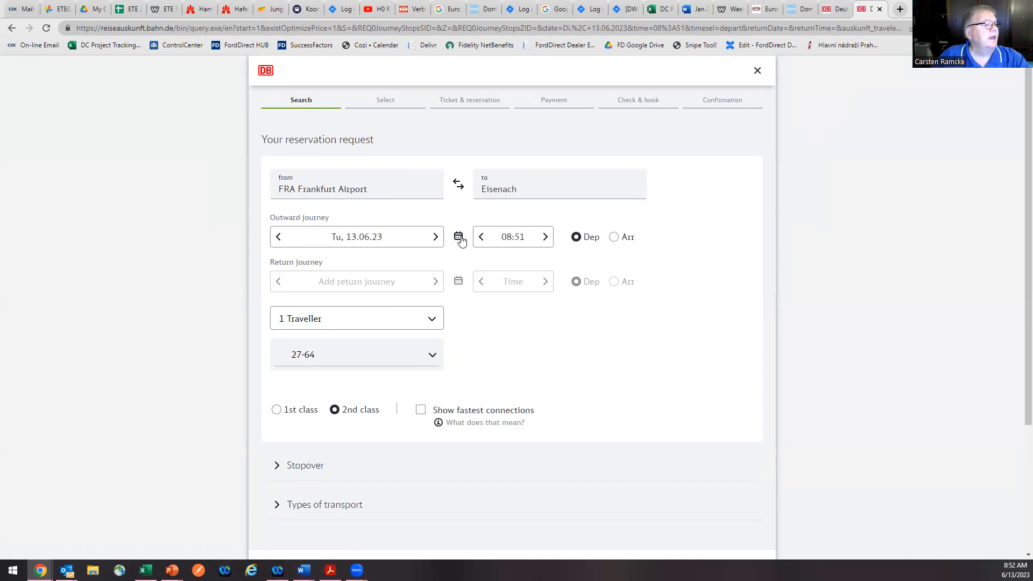
click(458, 237)
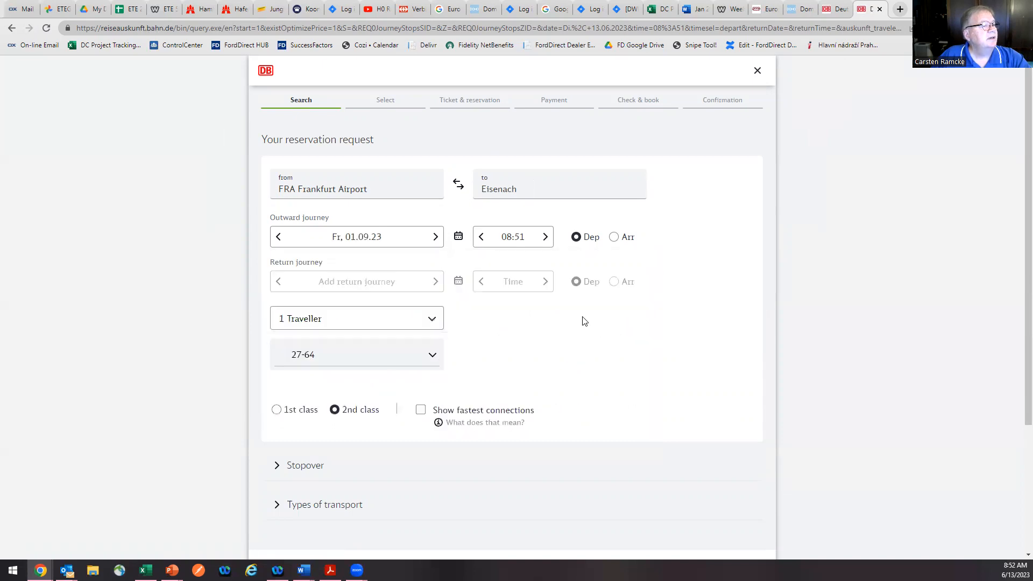
click(544, 236)
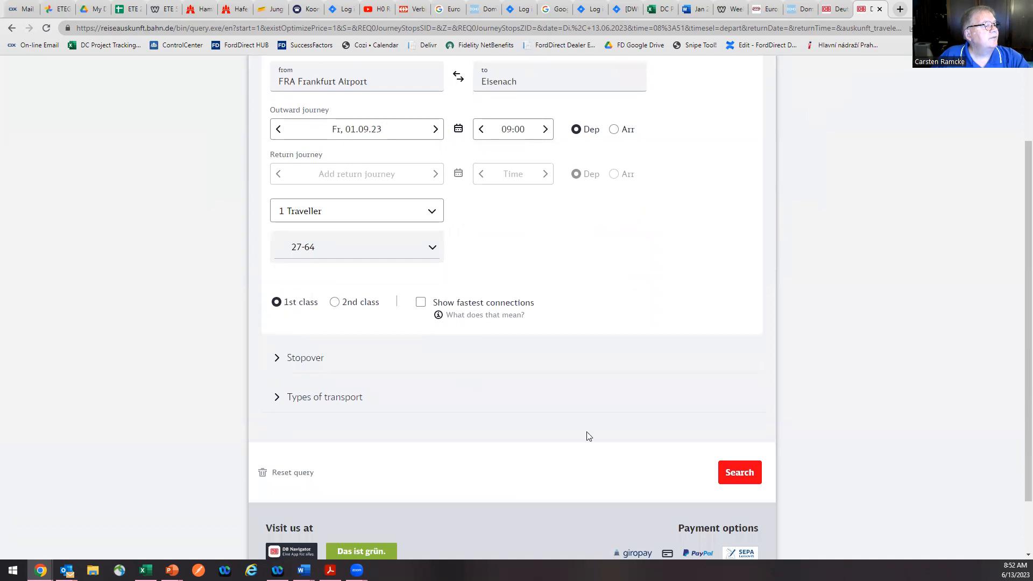
click(739, 472)
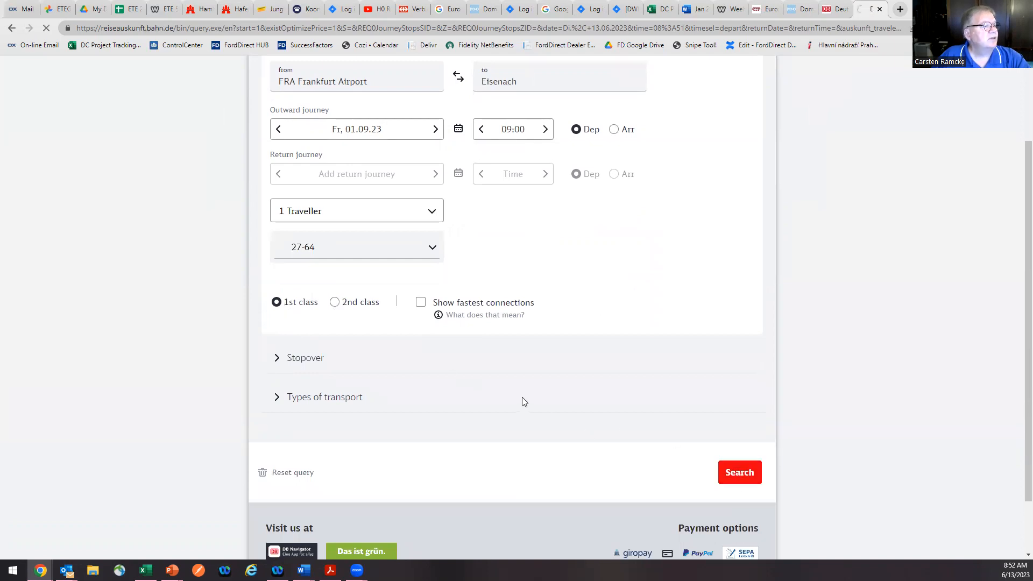
click(740, 472)
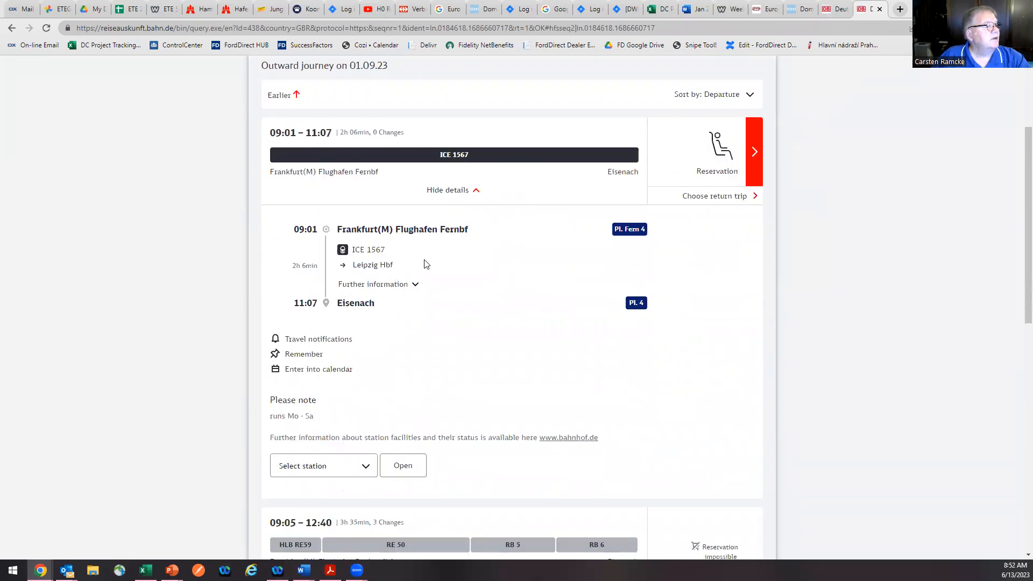
mouse_move(435, 273)
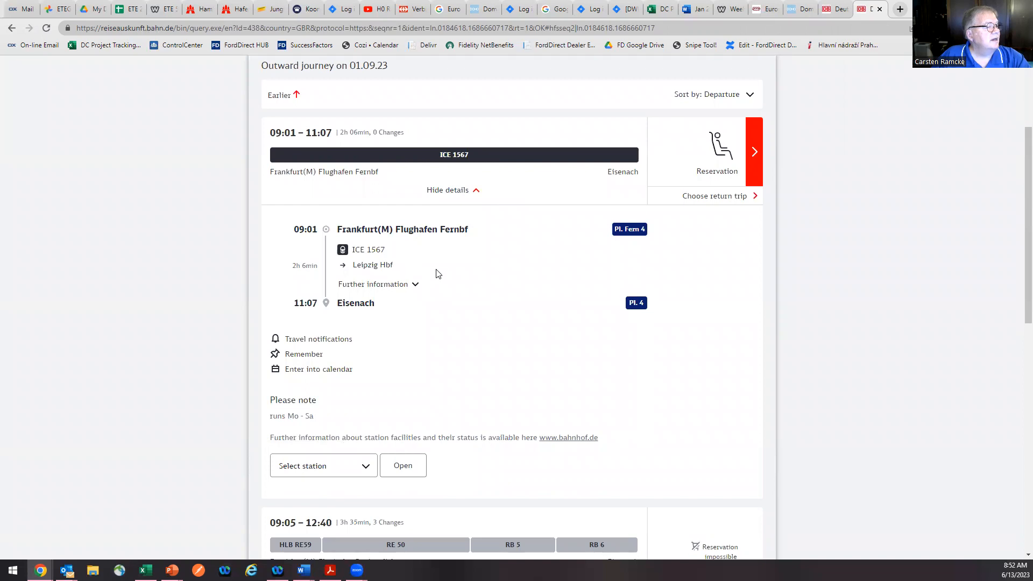
mouse_move(358, 323)
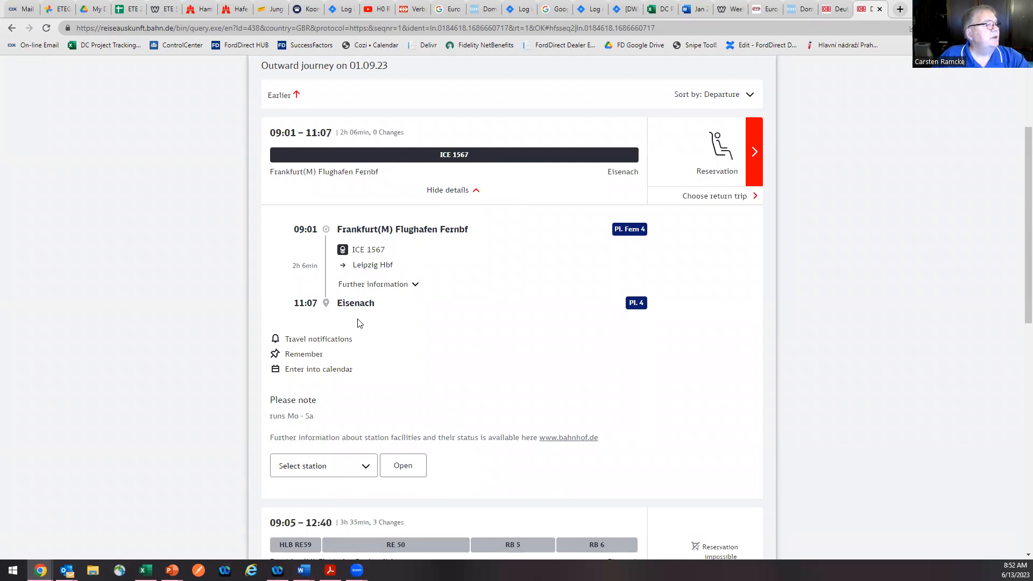
- Expand ICE 1567 further information showing stops Frankfurt Hbf, Fulda and Bad Hersfeld
click(373, 284)
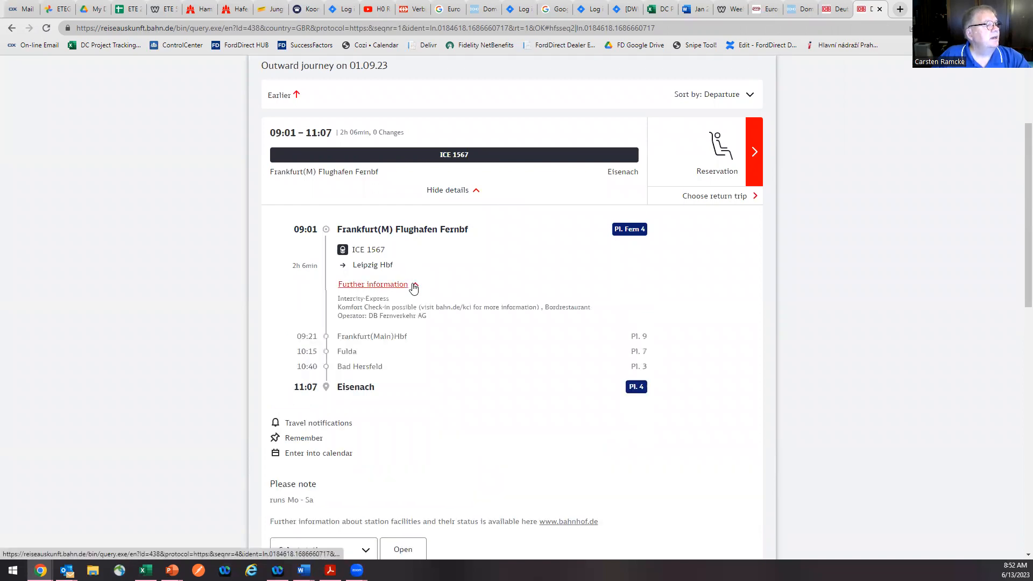
click(372, 284)
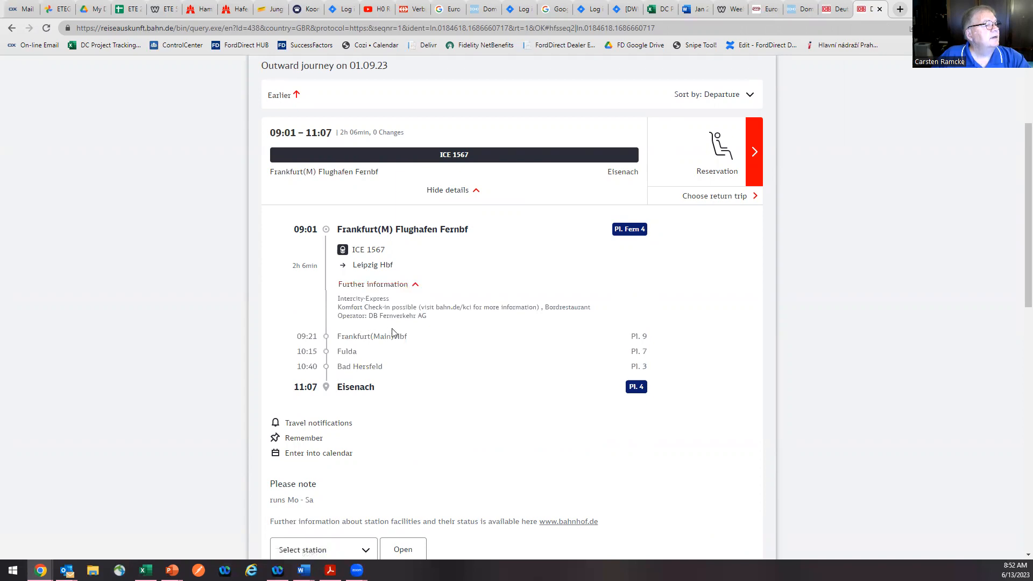
mouse_move(473, 310)
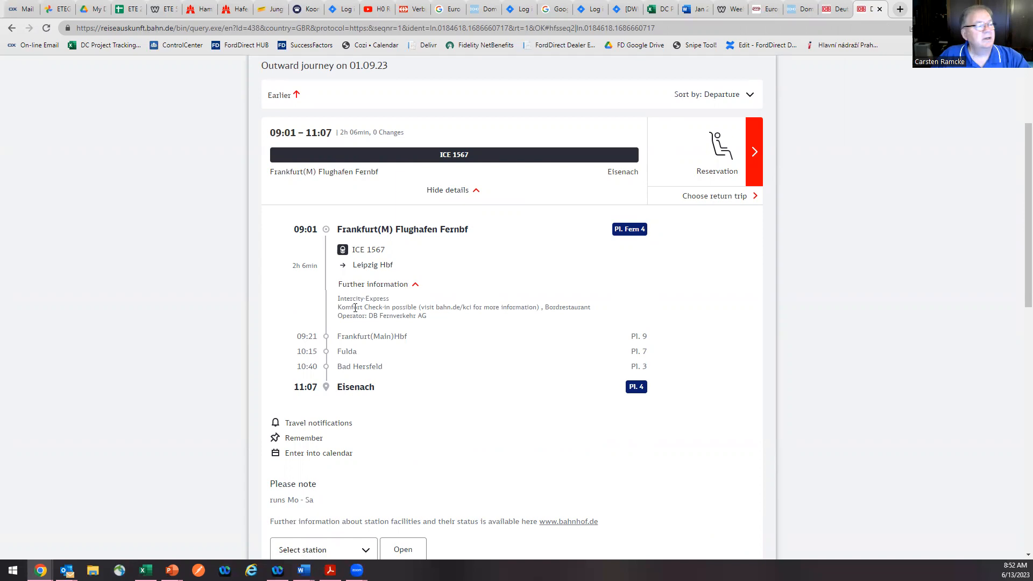
mouse_move(354, 307)
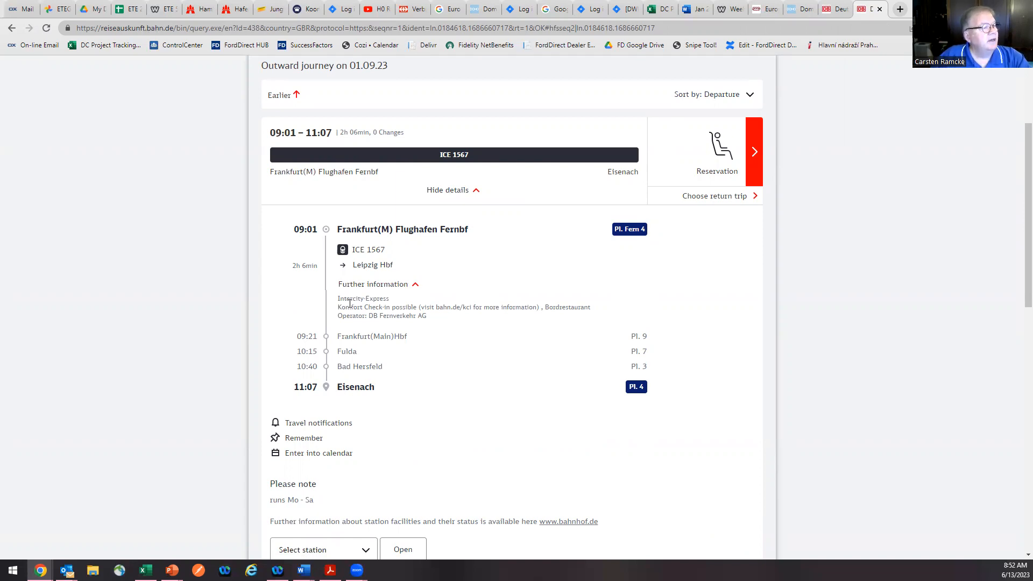
mouse_move(397, 323)
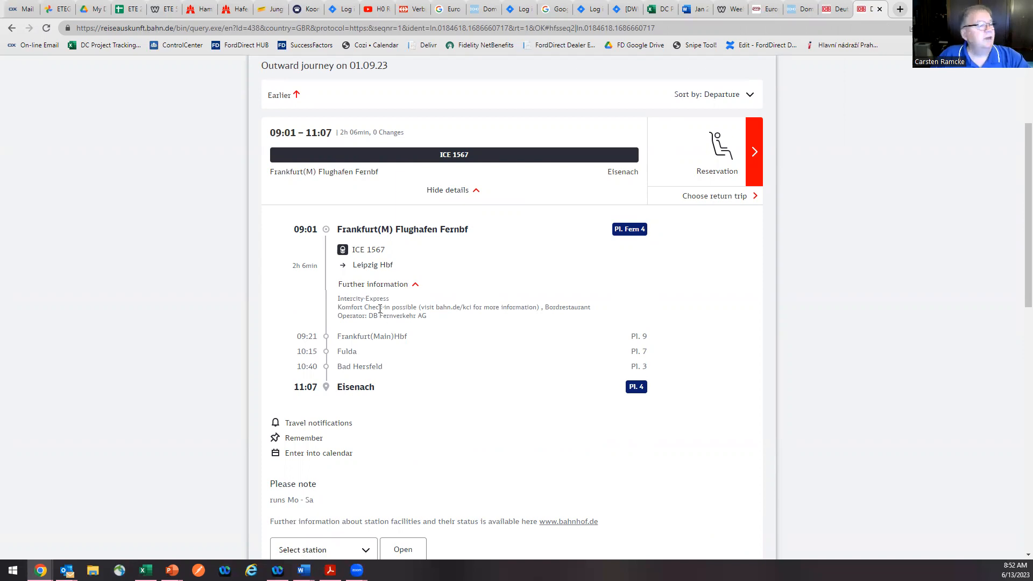
mouse_move(565, 317)
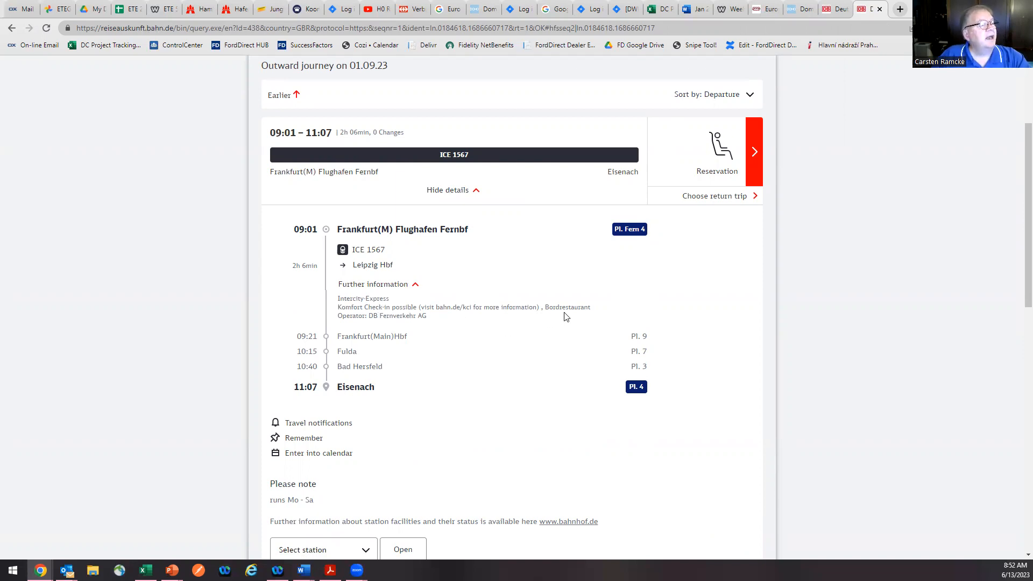
mouse_move(587, 318)
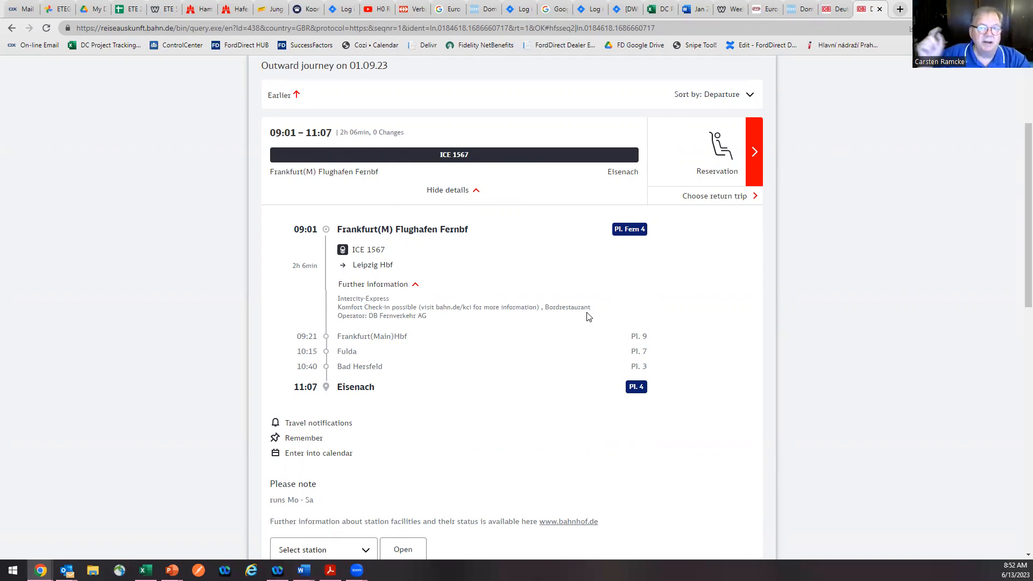
mouse_move(670, 260)
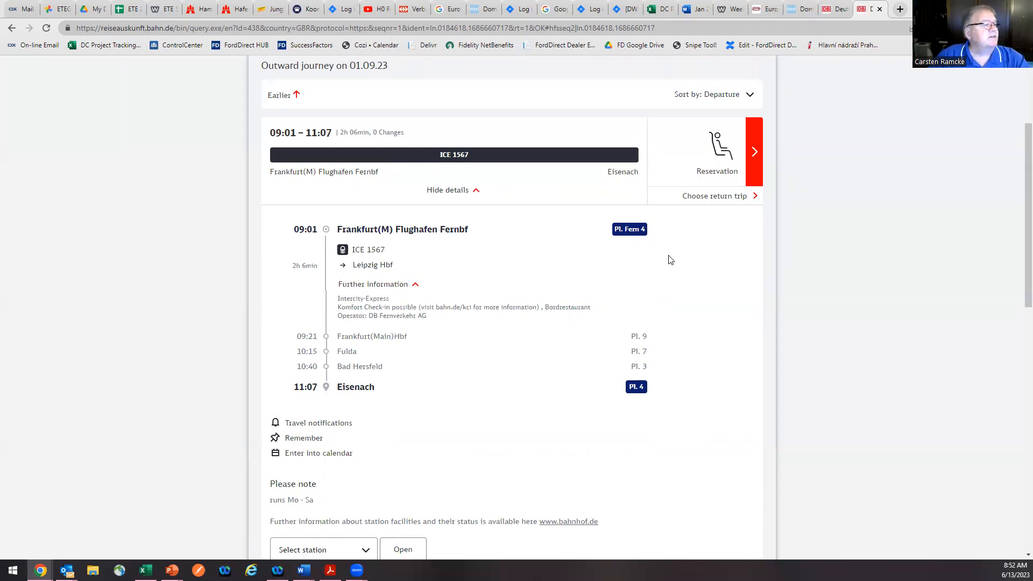
mouse_move(560, 305)
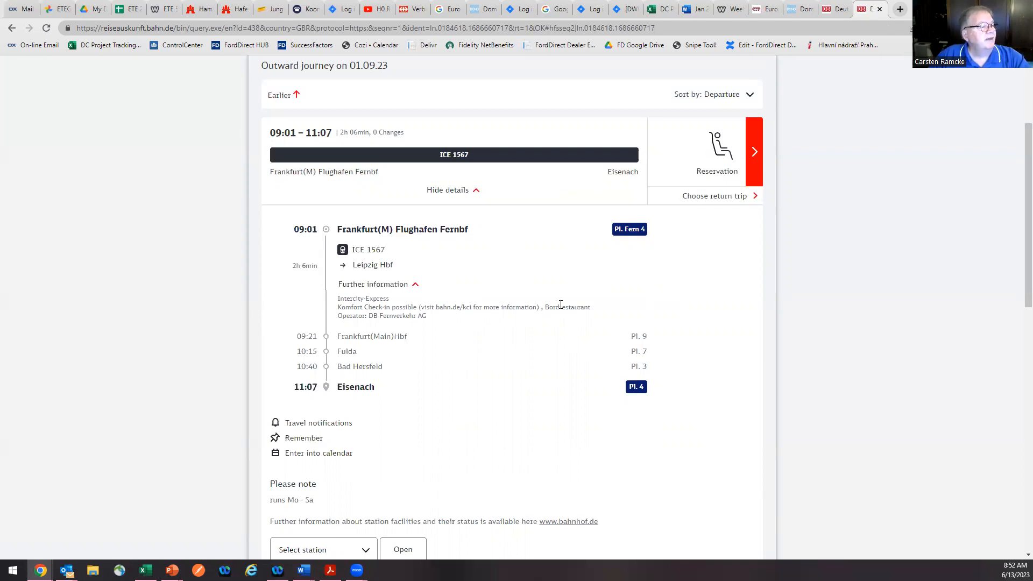
mouse_move(481, 269)
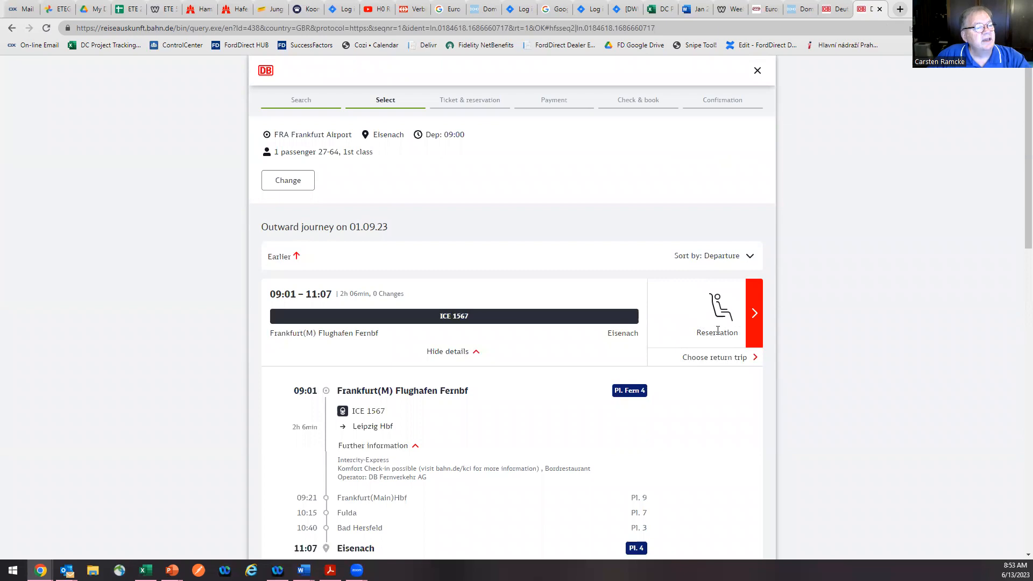
mouse_move(704, 309)
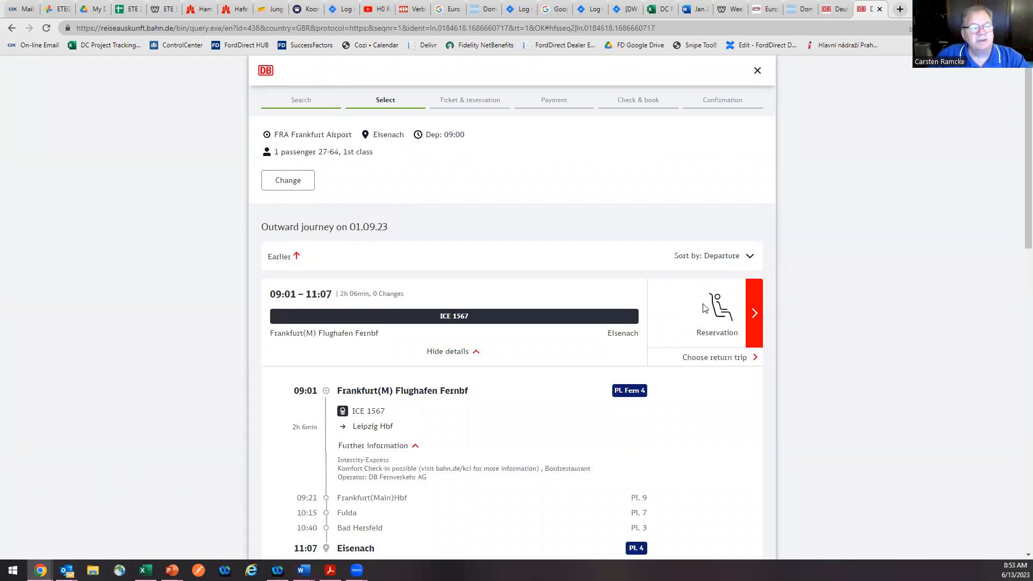
- Reserve a seat on ICE 1567 and proceed to the booking details step
click(754, 314)
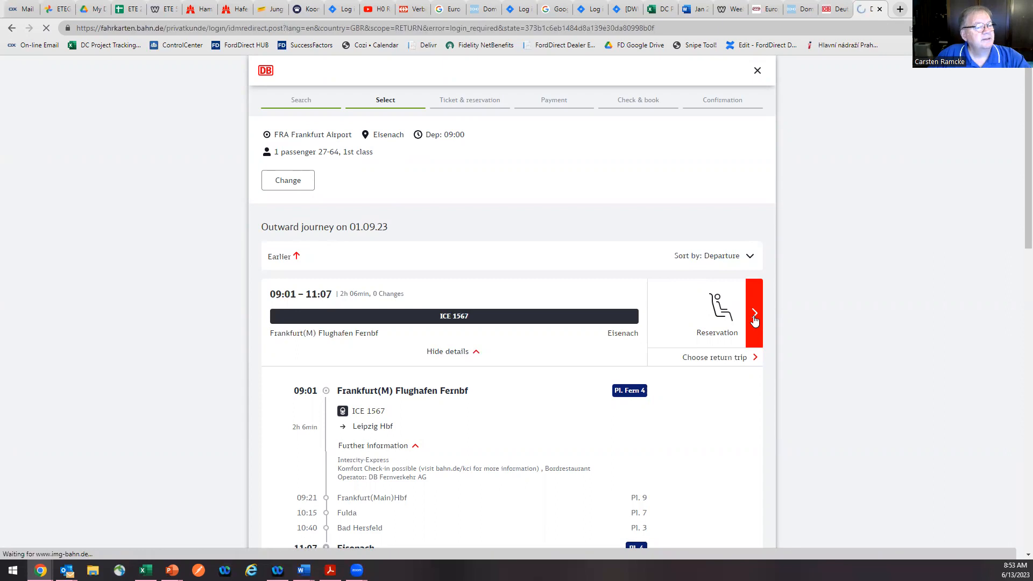
click(755, 314)
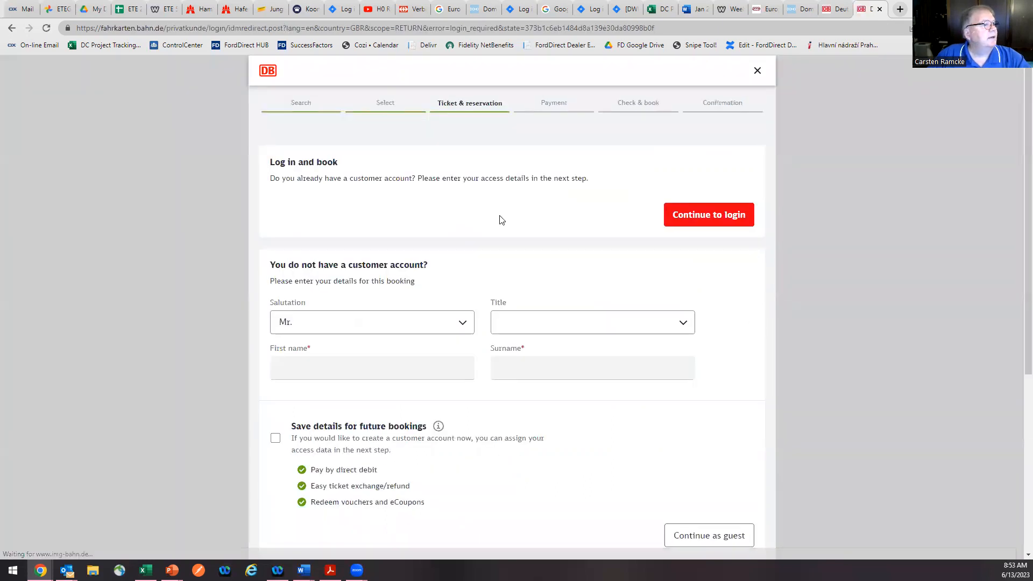
mouse_move(432, 180)
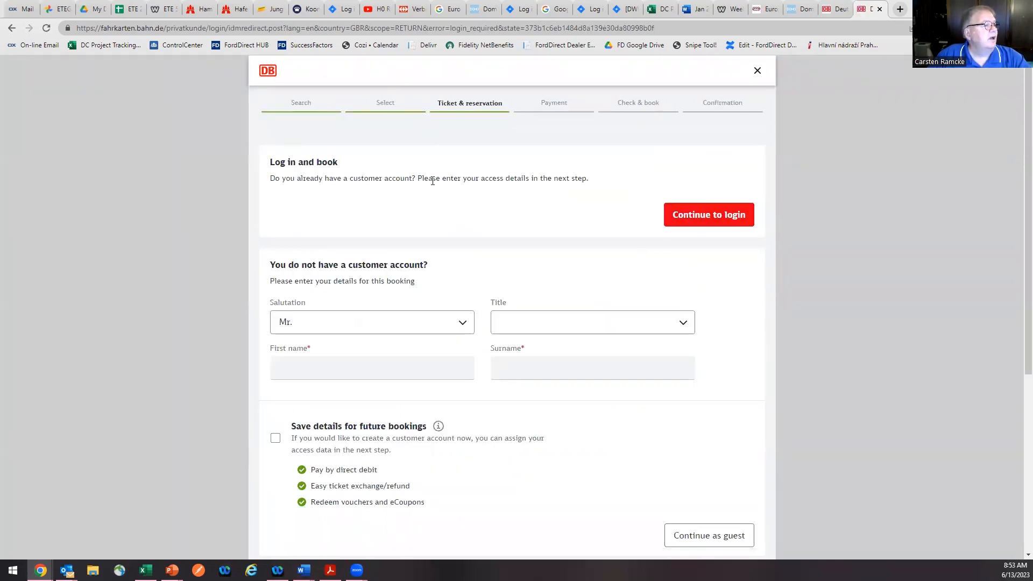
mouse_move(442, 243)
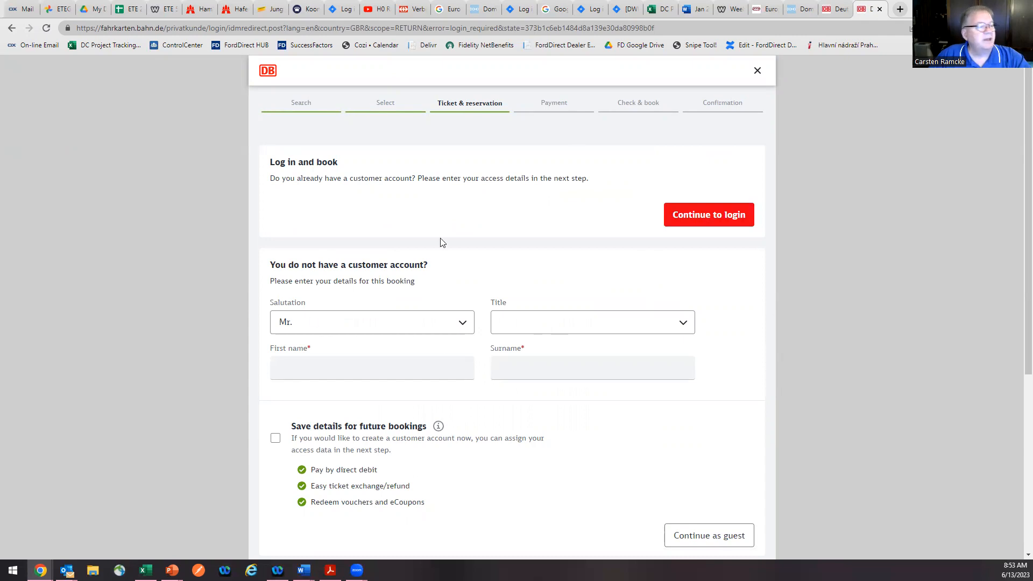
scroll(down, 3)
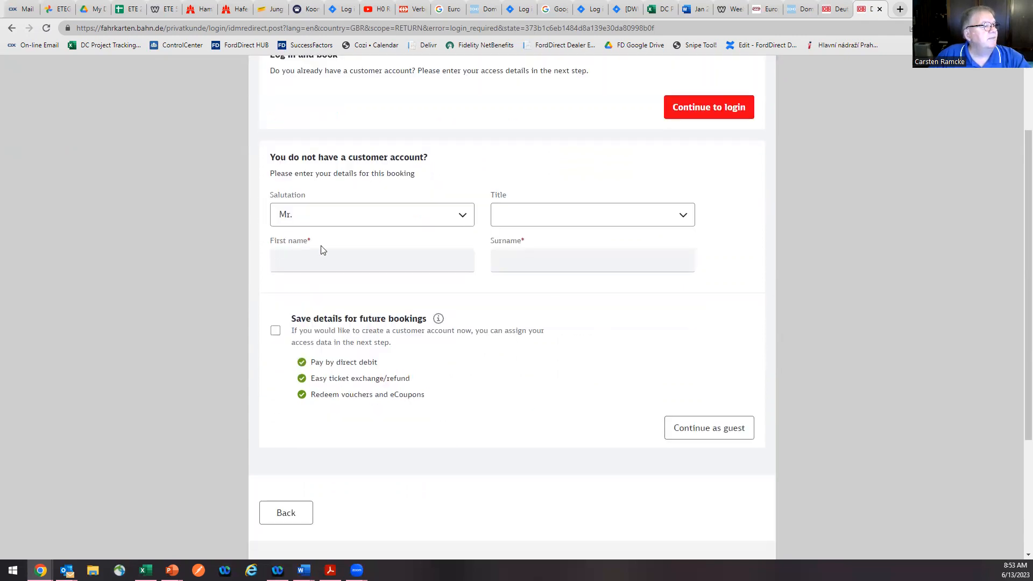
scroll(down, 3)
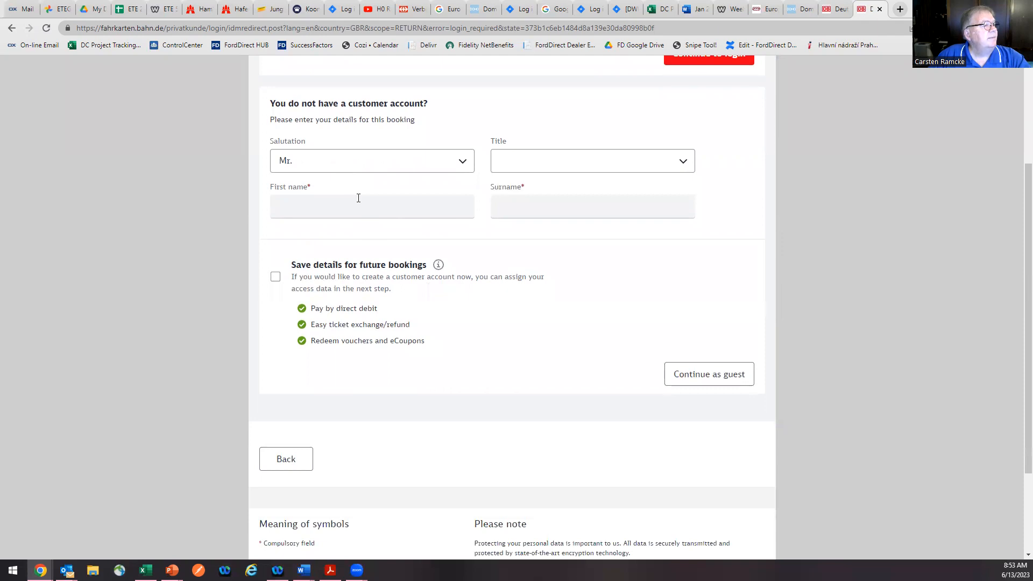
click(372, 205)
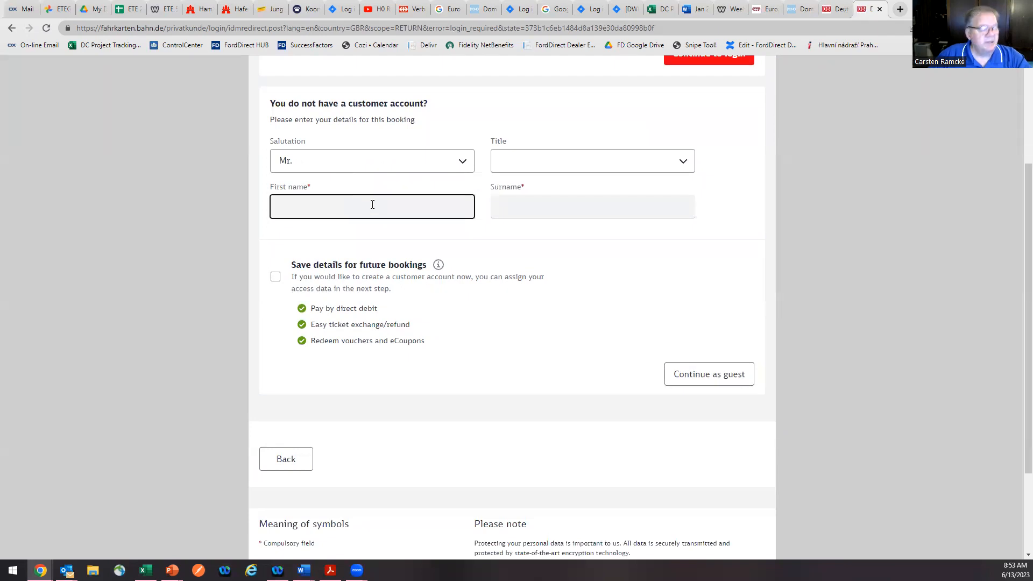
text(Carsten)
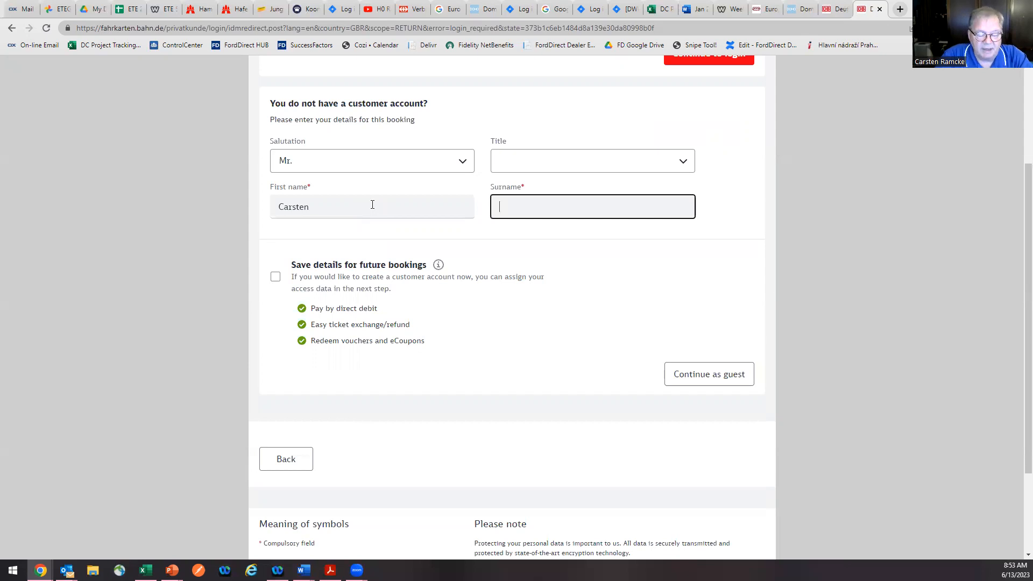
text(Ramcke)
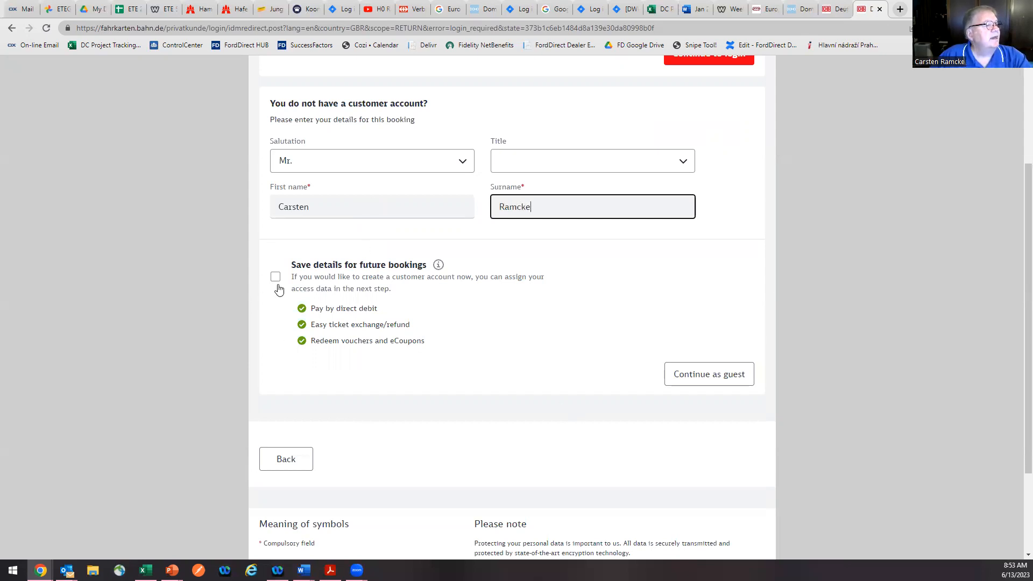
mouse_move(588, 305)
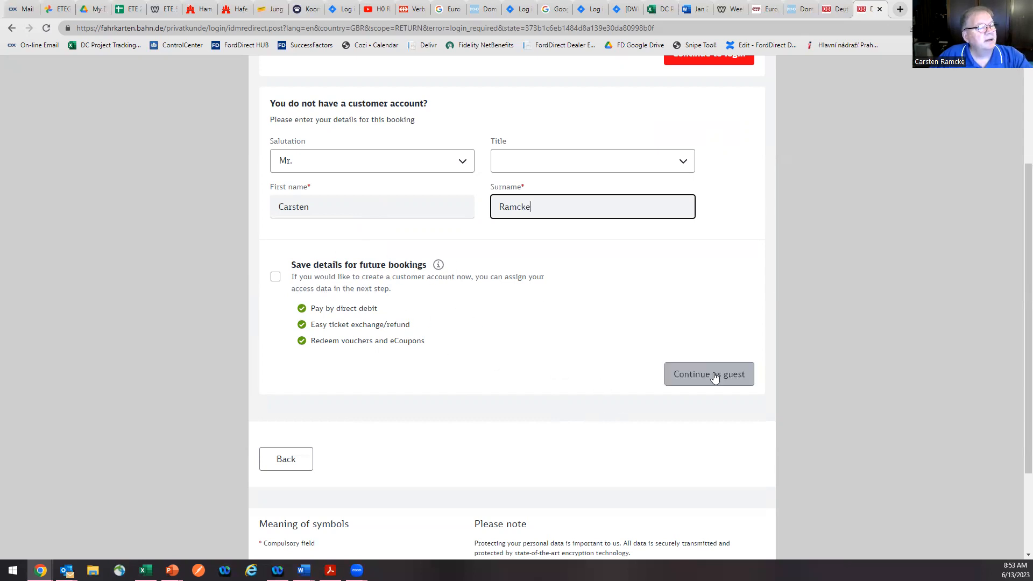
click(708, 375)
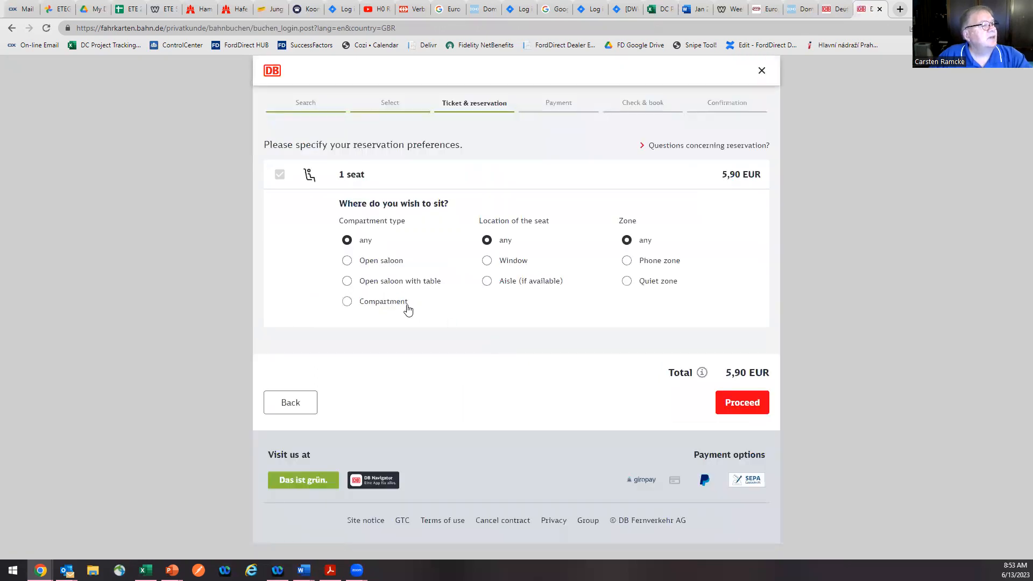
mouse_move(474, 338)
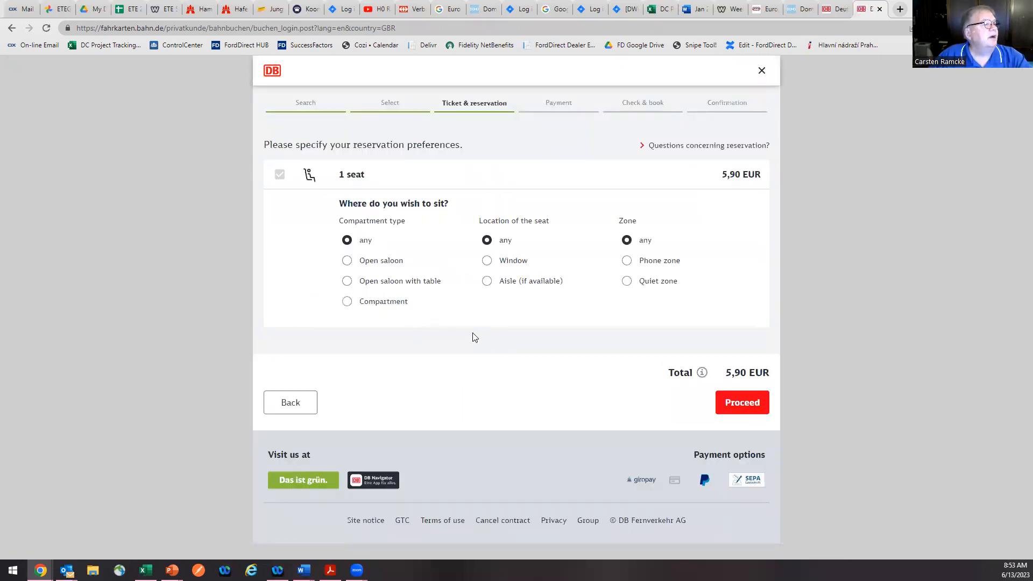
- Choose open saloon seating and proceed to the 5,90 EUR reservation summary
click(347, 301)
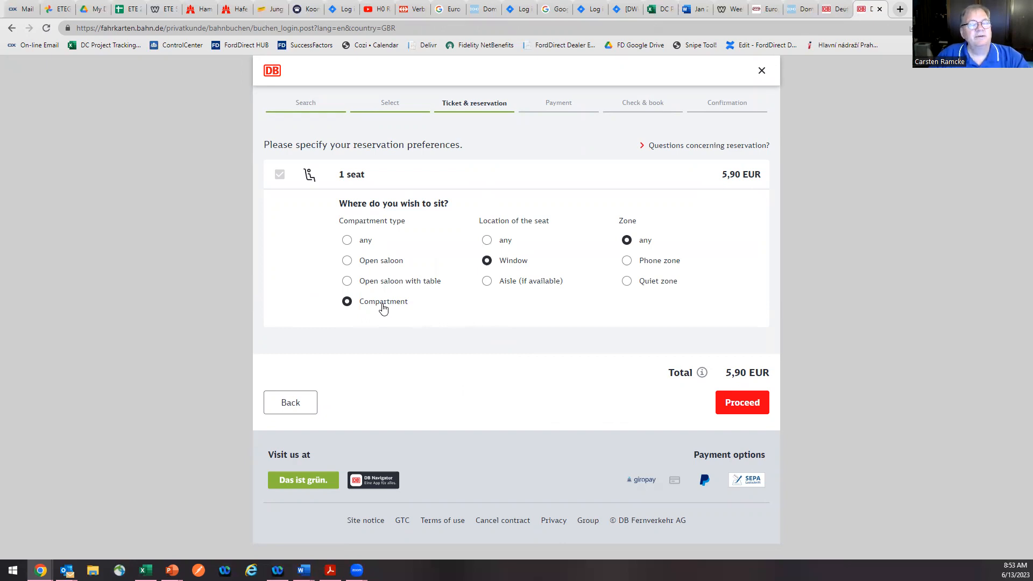
mouse_move(406, 320)
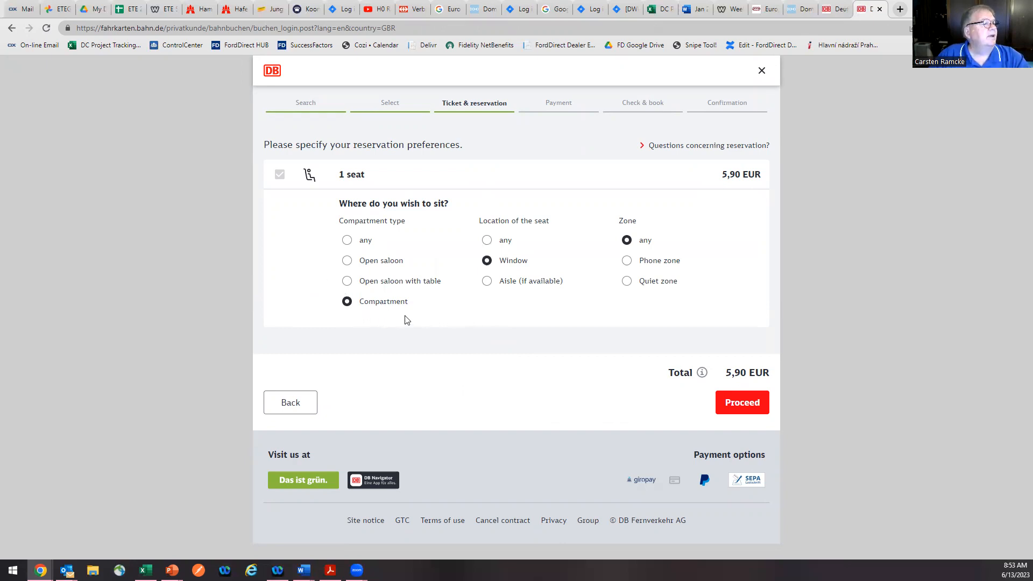
click(347, 261)
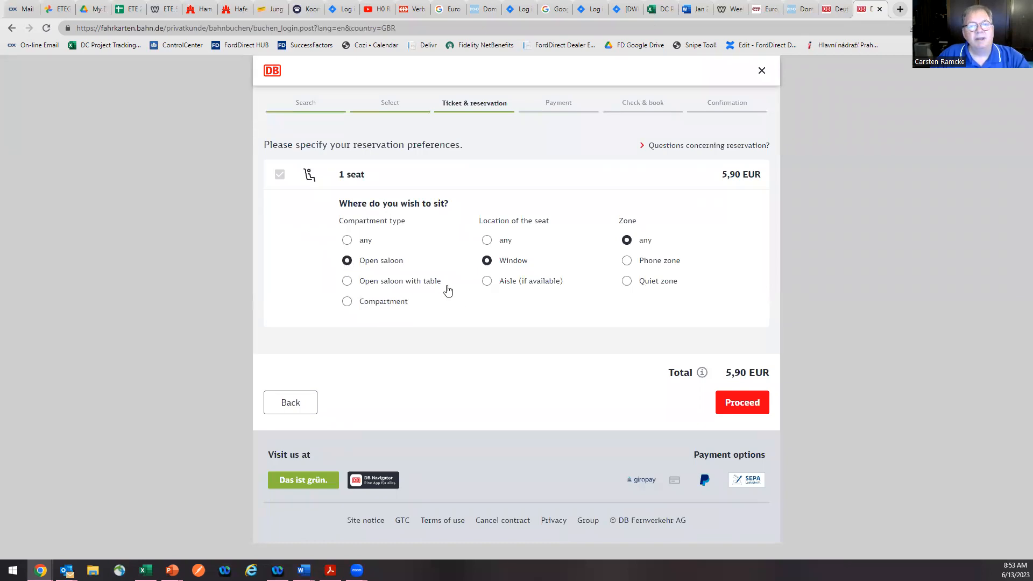
mouse_move(779, 413)
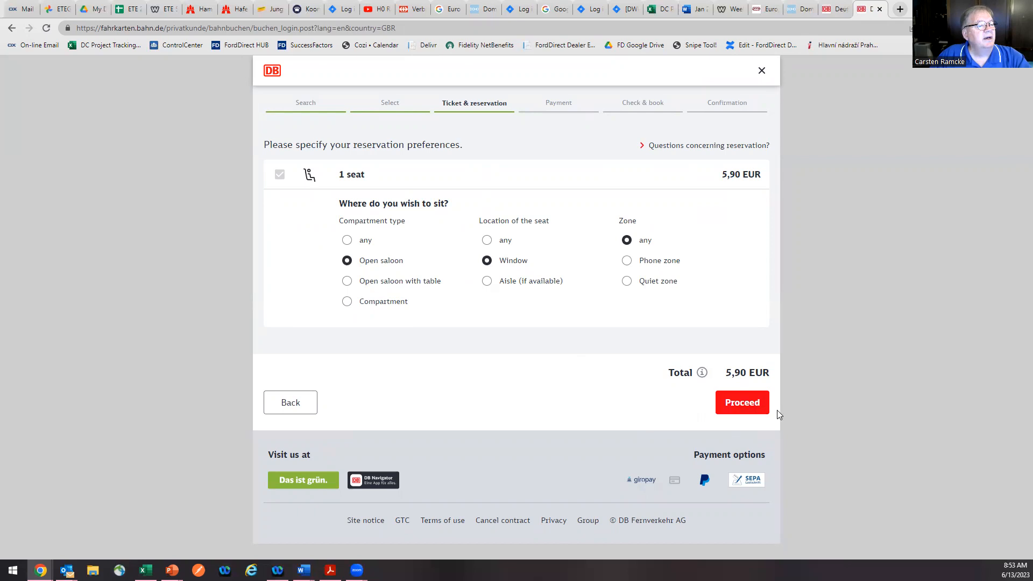
mouse_move(742, 403)
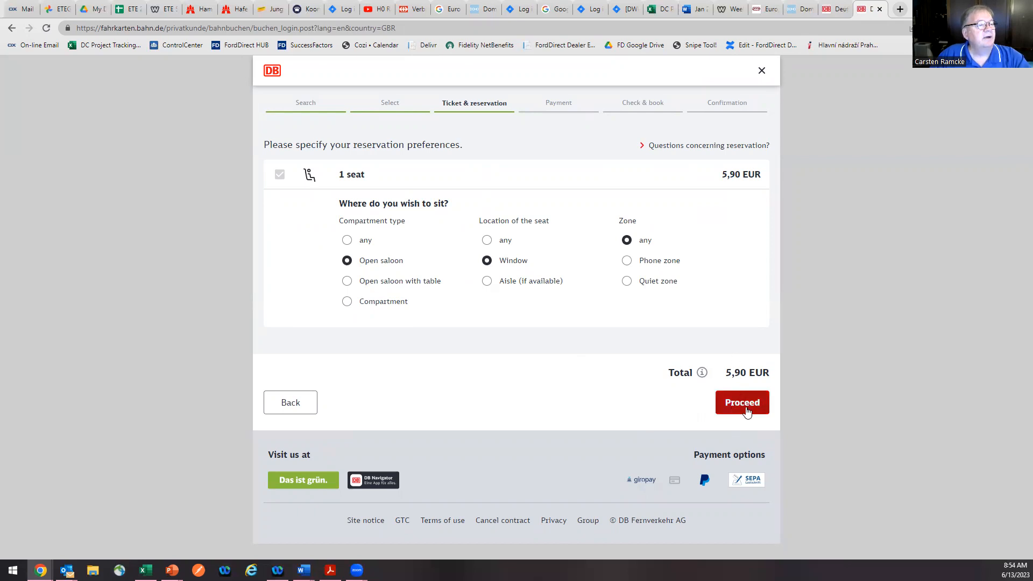
mouse_move(640, 280)
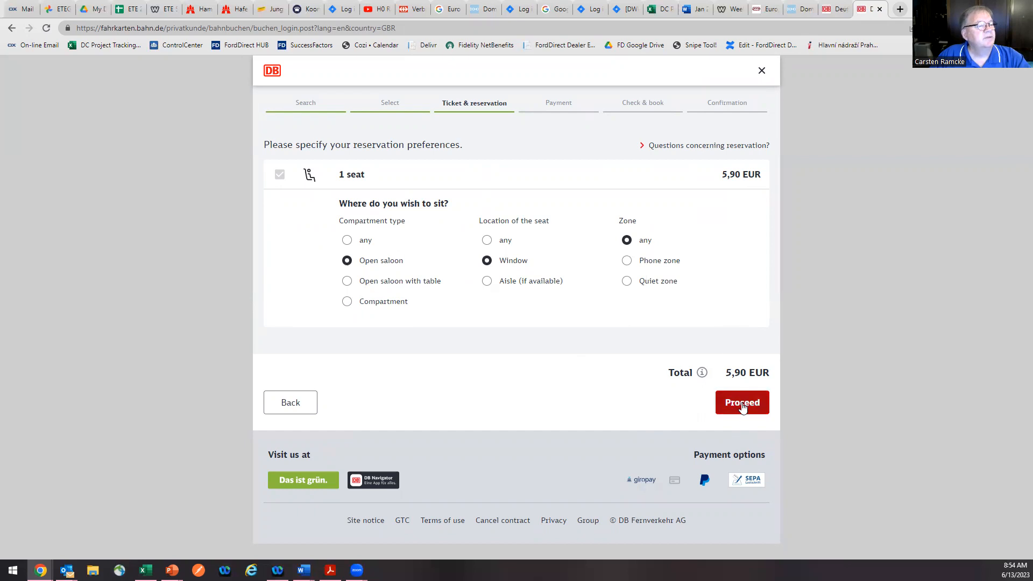
click(741, 402)
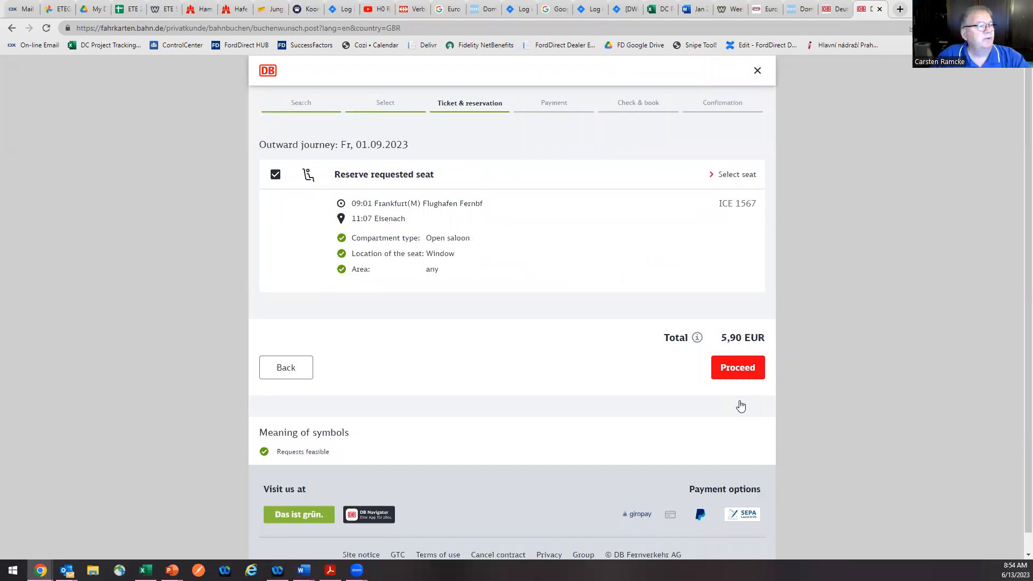
mouse_move(520, 335)
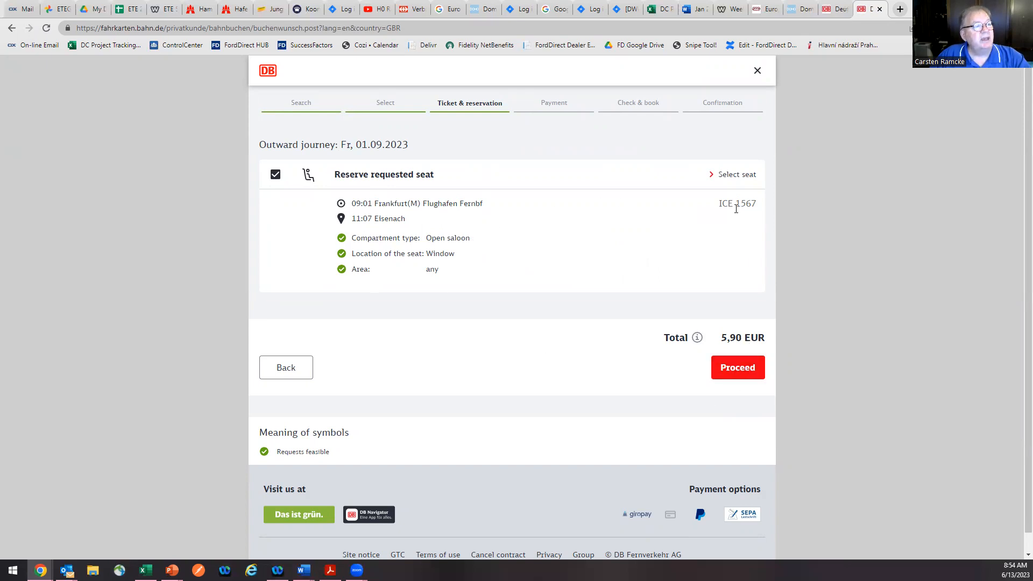
- Open the ICE 1567 seat map, which assigns coach 38, seat 32
click(733, 174)
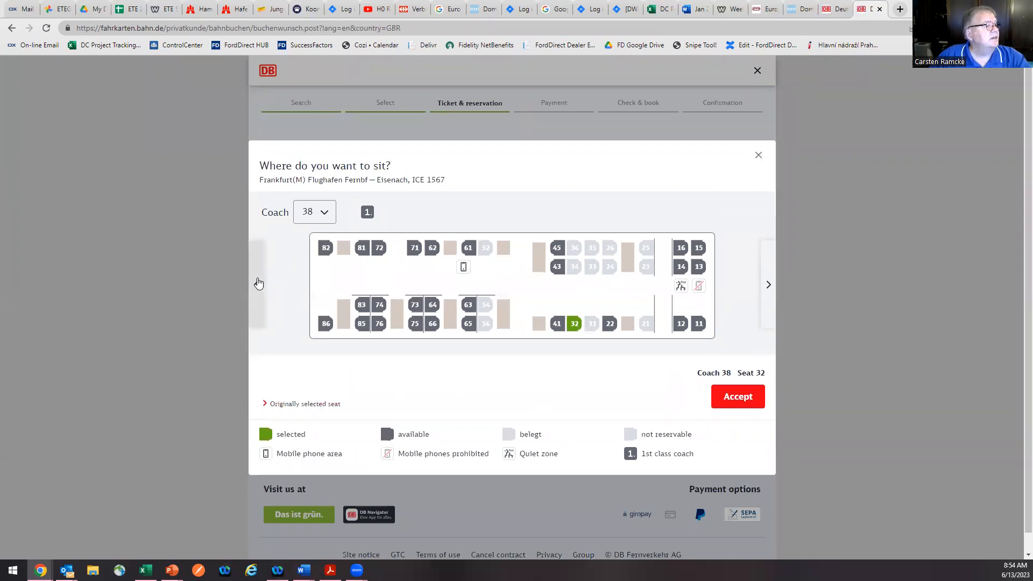
- View coach 37's seat layout, then return to coach 38 and leave the seat map
click(256, 265)
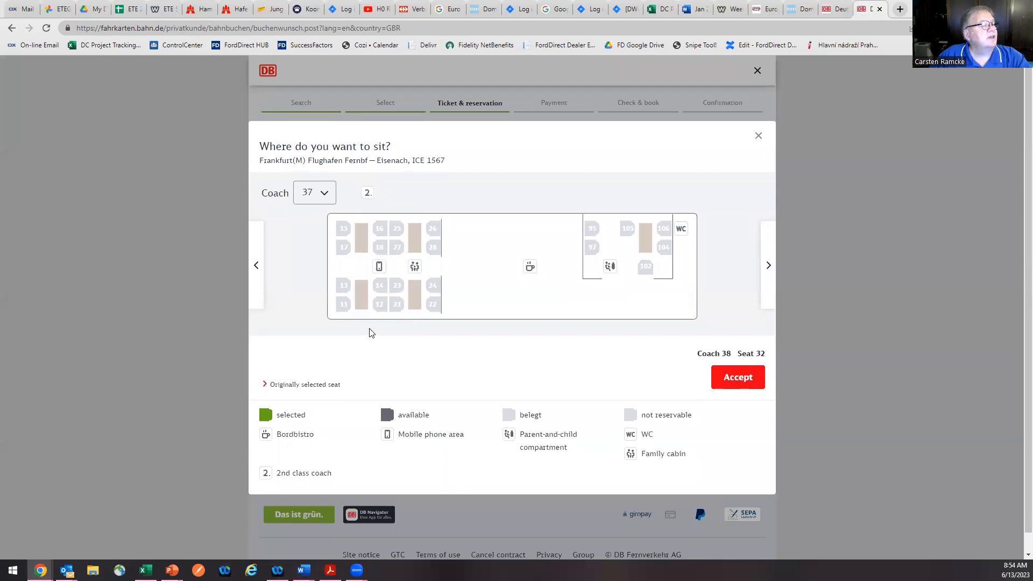
mouse_move(493, 314)
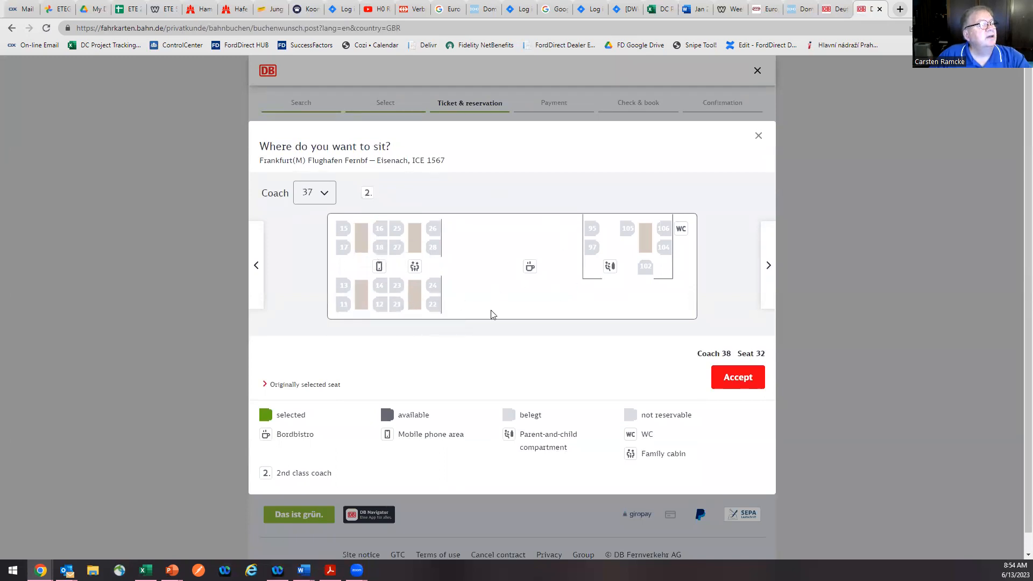
mouse_move(522, 307)
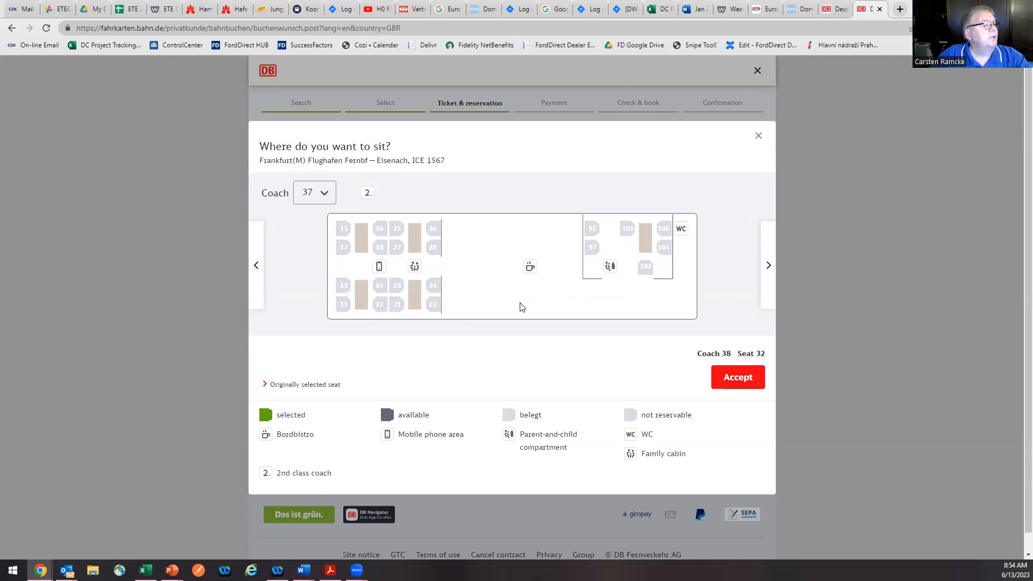
mouse_move(396, 247)
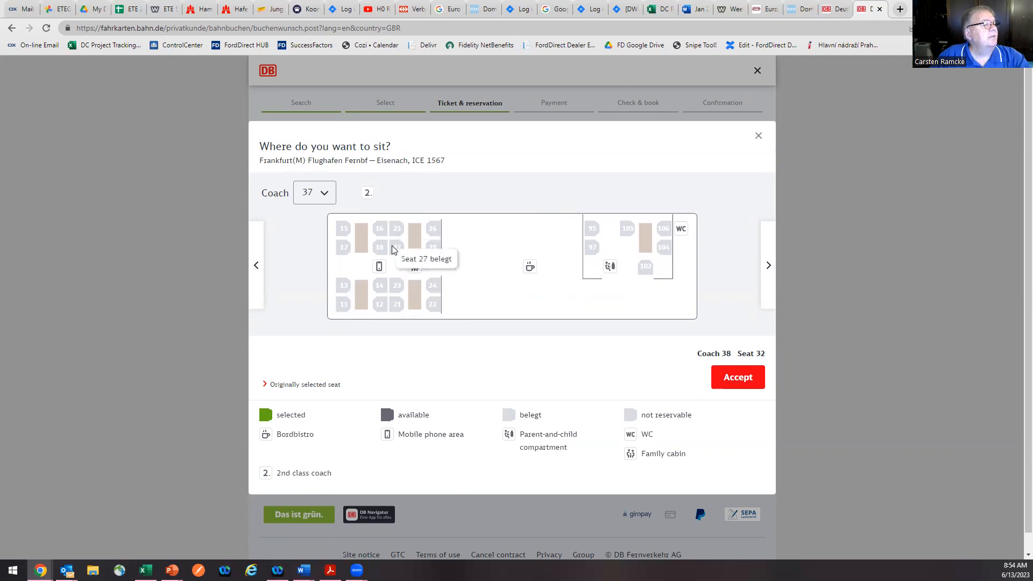
mouse_move(587, 341)
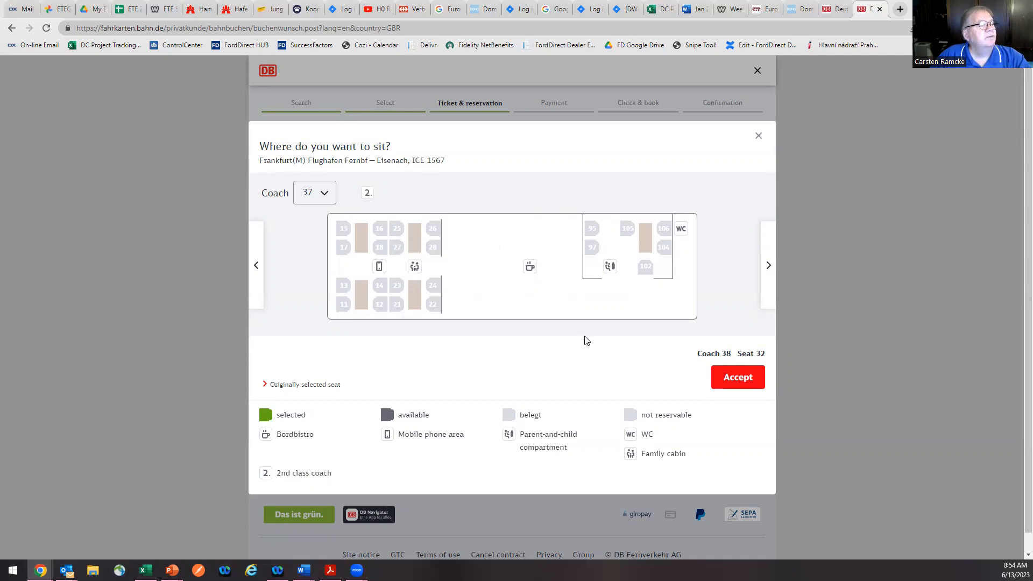
click(769, 265)
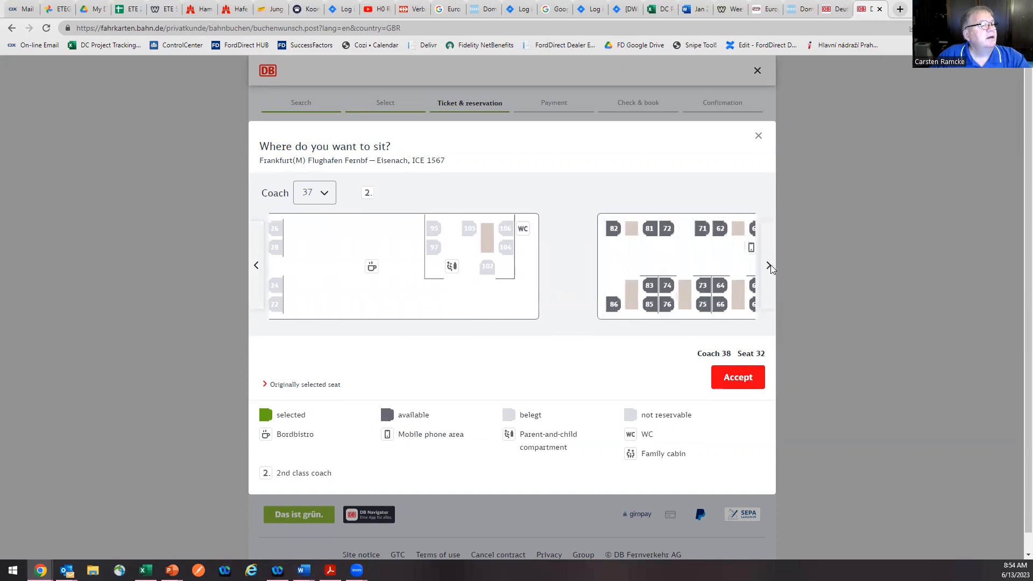
click(771, 267)
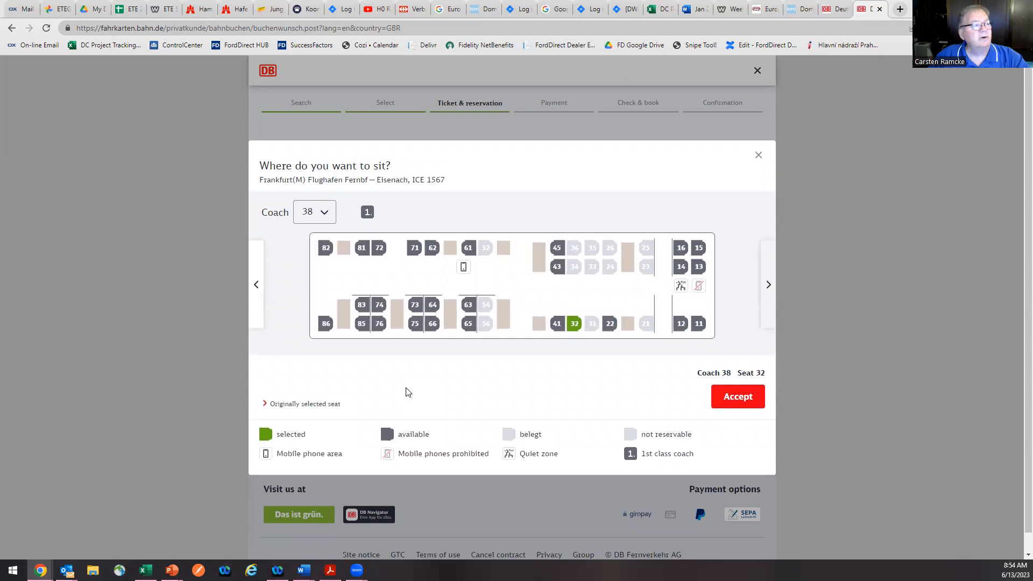
mouse_move(402, 397)
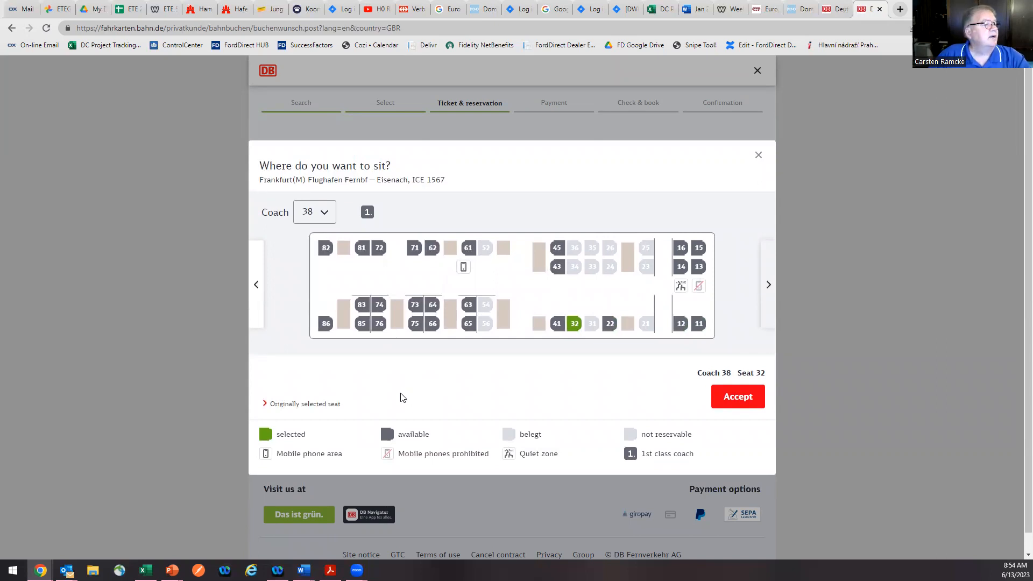
mouse_move(408, 393)
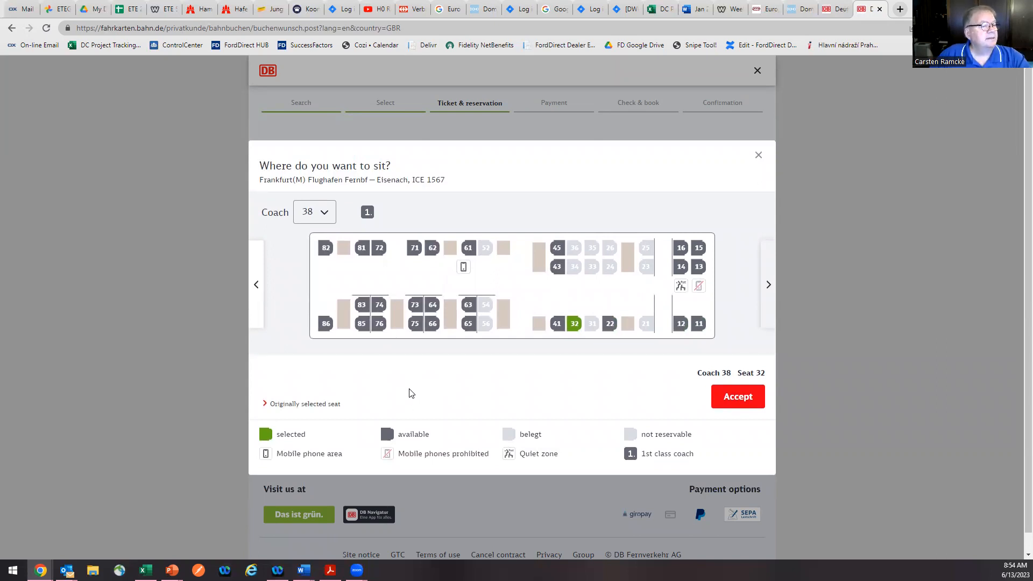
mouse_move(593, 420)
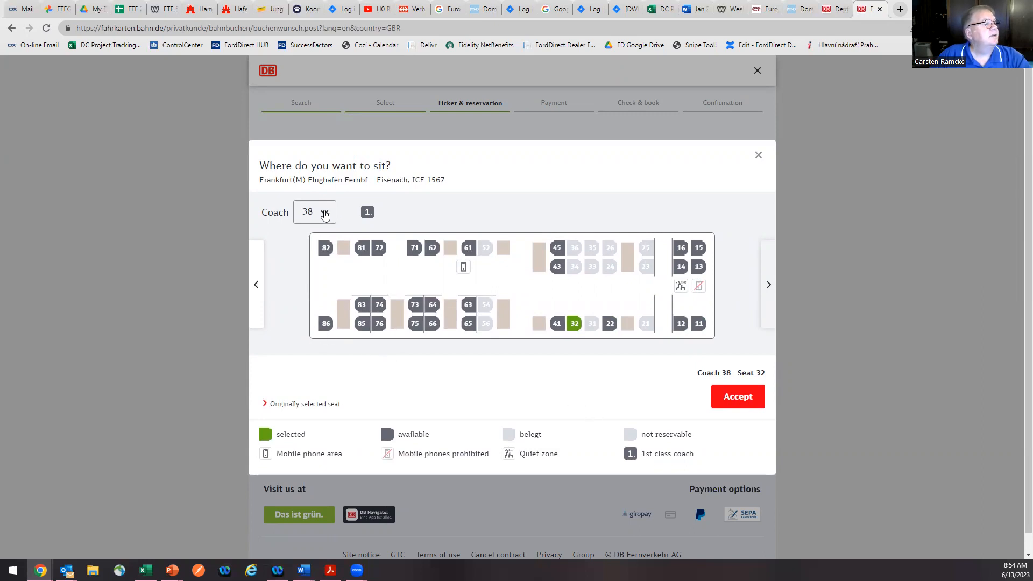
mouse_move(771, 284)
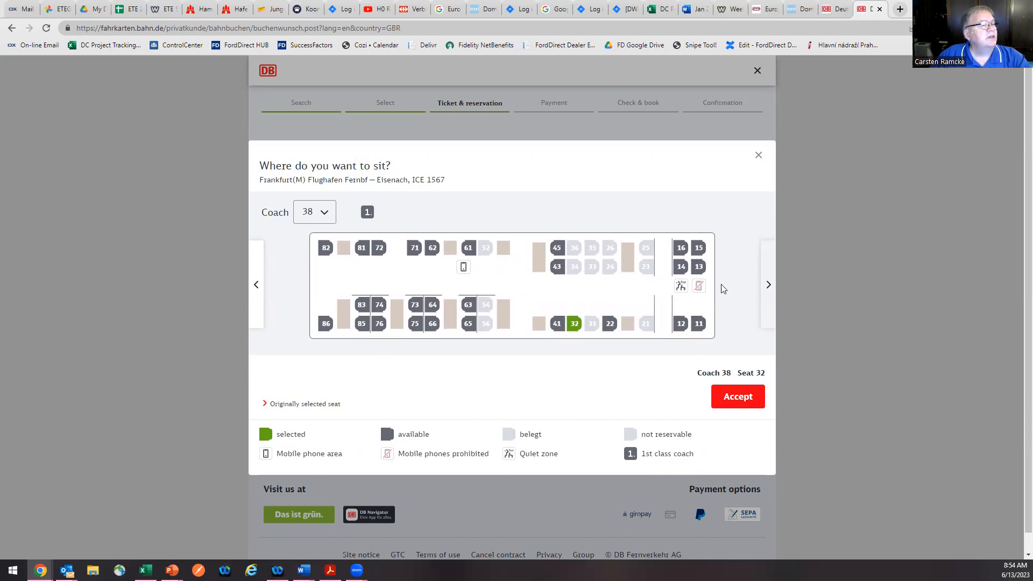
mouse_move(767, 285)
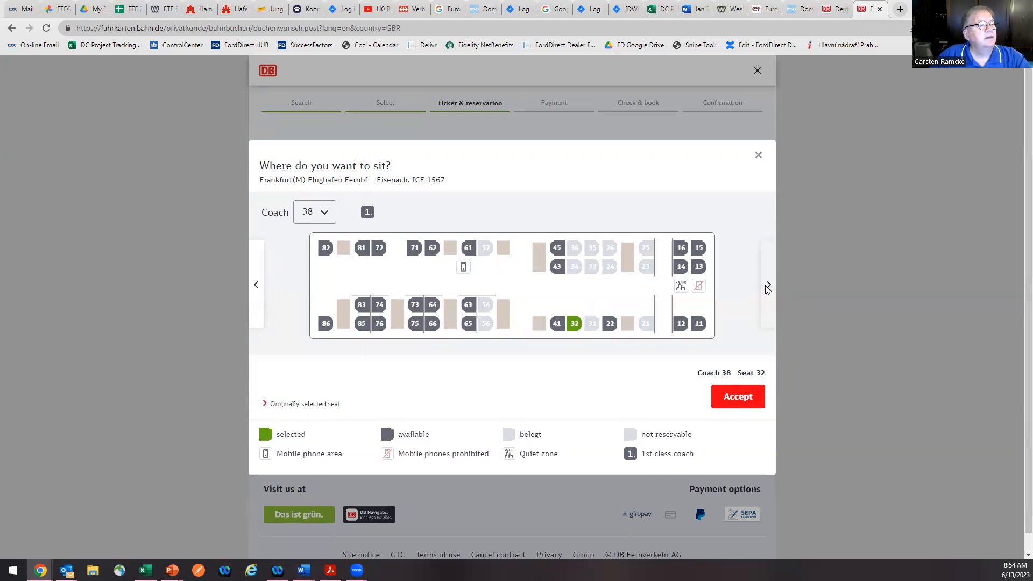
mouse_move(784, 291)
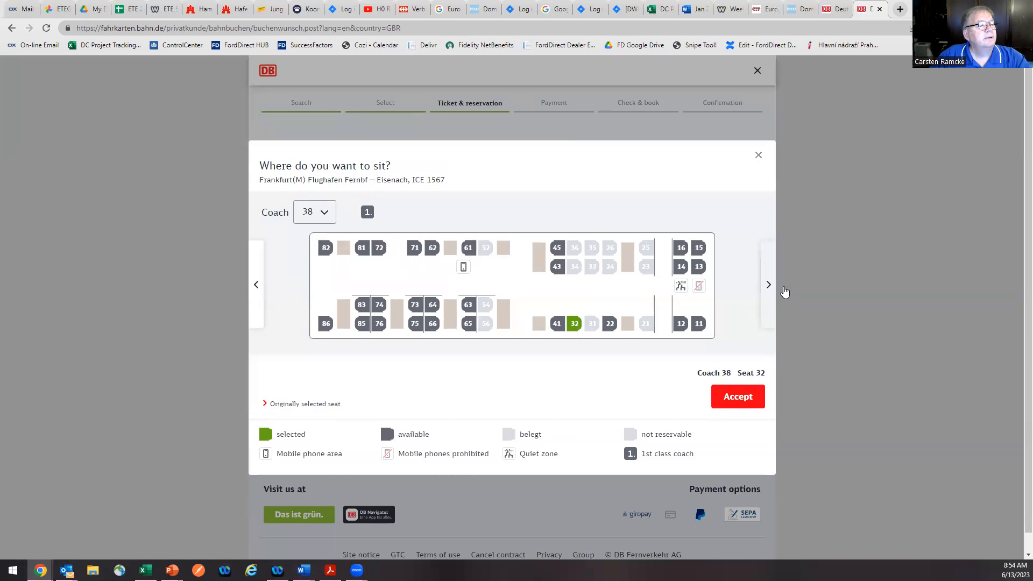
click(737, 396)
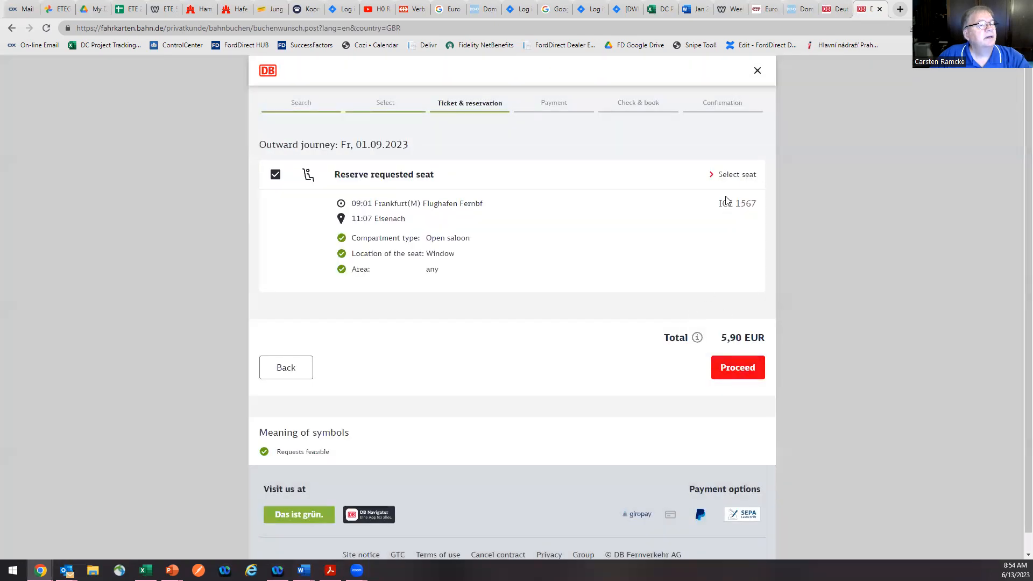
- Reopen the seat map, browse coaches 31, 33 and 37, then return to coach 38
click(736, 173)
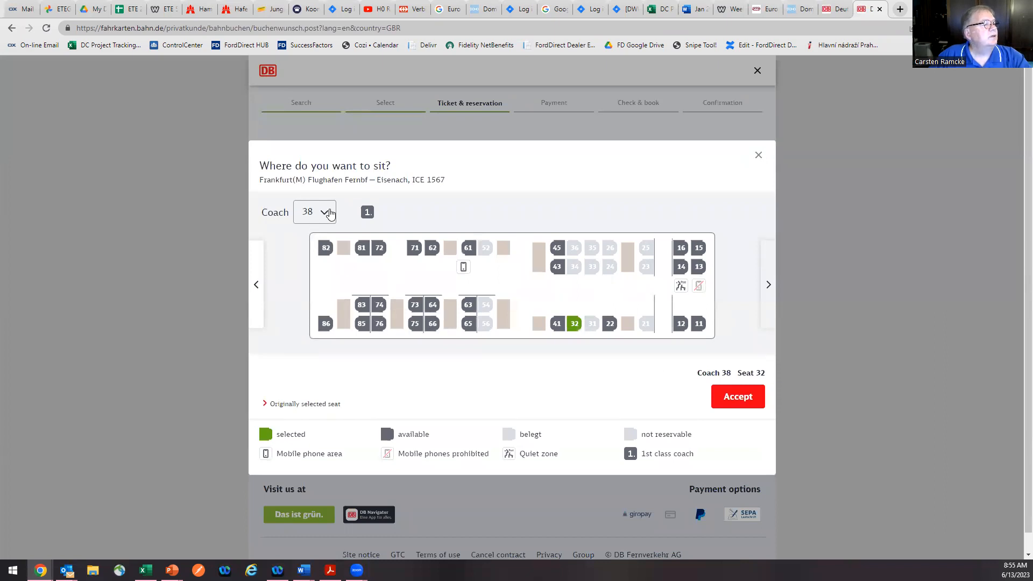
click(256, 284)
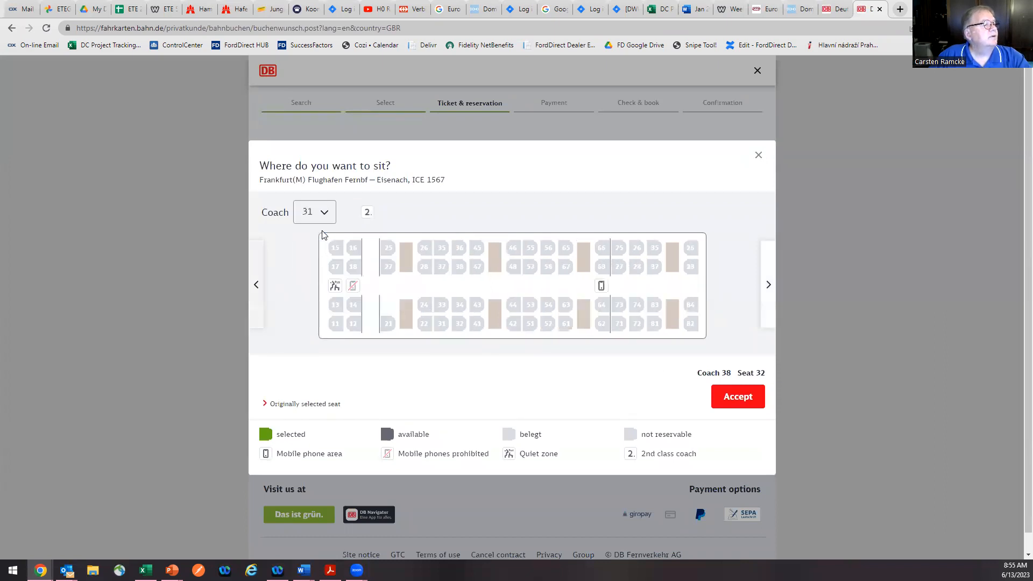
click(768, 275)
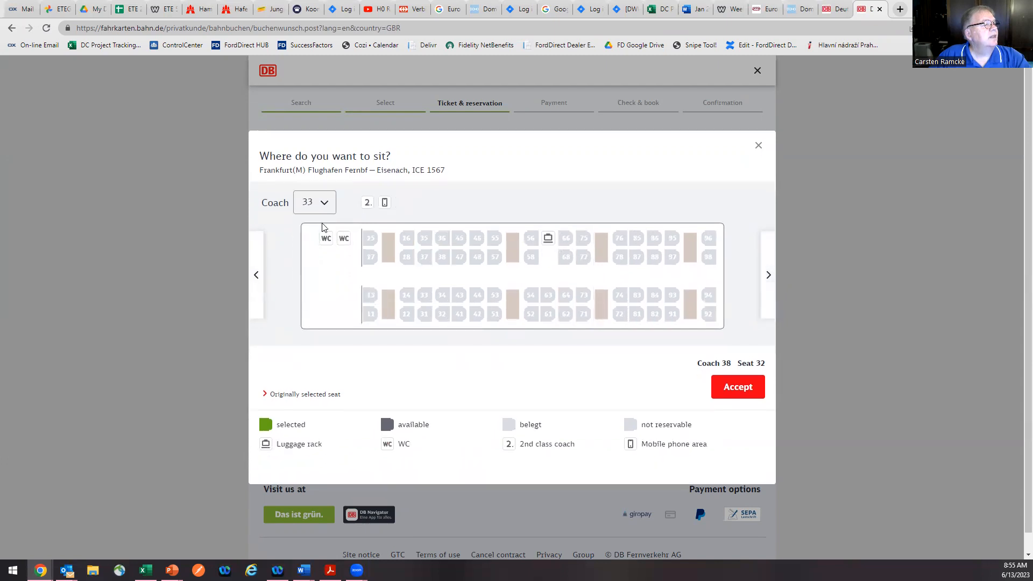
click(314, 202)
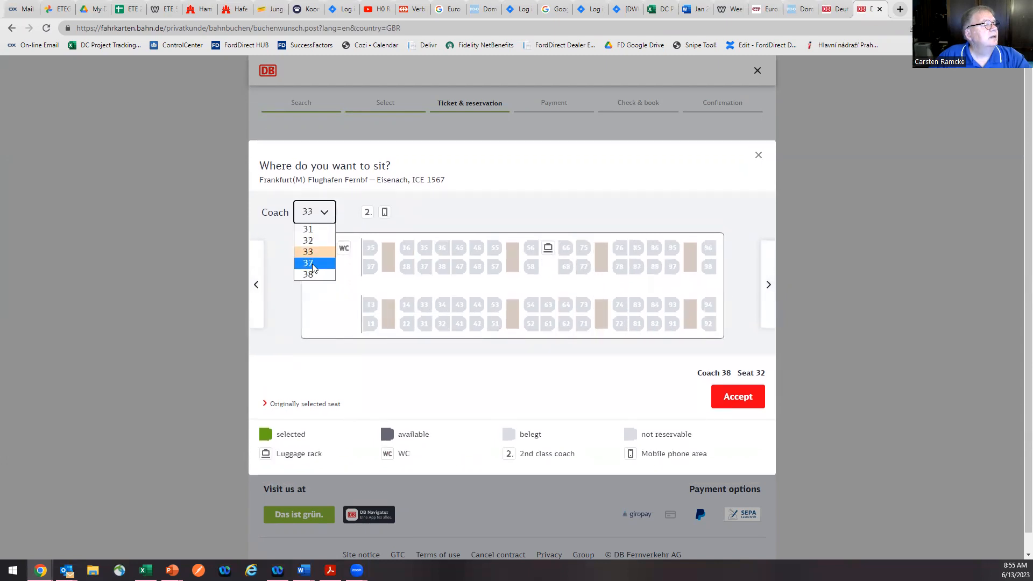
click(308, 262)
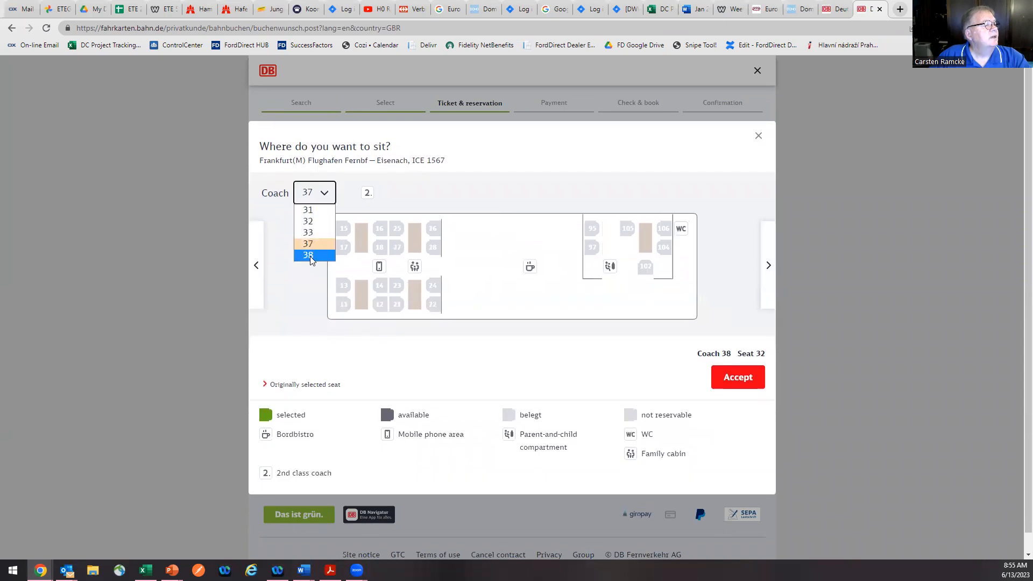
click(307, 255)
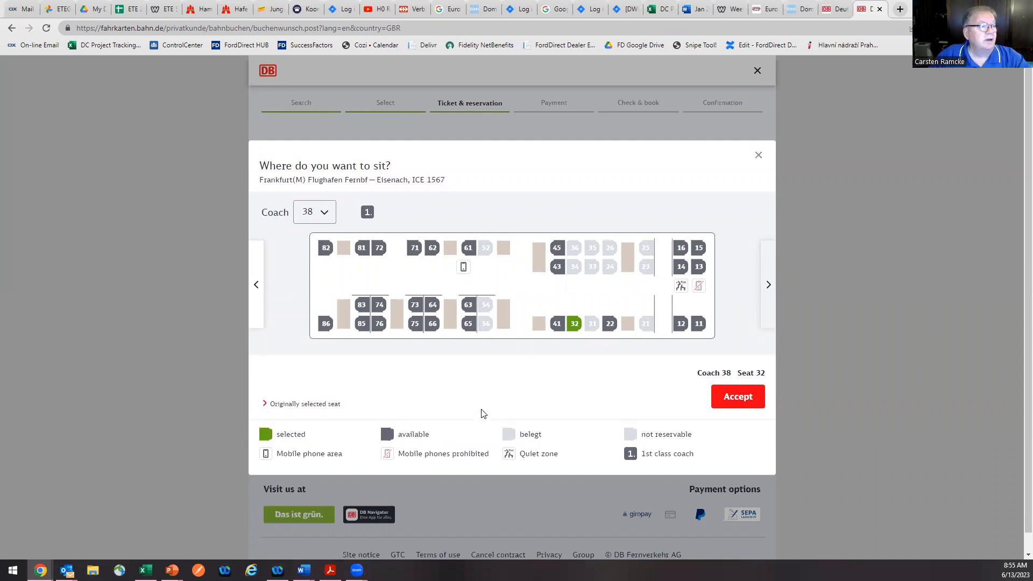
mouse_move(453, 446)
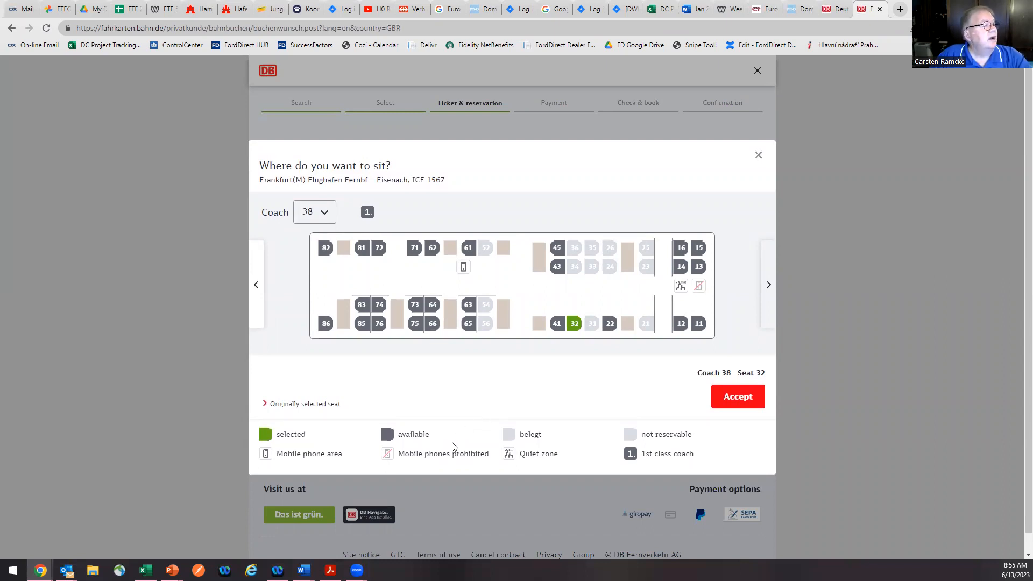
mouse_move(485, 463)
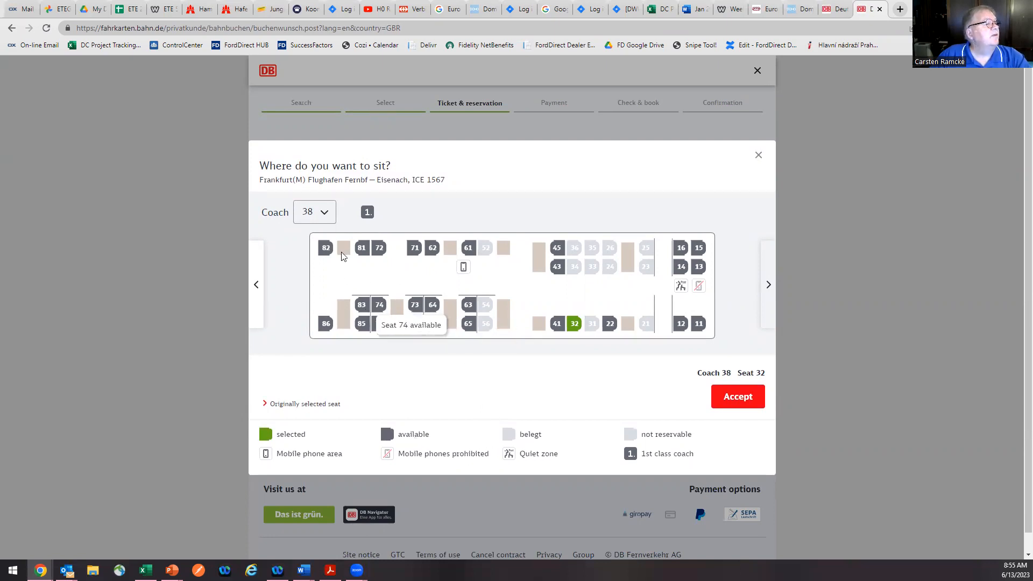
mouse_move(379, 247)
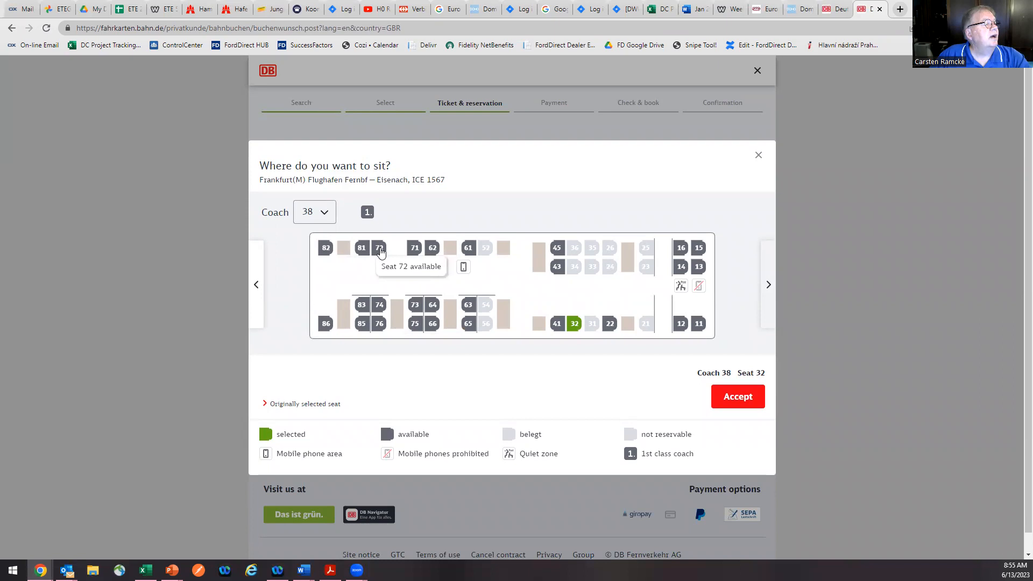
- Select seat 72 in coach 38 and accept it, for a 5,90 EUR total
click(379, 246)
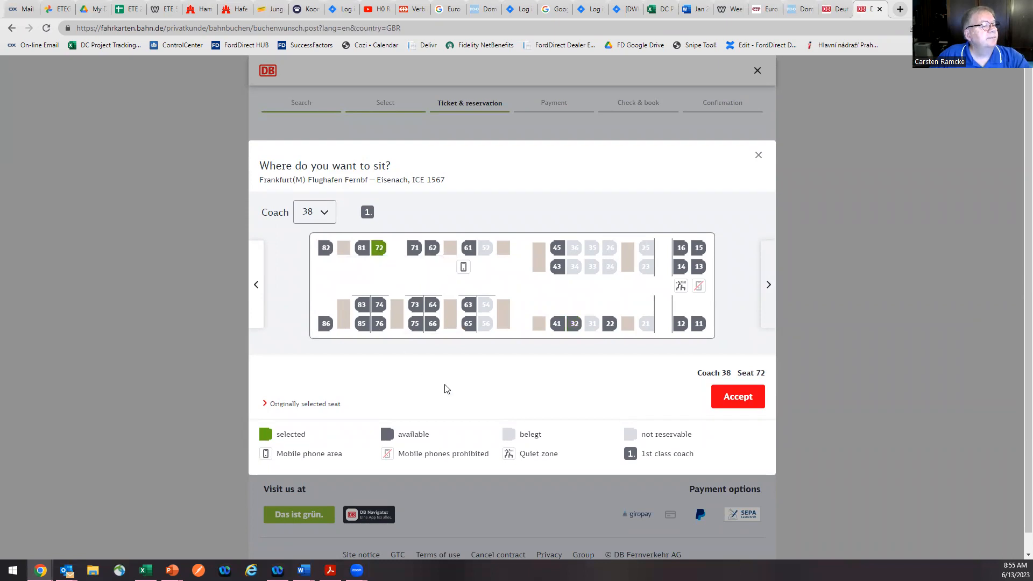
click(379, 247)
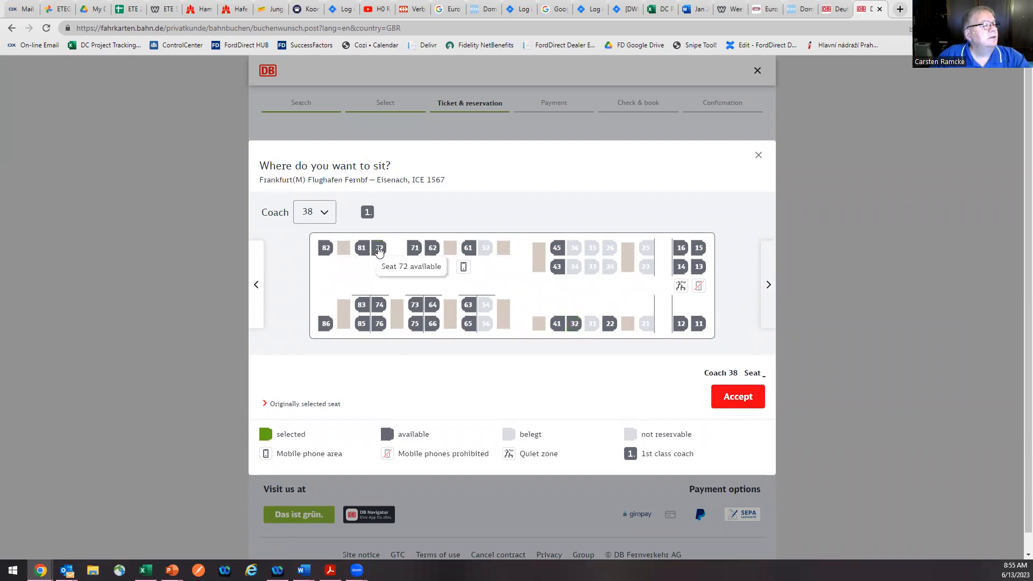
click(379, 246)
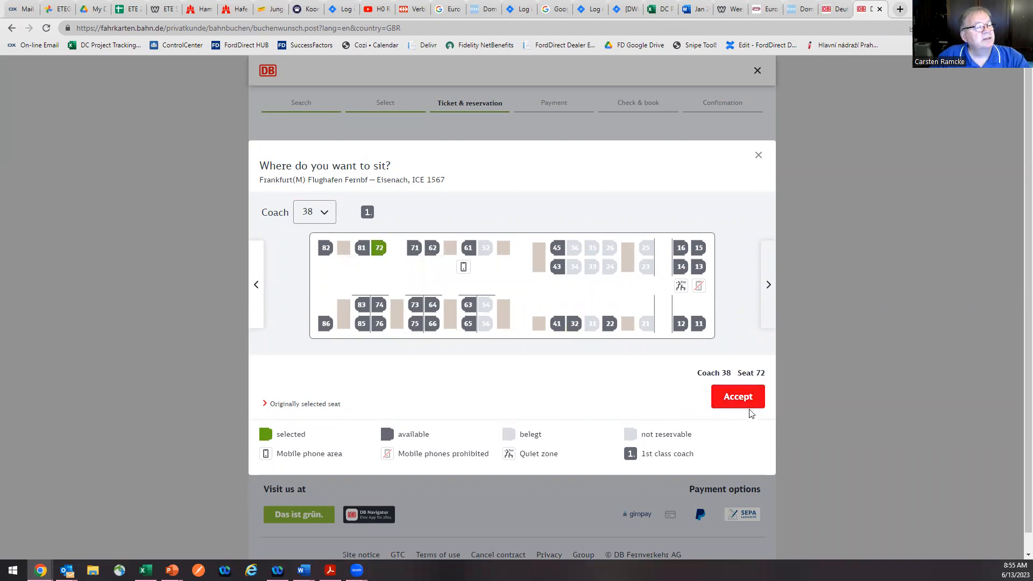
click(737, 396)
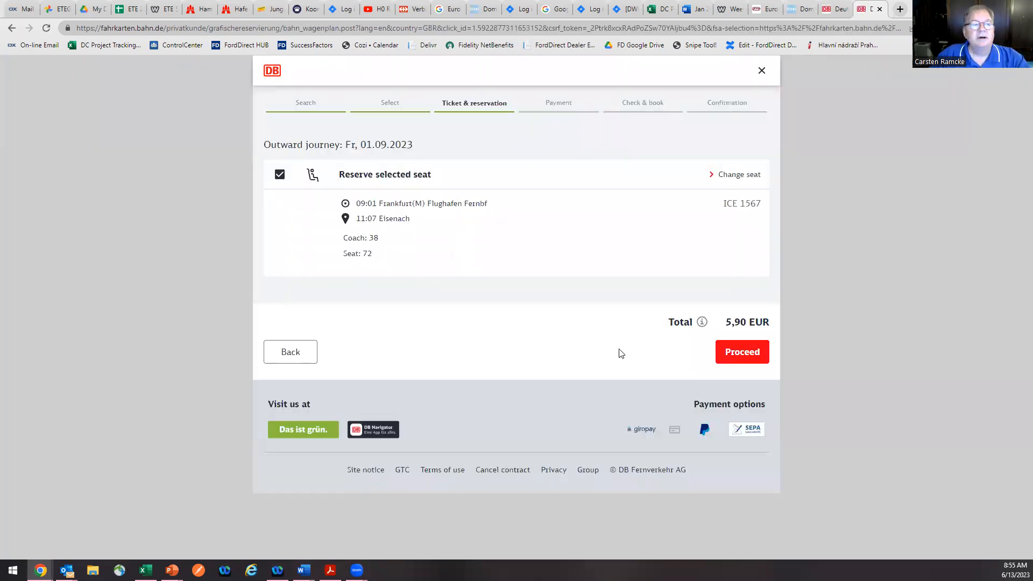
mouse_move(672, 469)
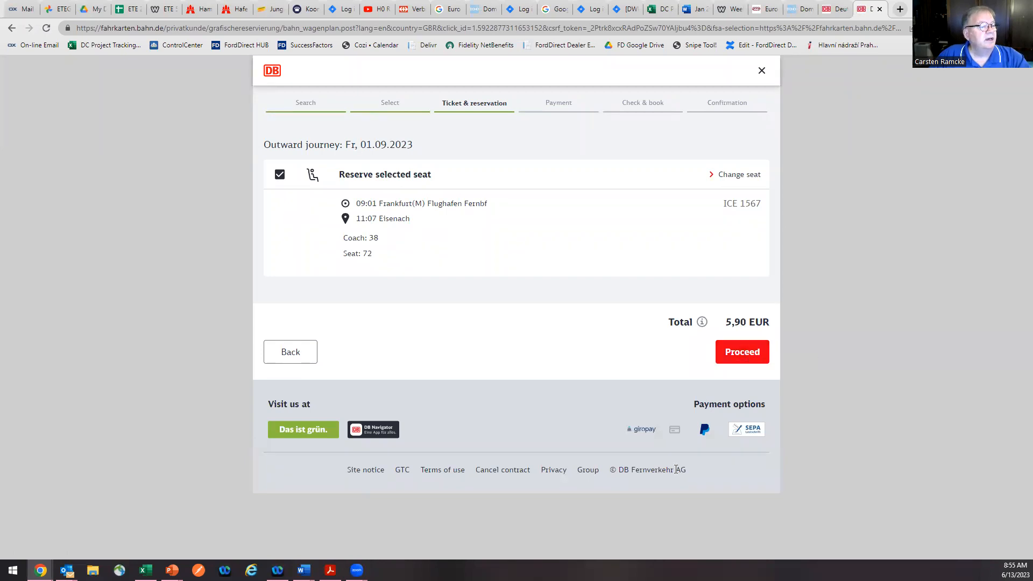
- Proceed to payment and review the address form and payment method options
click(742, 351)
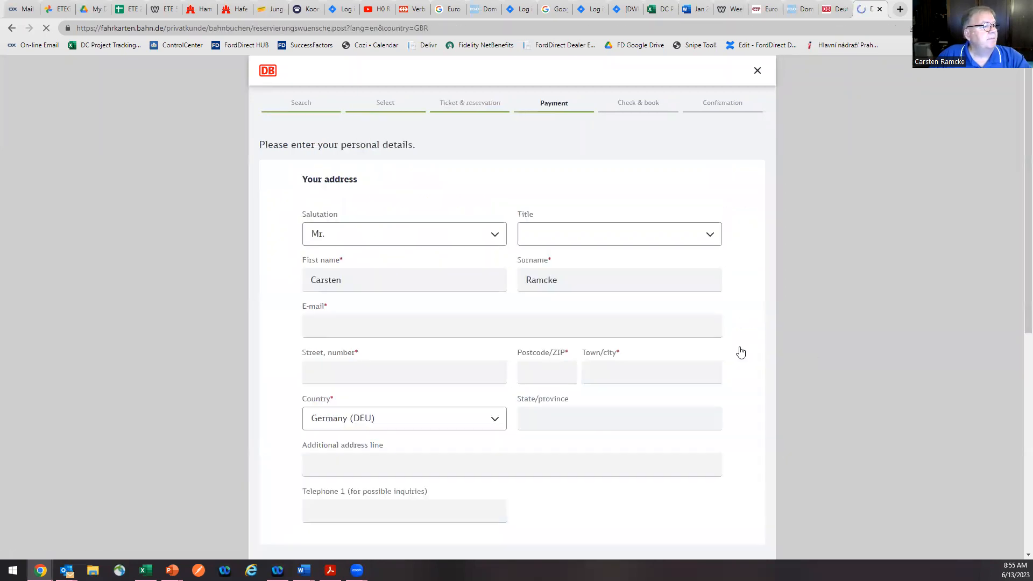
scroll(down, 3)
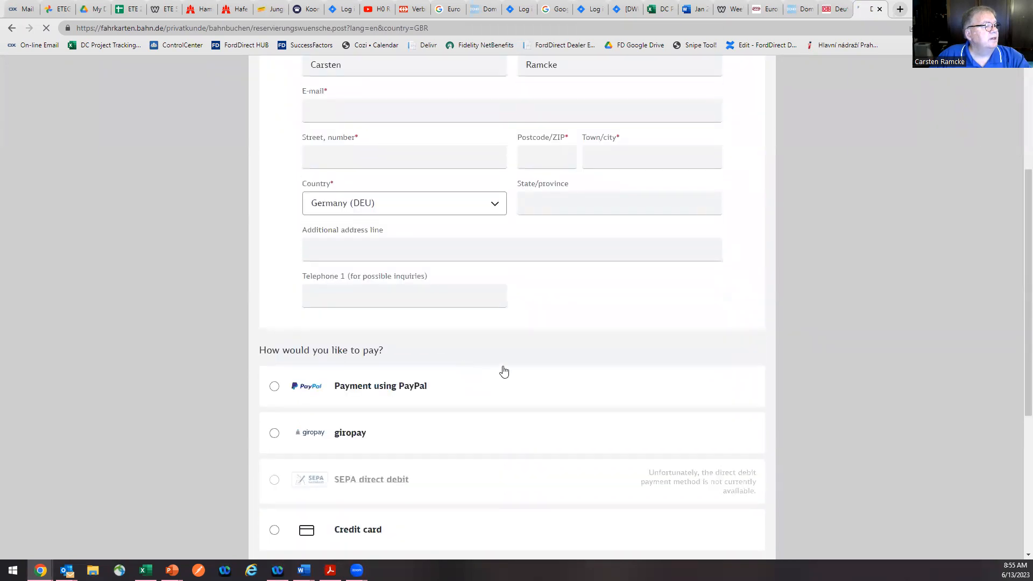
scroll(down, 3)
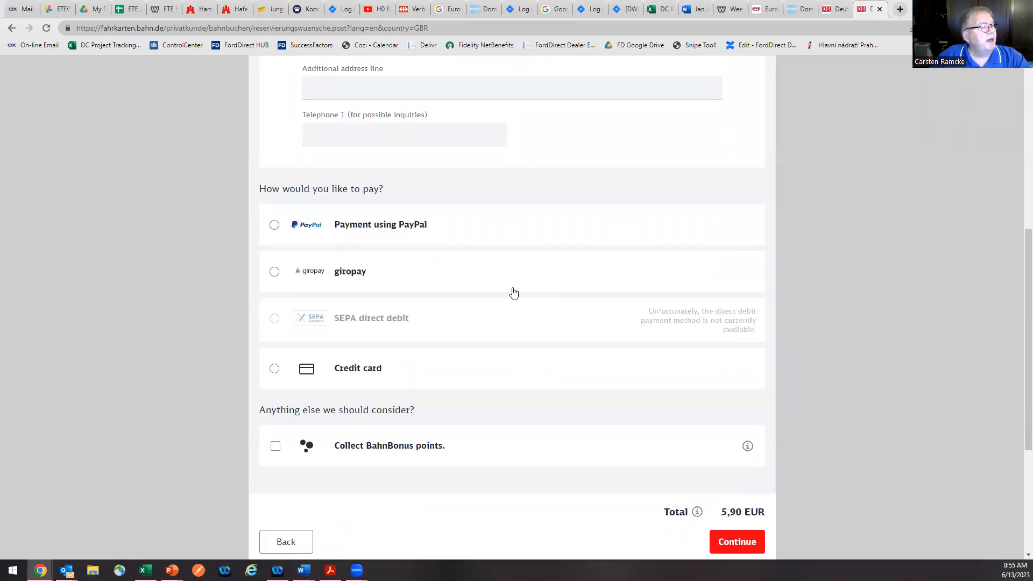
mouse_move(410, 407)
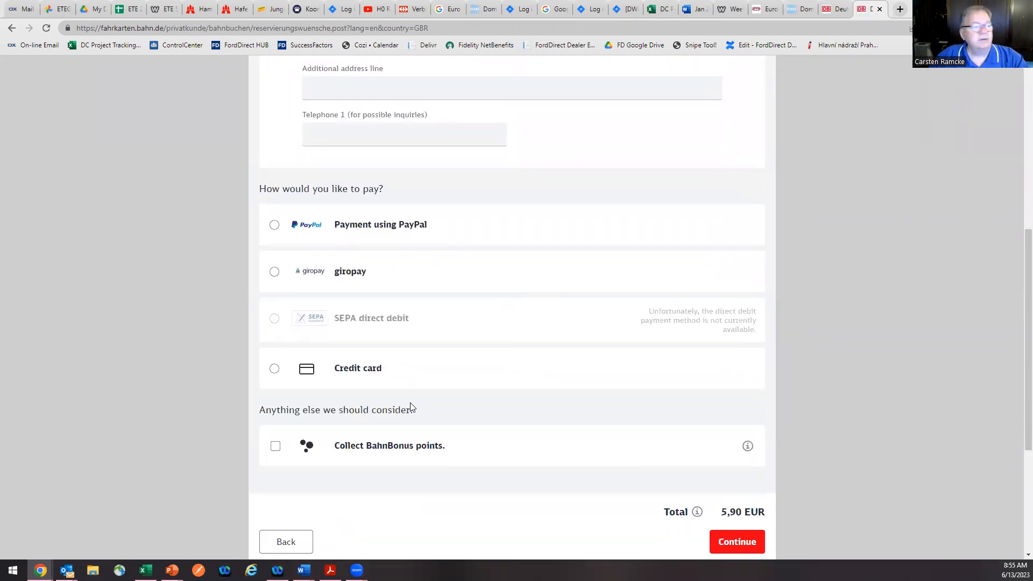
scroll(down, 3)
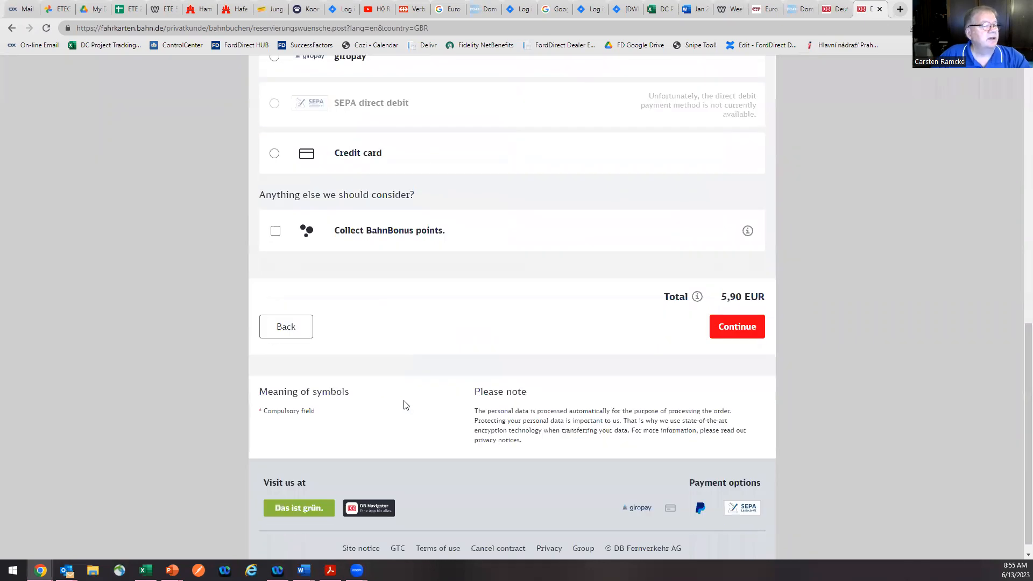
scroll(up, 3)
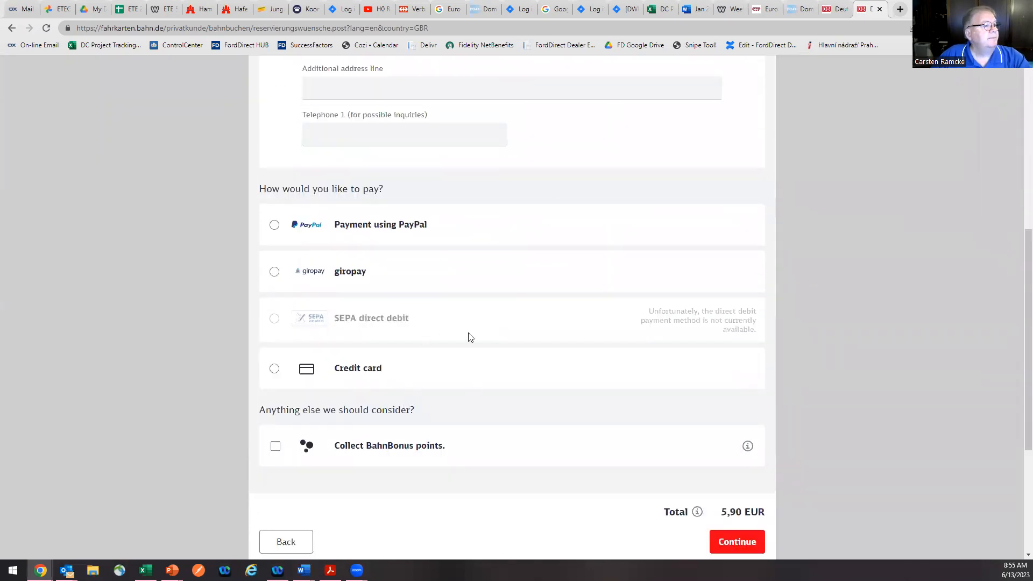
mouse_move(537, 405)
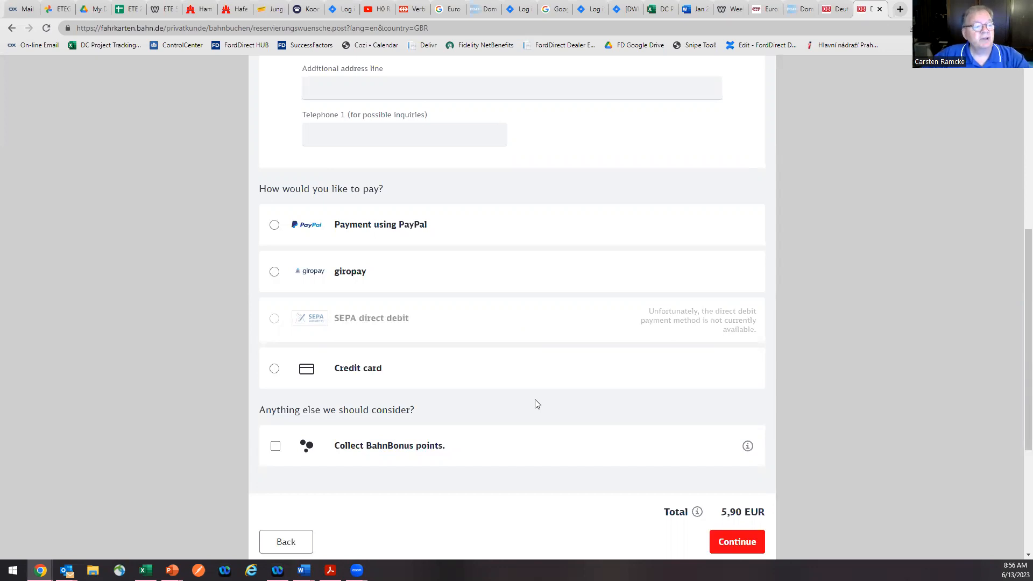
mouse_move(497, 393)
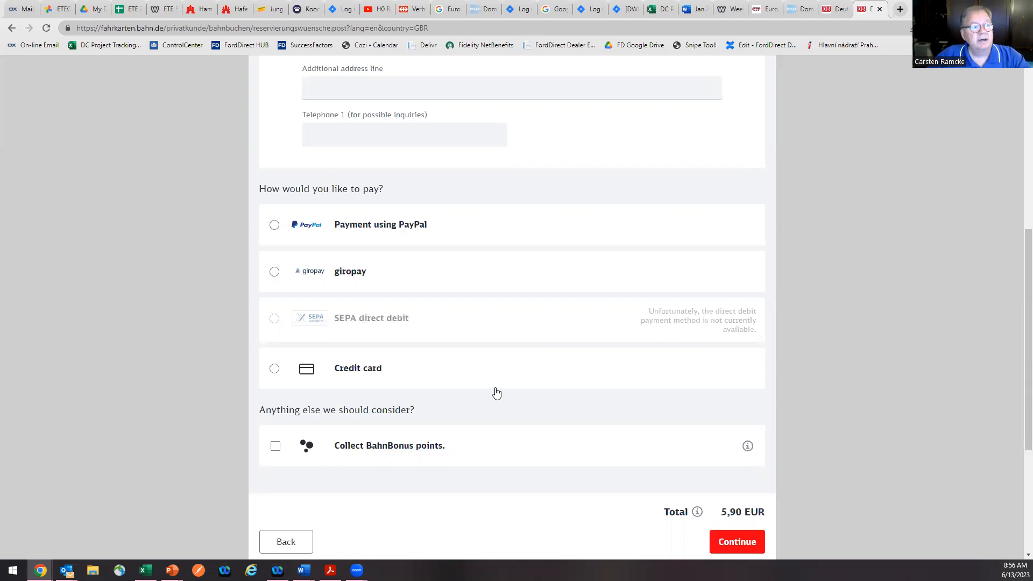
mouse_move(540, 407)
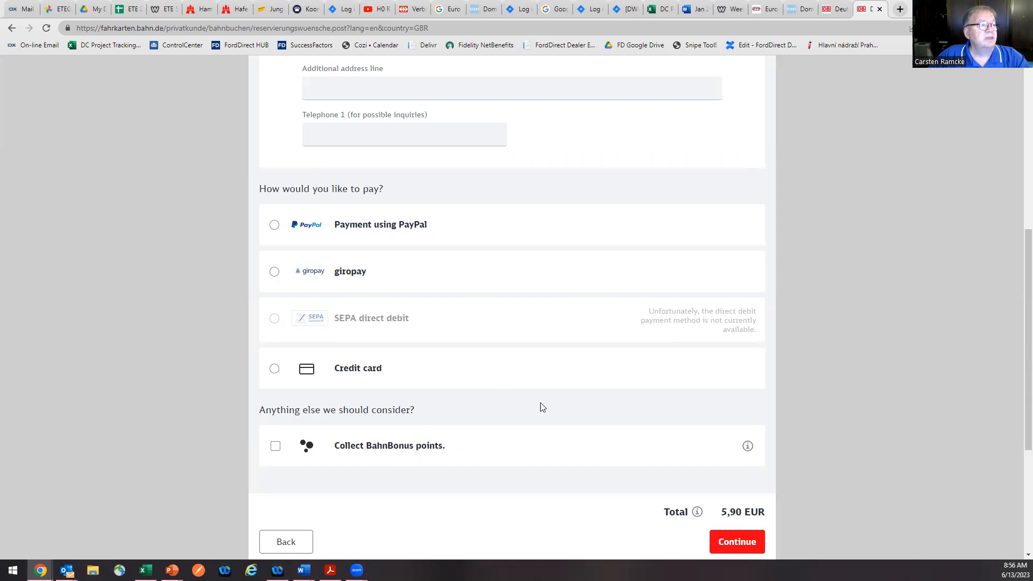
mouse_move(582, 379)
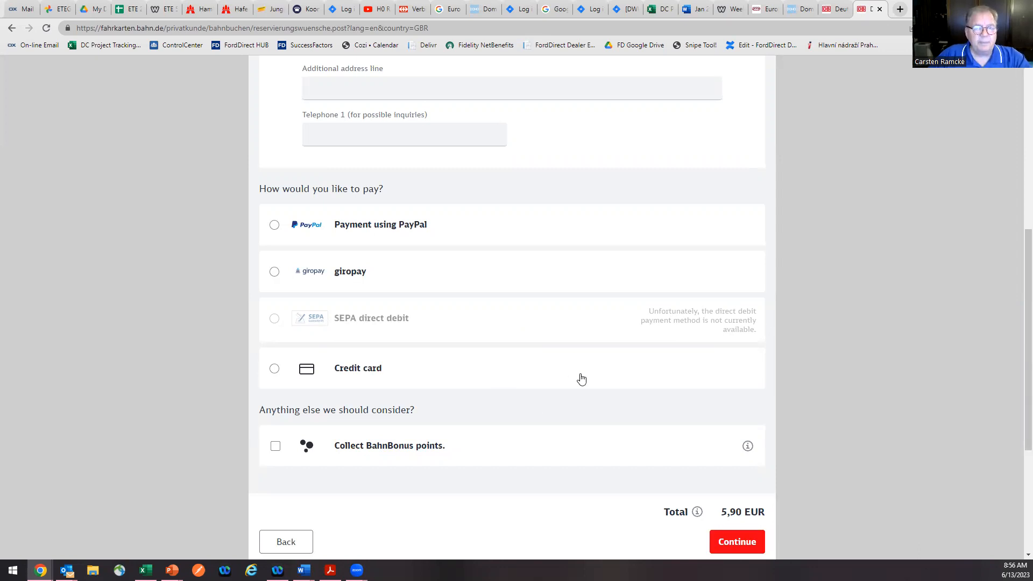
mouse_move(626, 390)
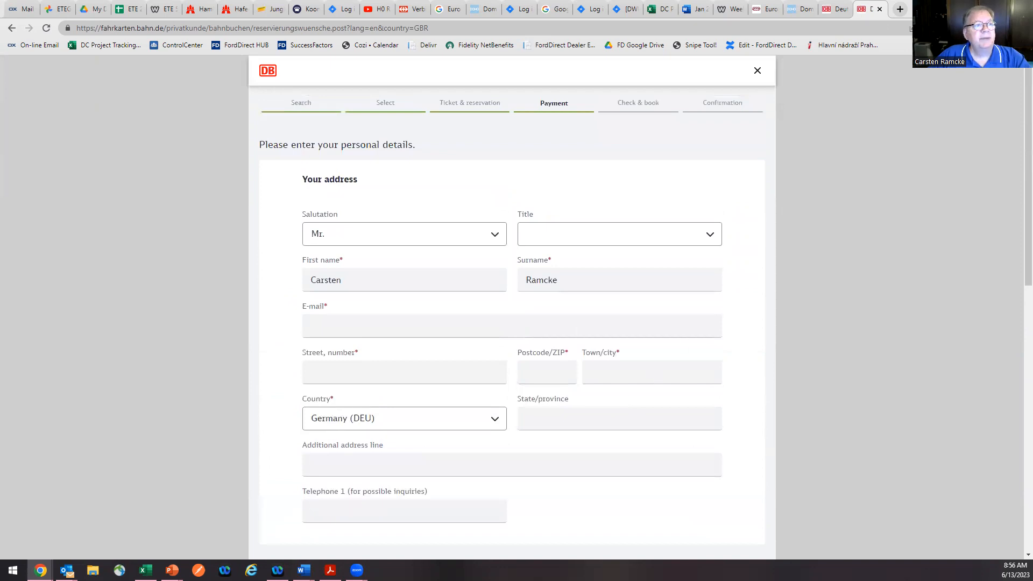
scroll(down, 3)
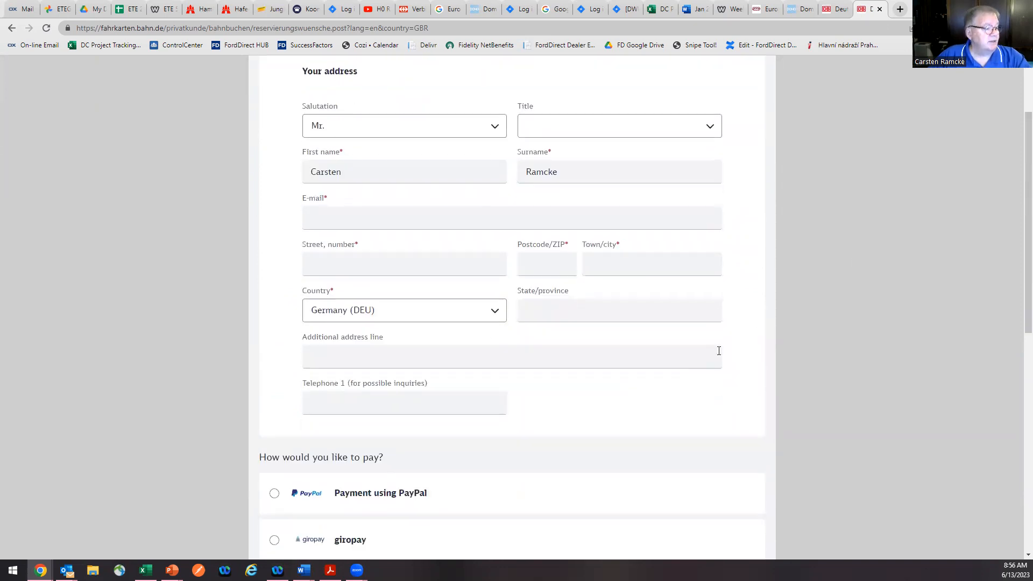
scroll(down, 3)
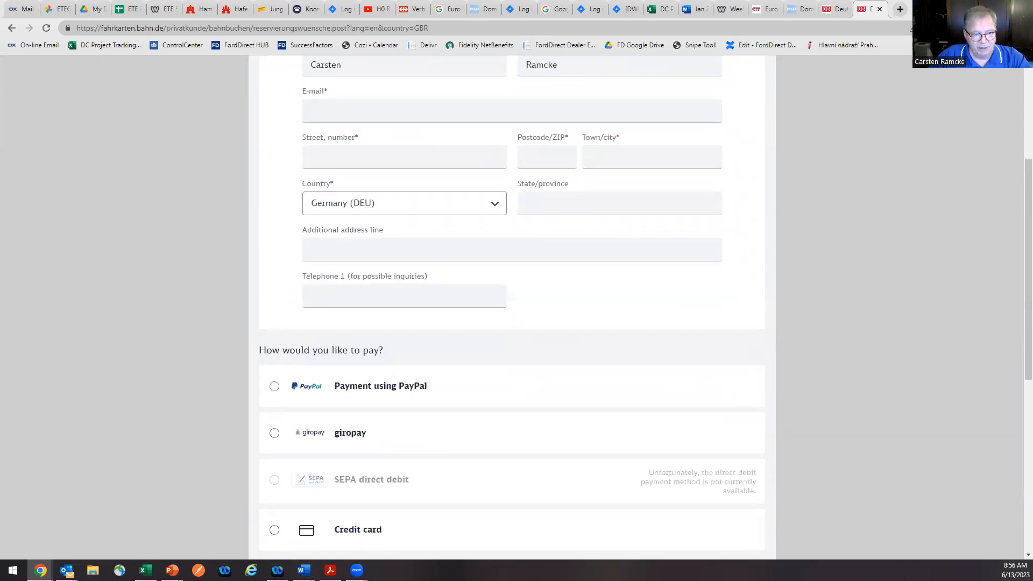